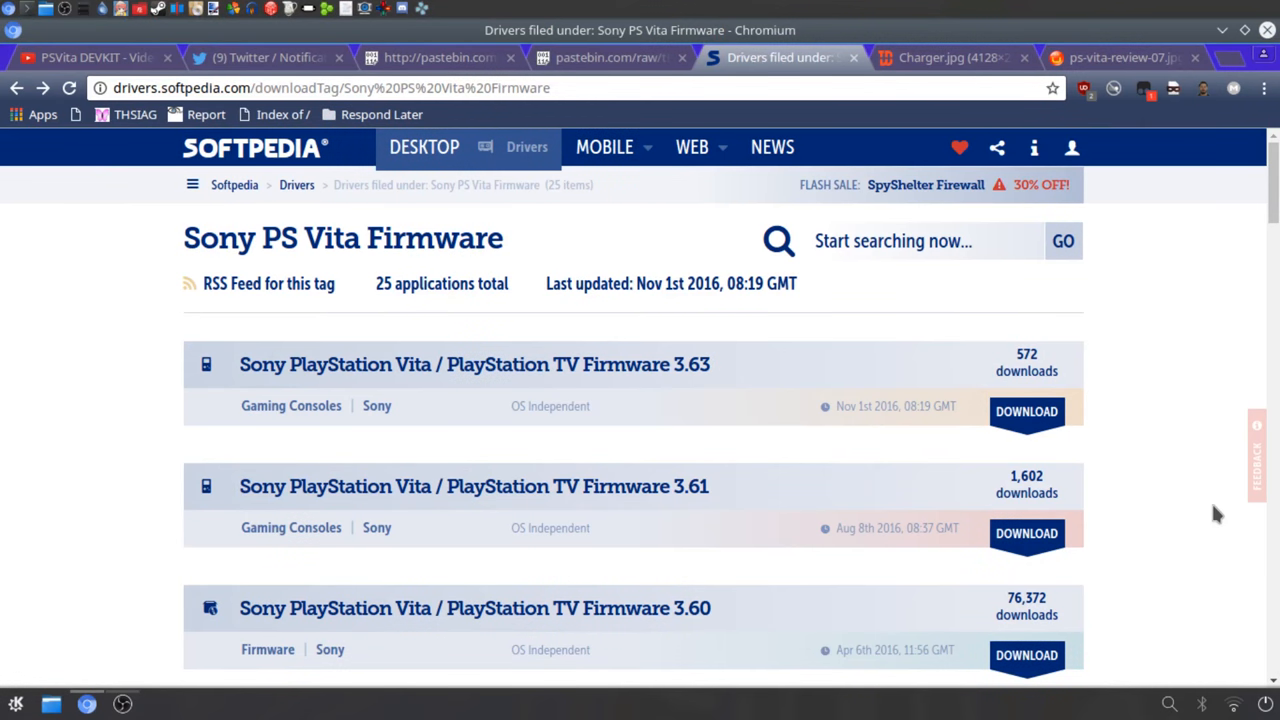
Step: Find and open the Sony PlayStation Vita / PlayStation TV Firmware 3.63 page on Softpedia
scroll("down", 3)
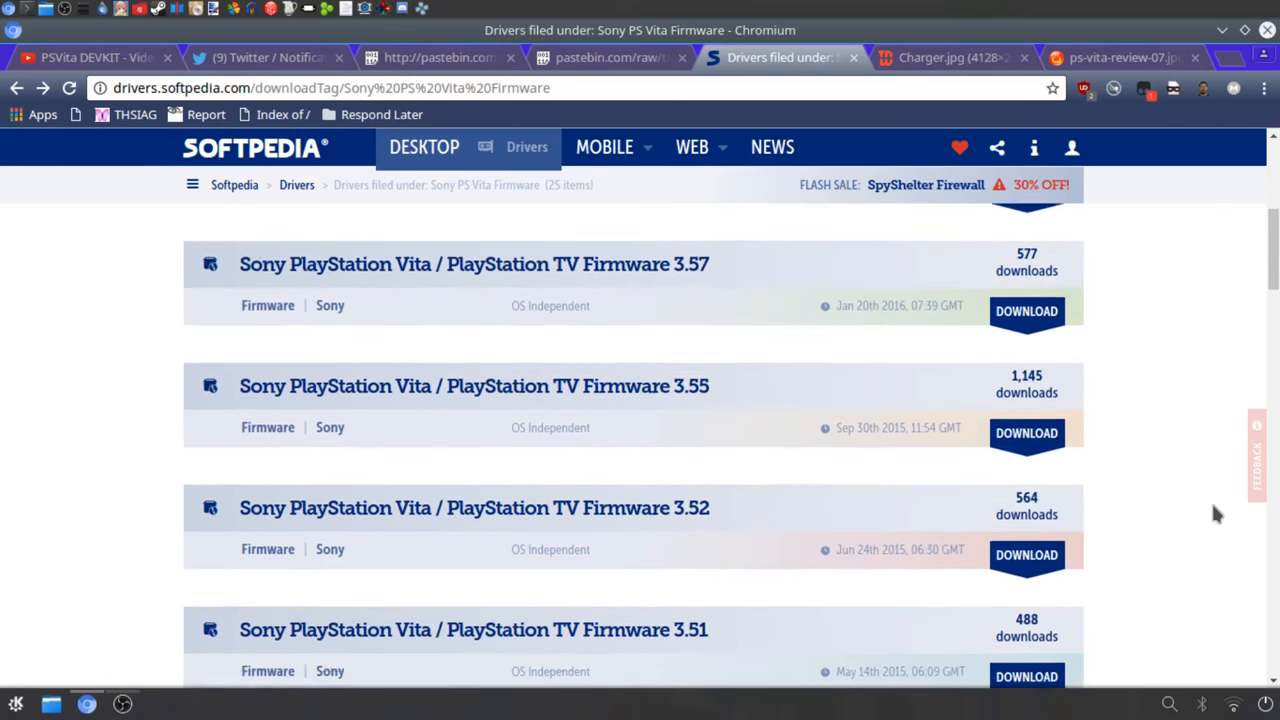
scroll("up", 3)
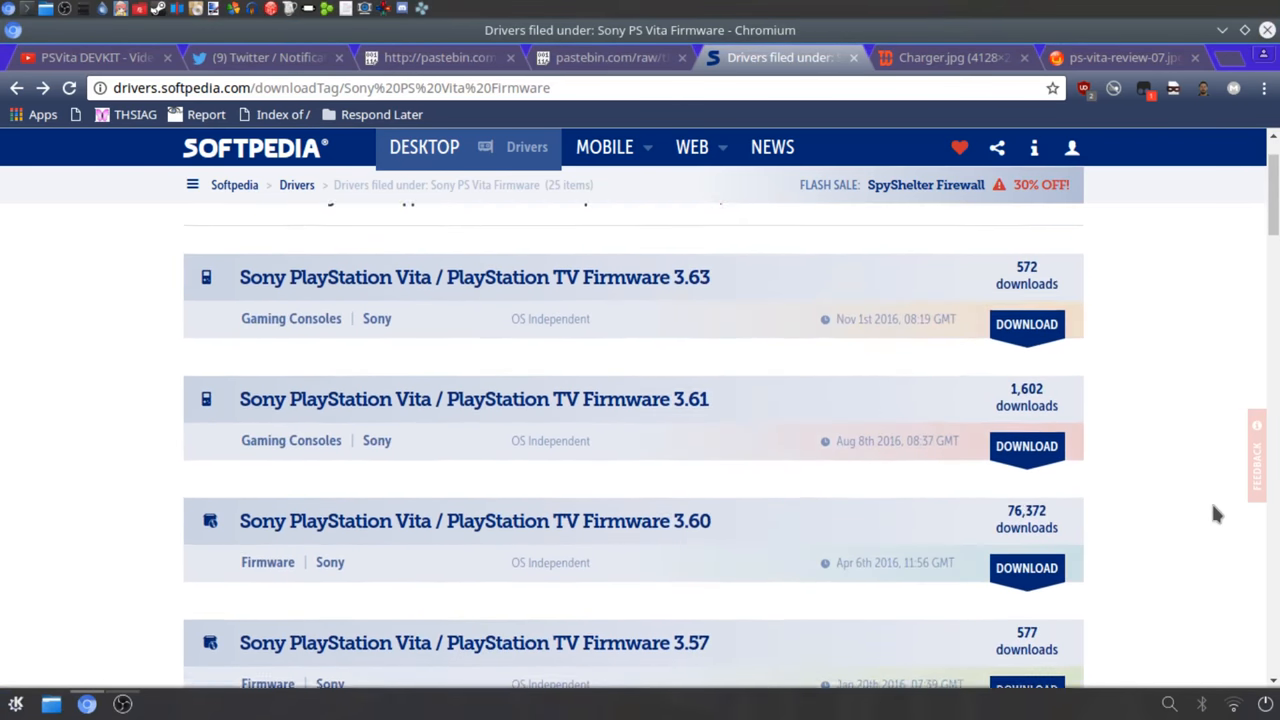
scroll("down", 3)
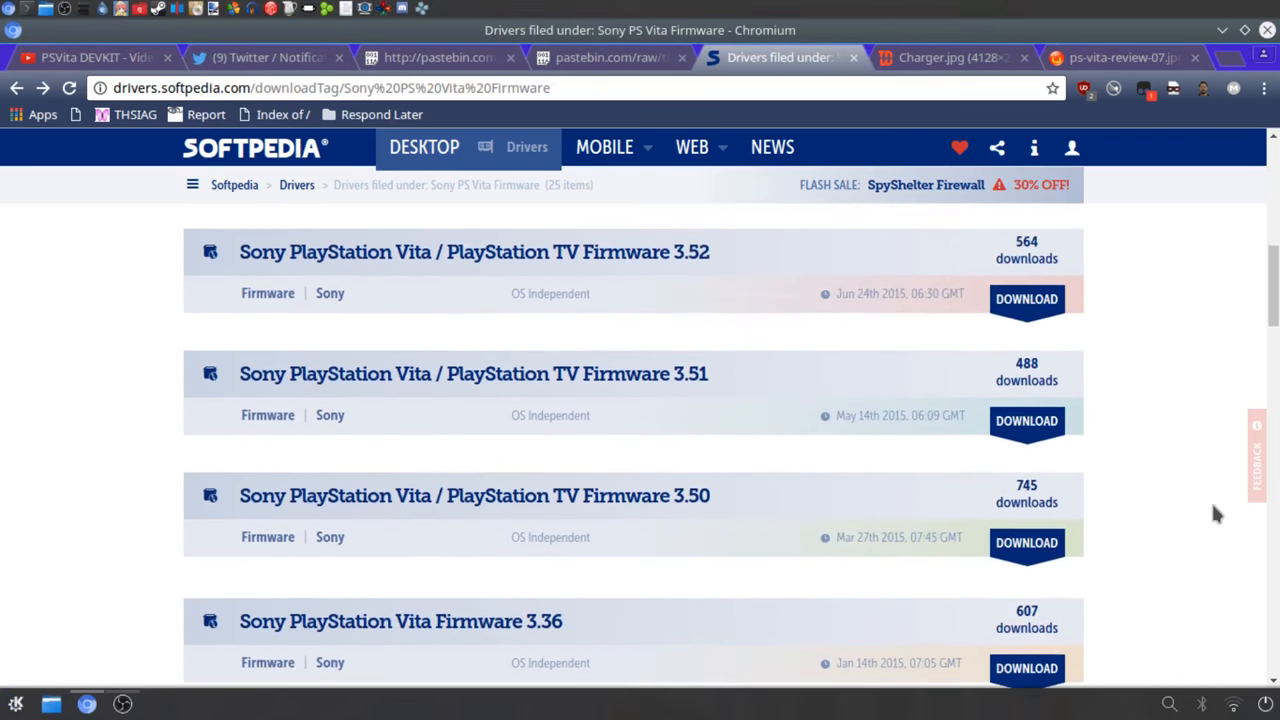
scroll("up", 3)
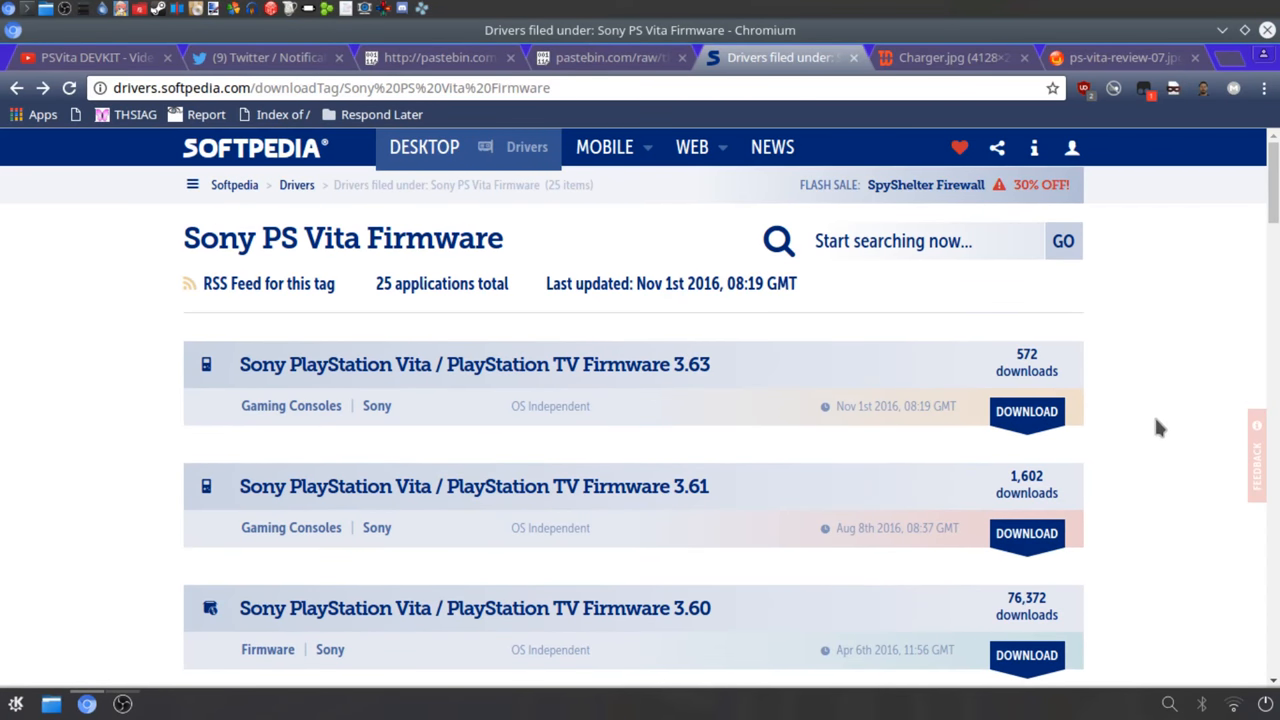
scroll("down", 3)
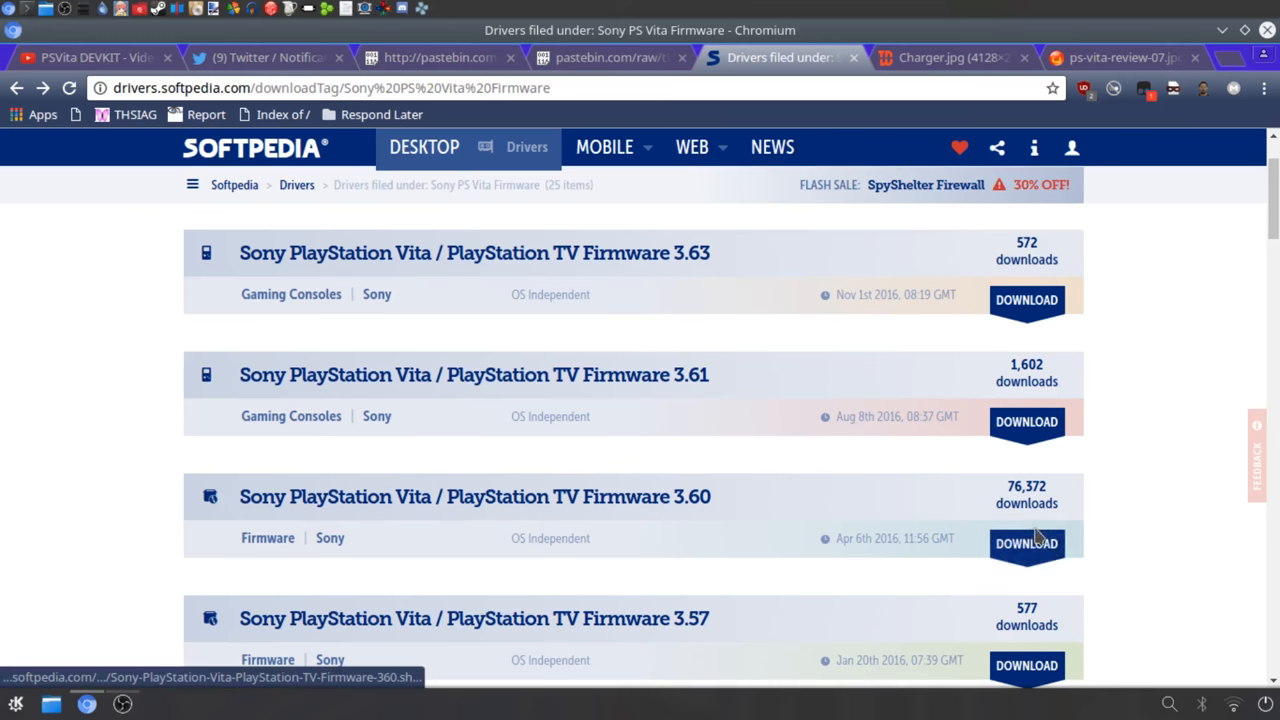
mouse_move(833, 618)
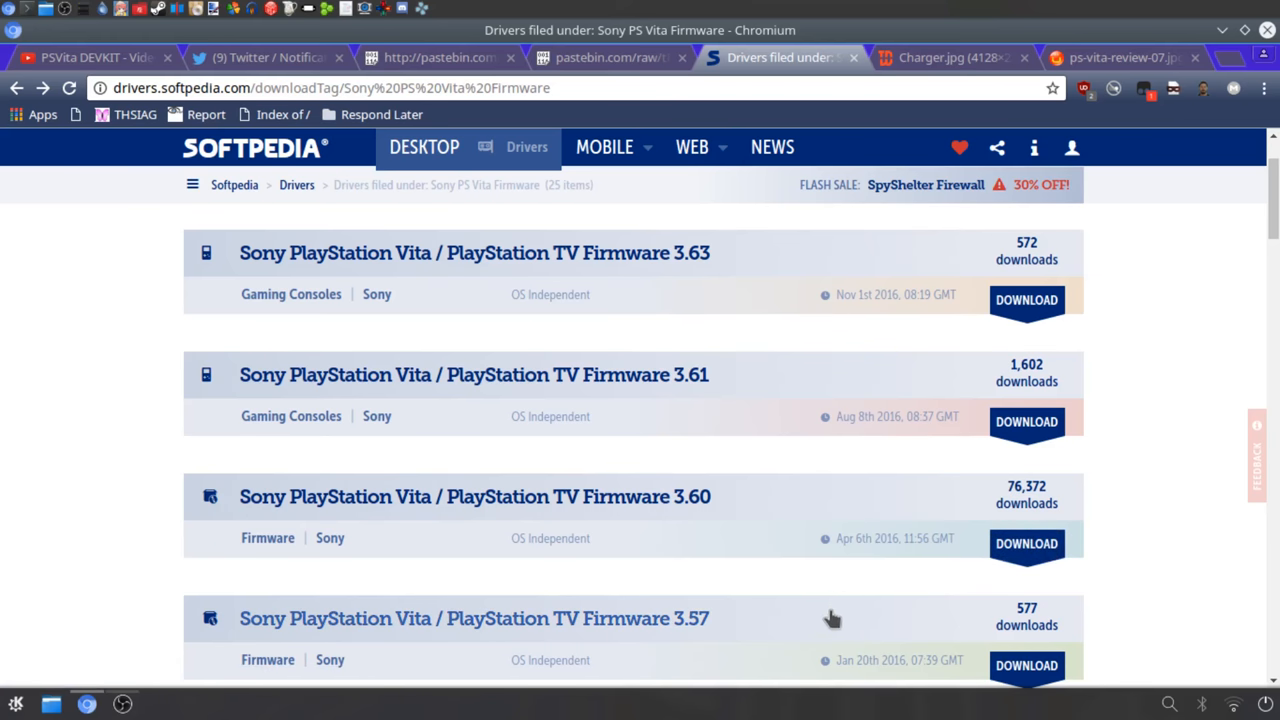
scroll("down", 3)
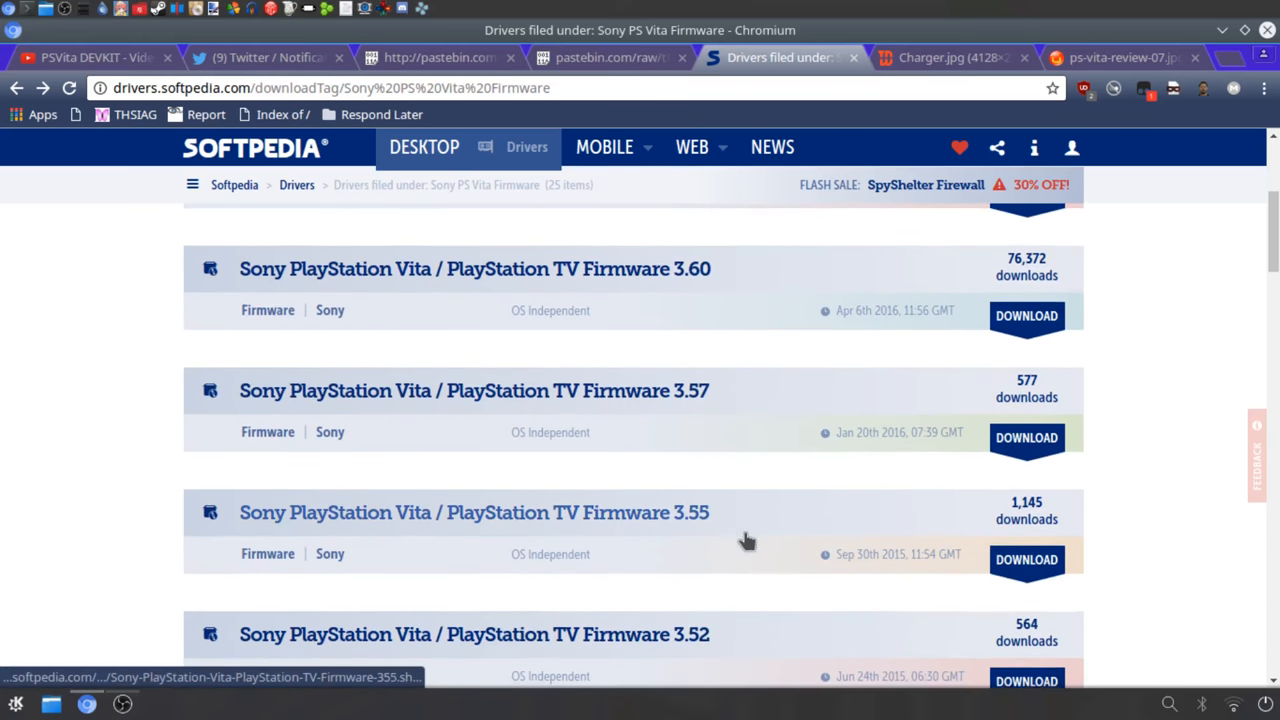
scroll("down", 3)
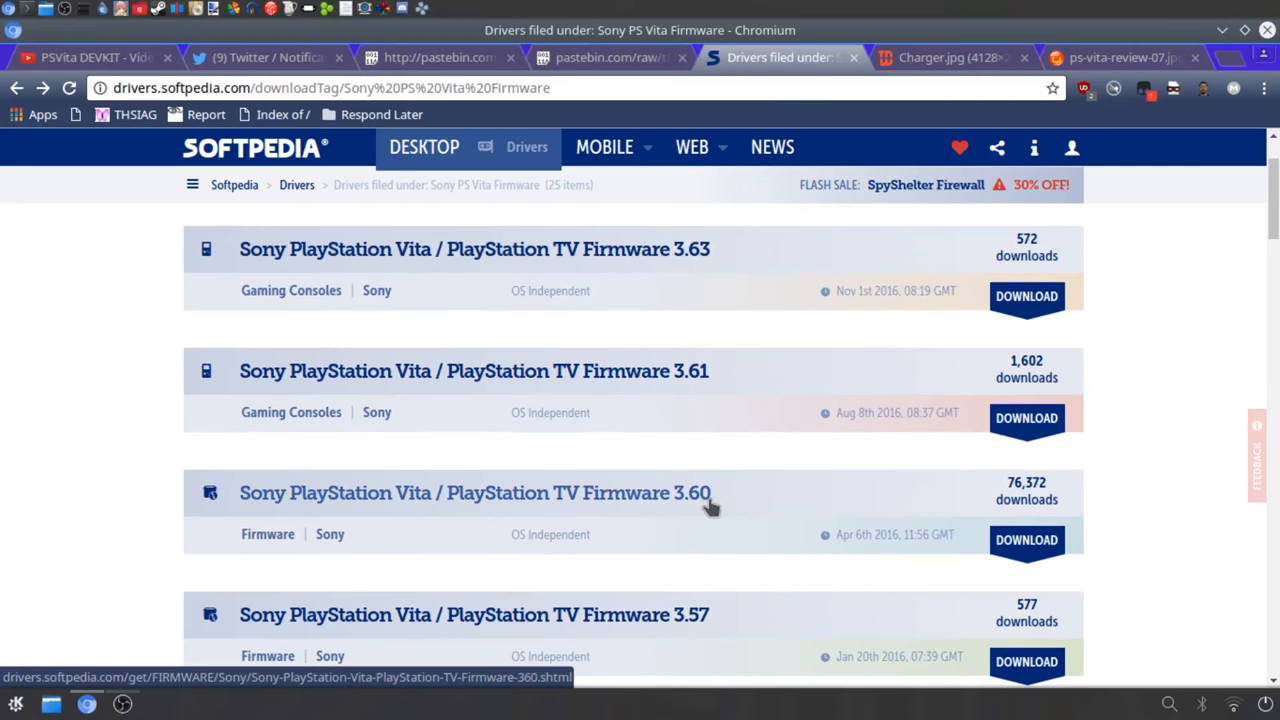
mouse_move(695, 508)
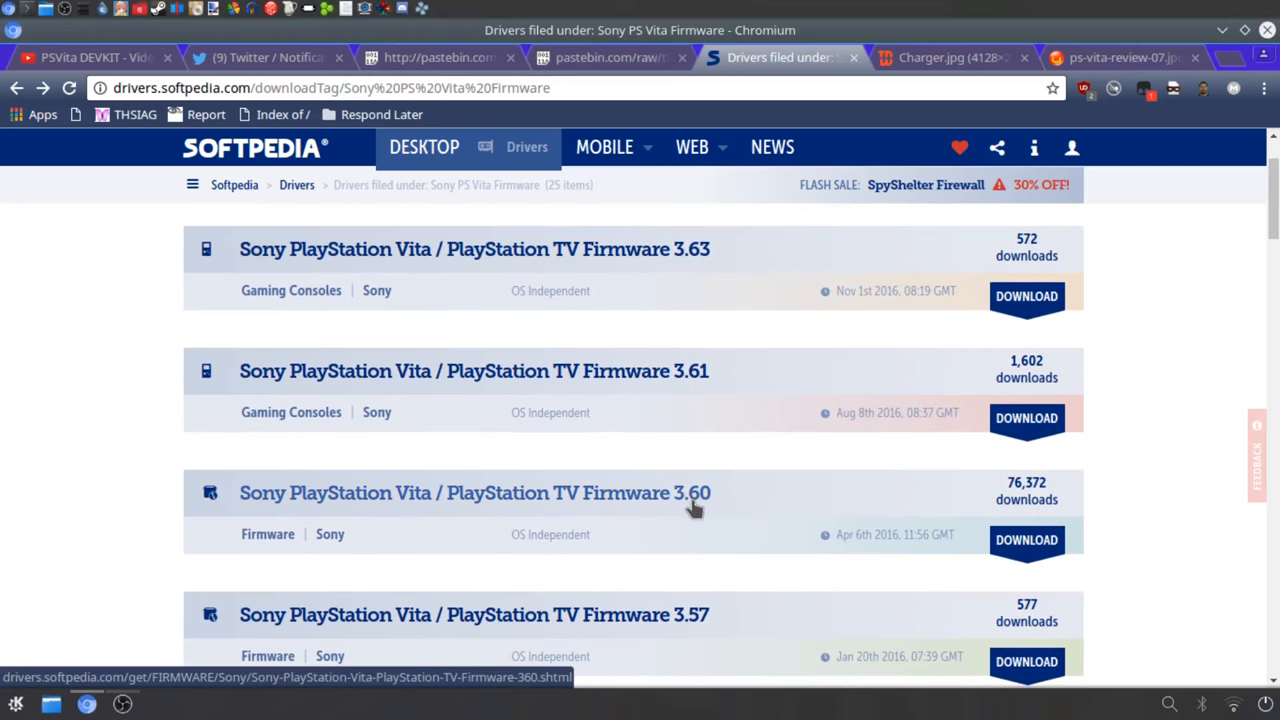
mouse_move(658, 371)
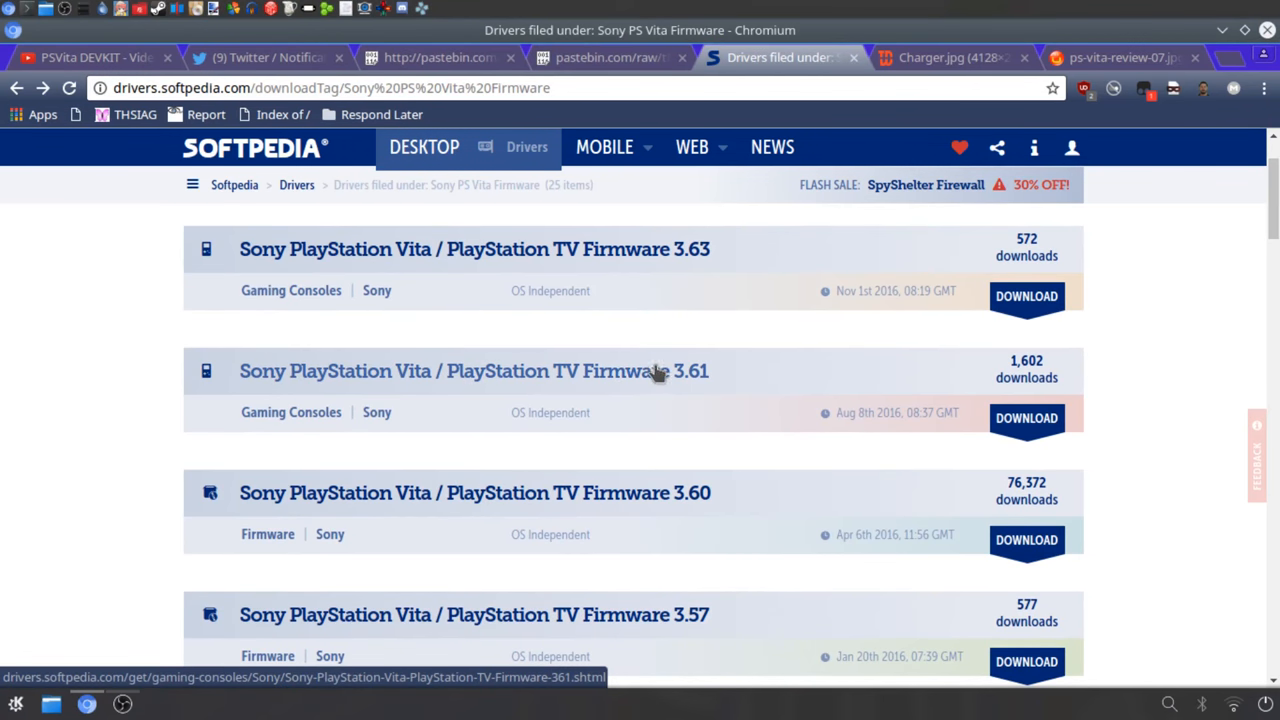
mouse_move(715, 208)
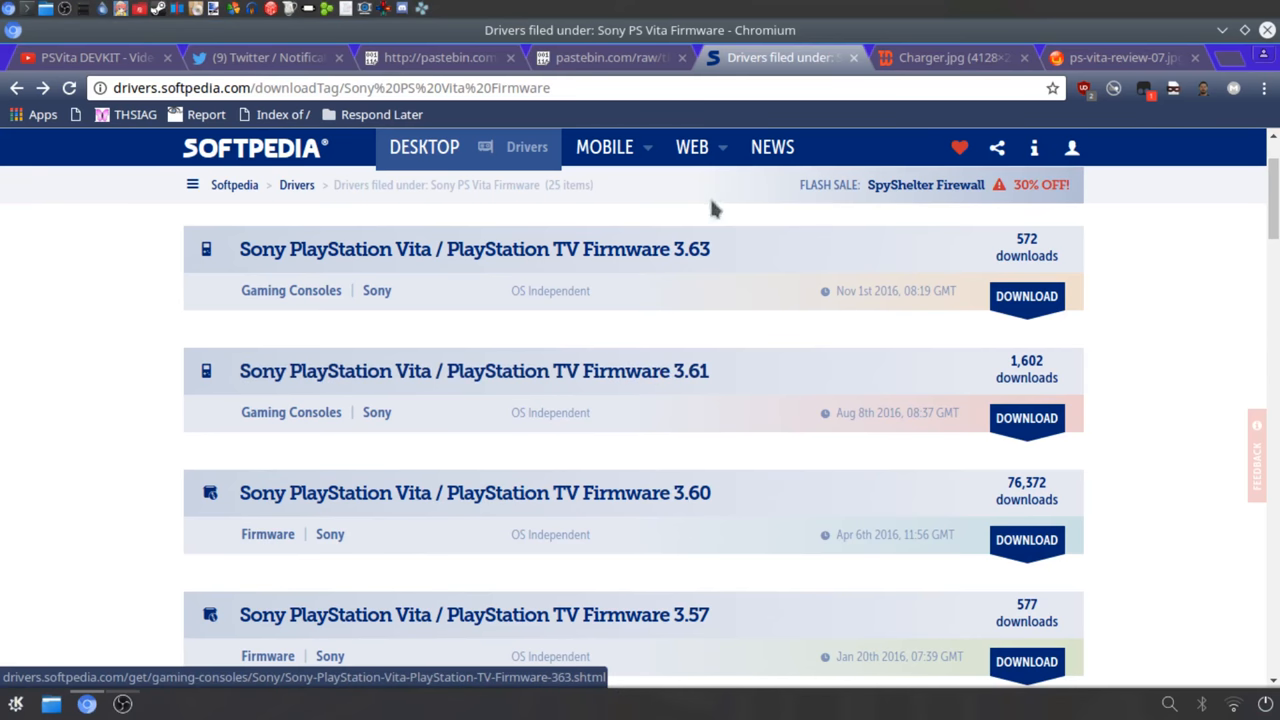
mouse_move(680, 249)
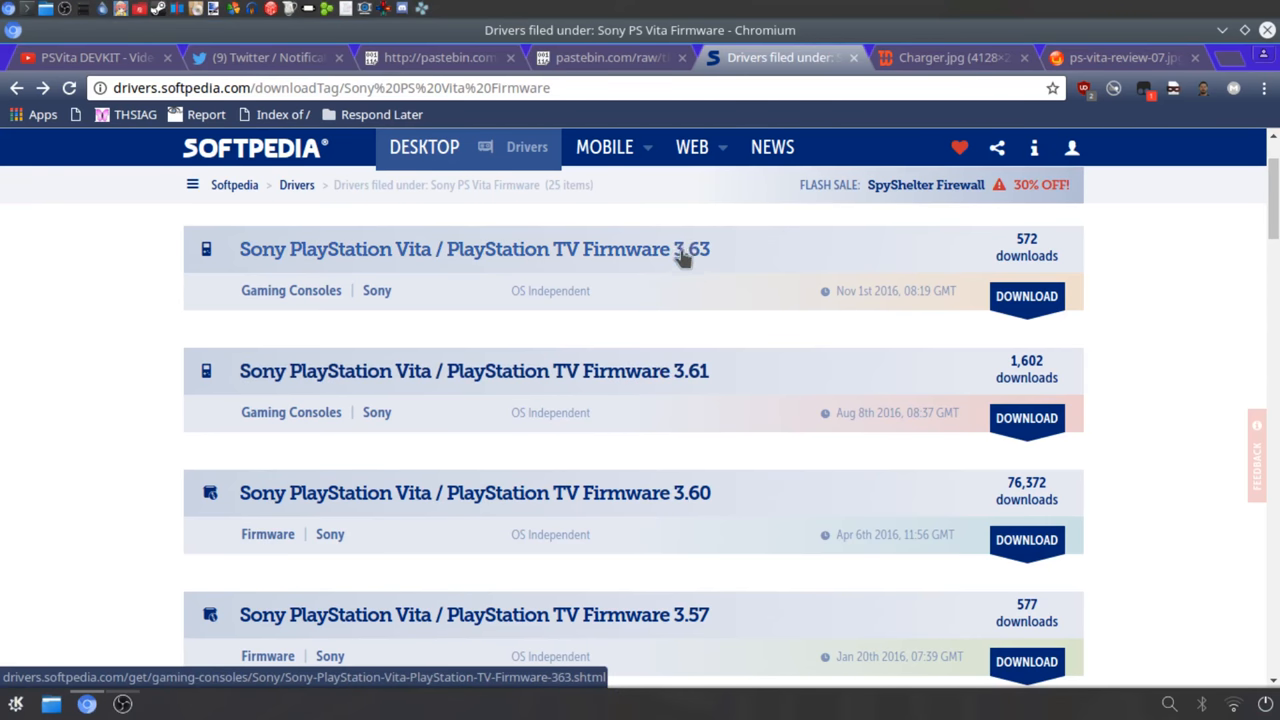
mouse_move(693, 375)
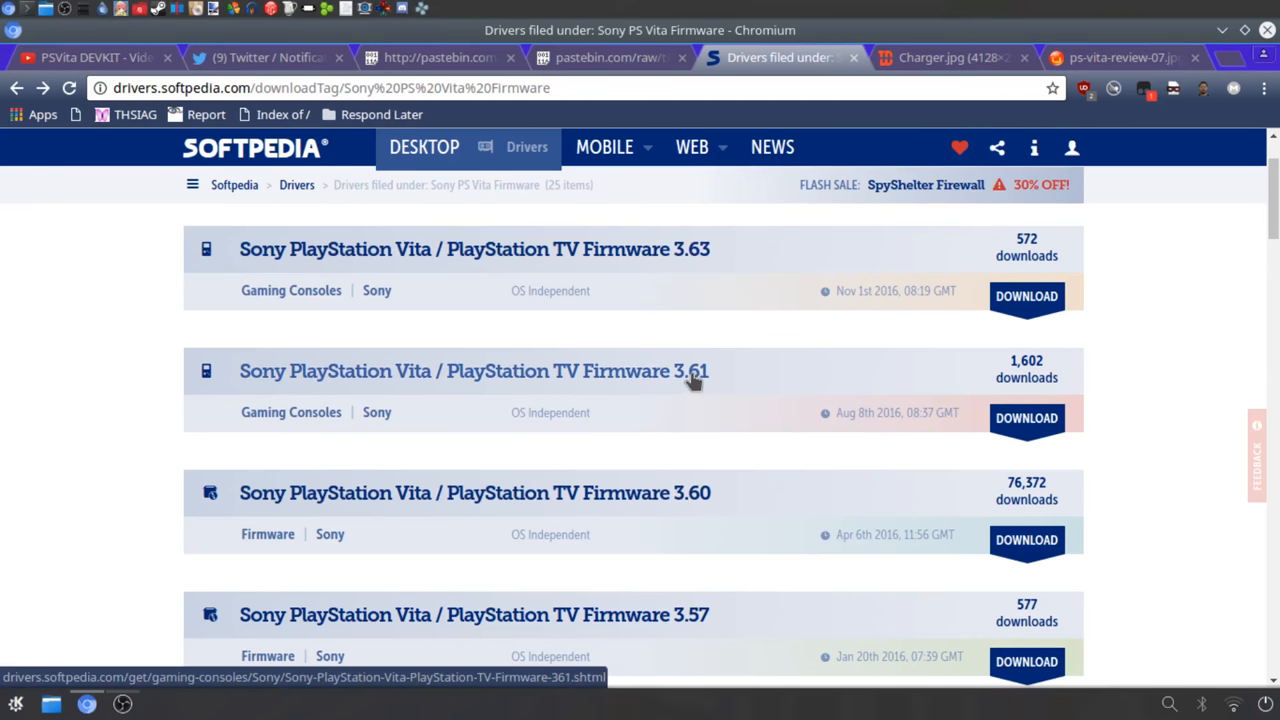
mouse_move(685, 492)
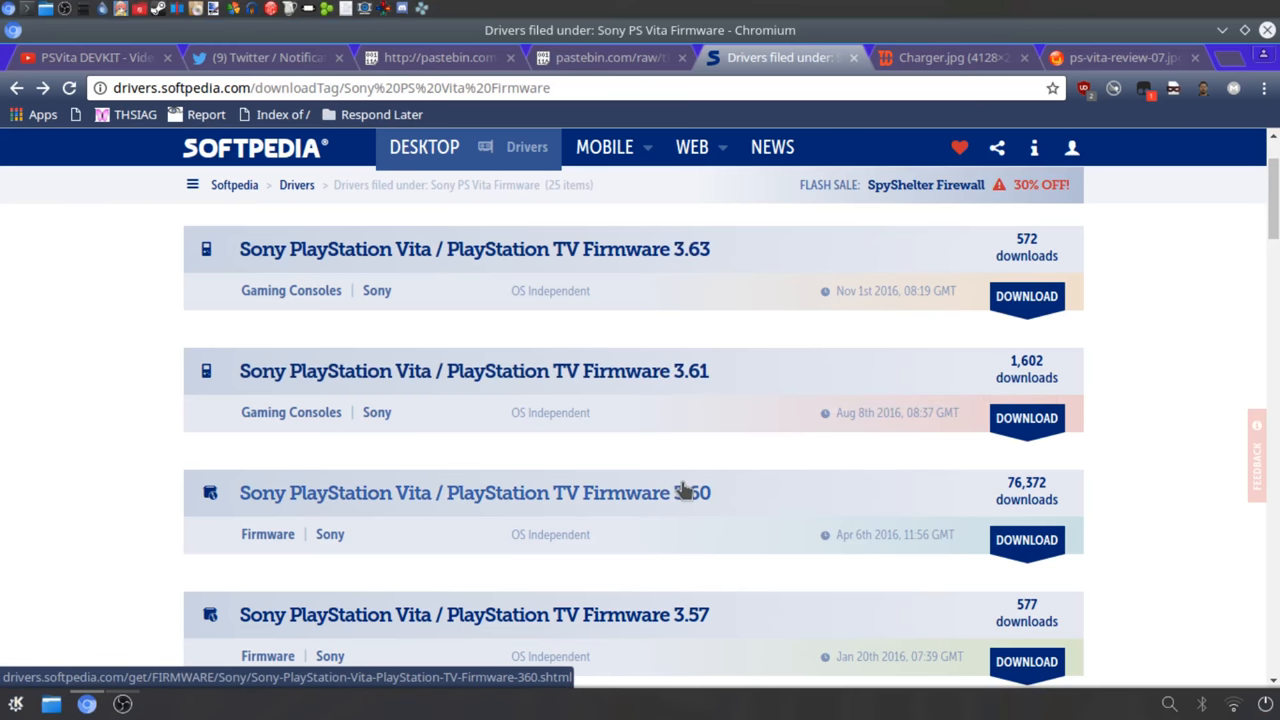
mouse_move(697, 432)
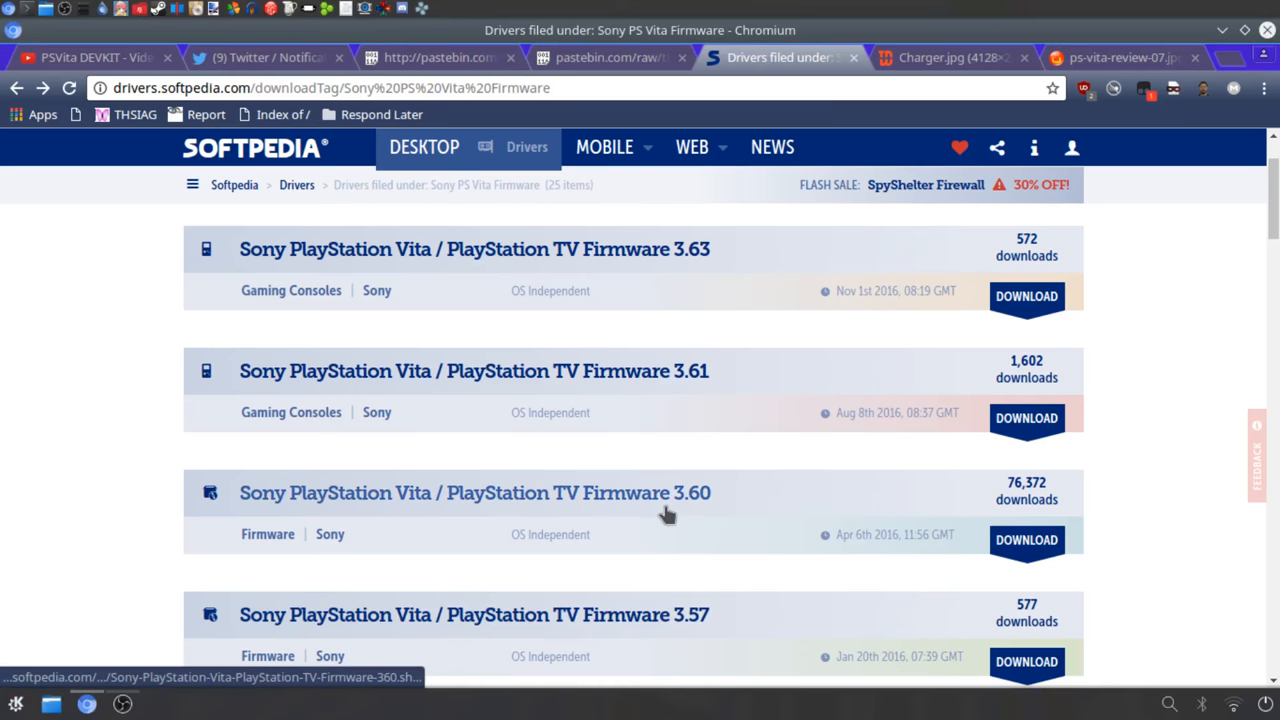
mouse_move(720, 398)
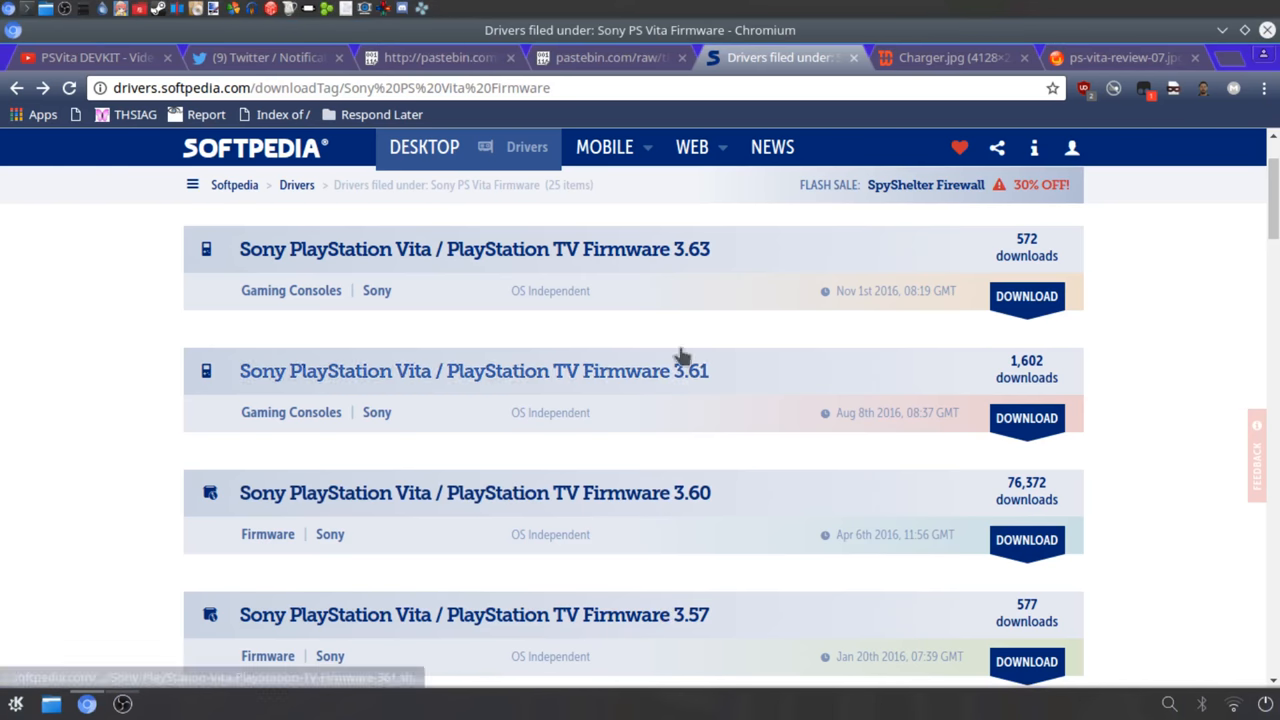
scroll("down", 3)
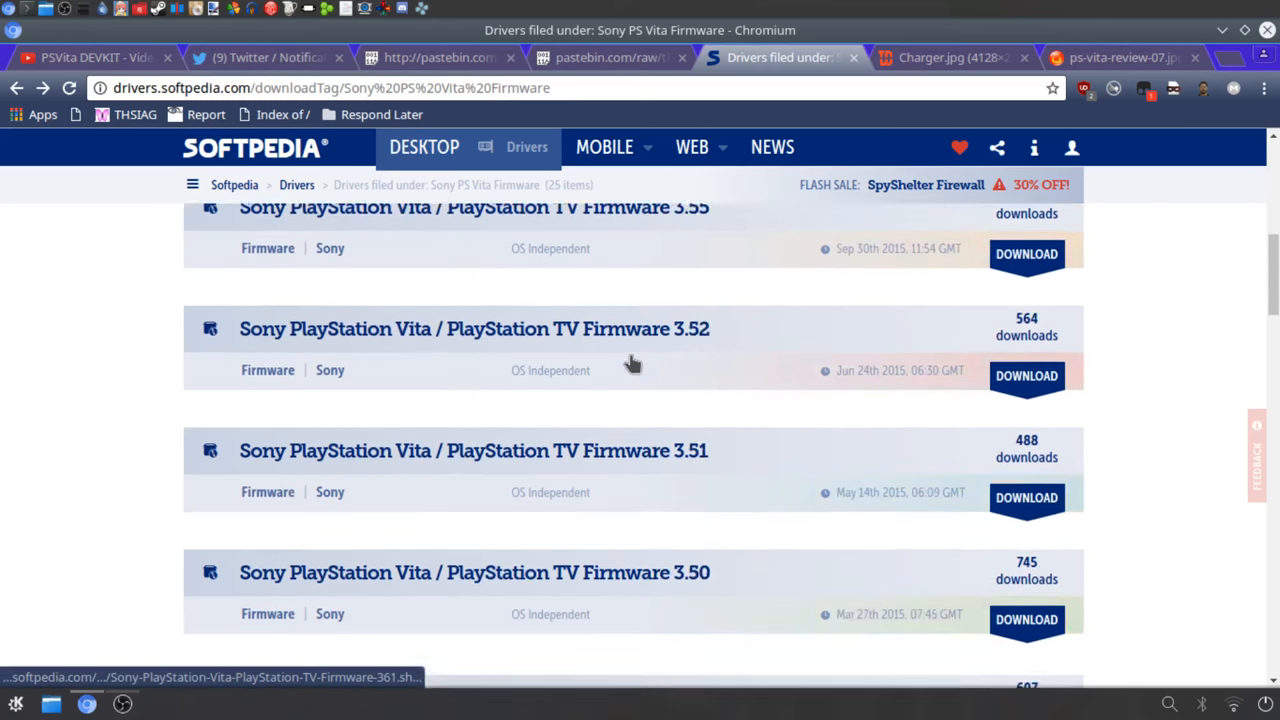
scroll("down", 3)
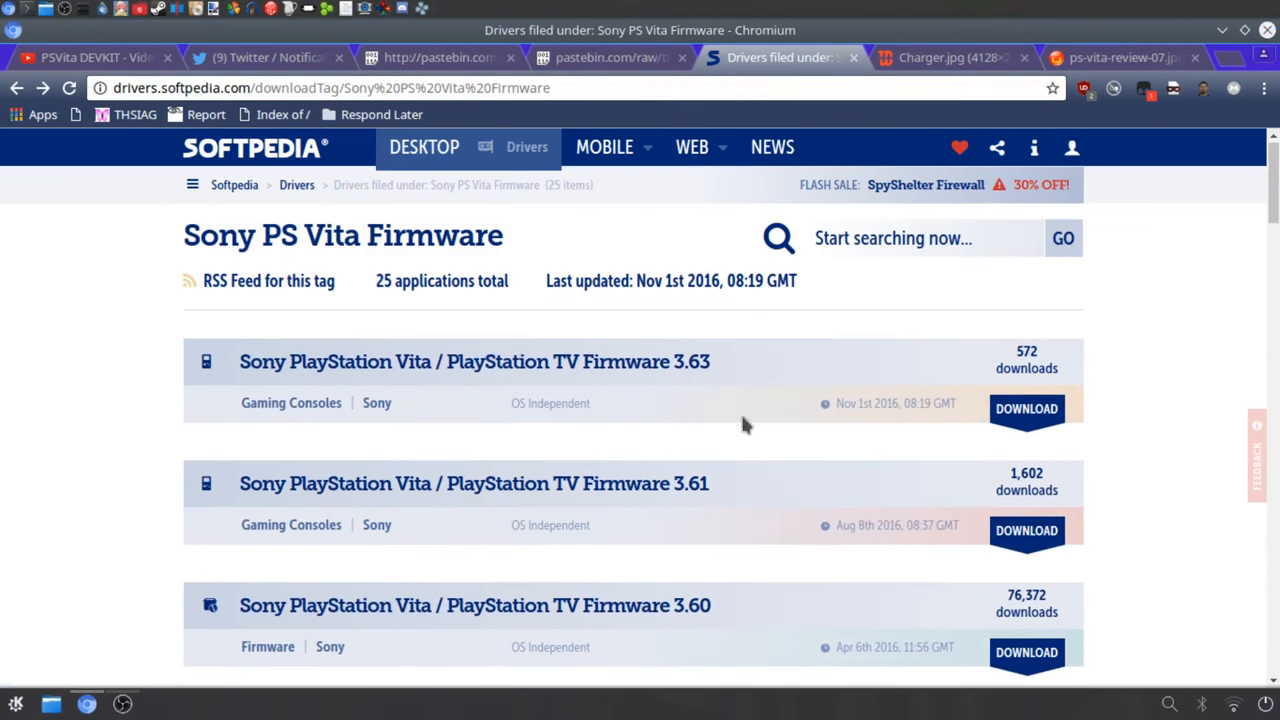
mouse_move(655, 361)
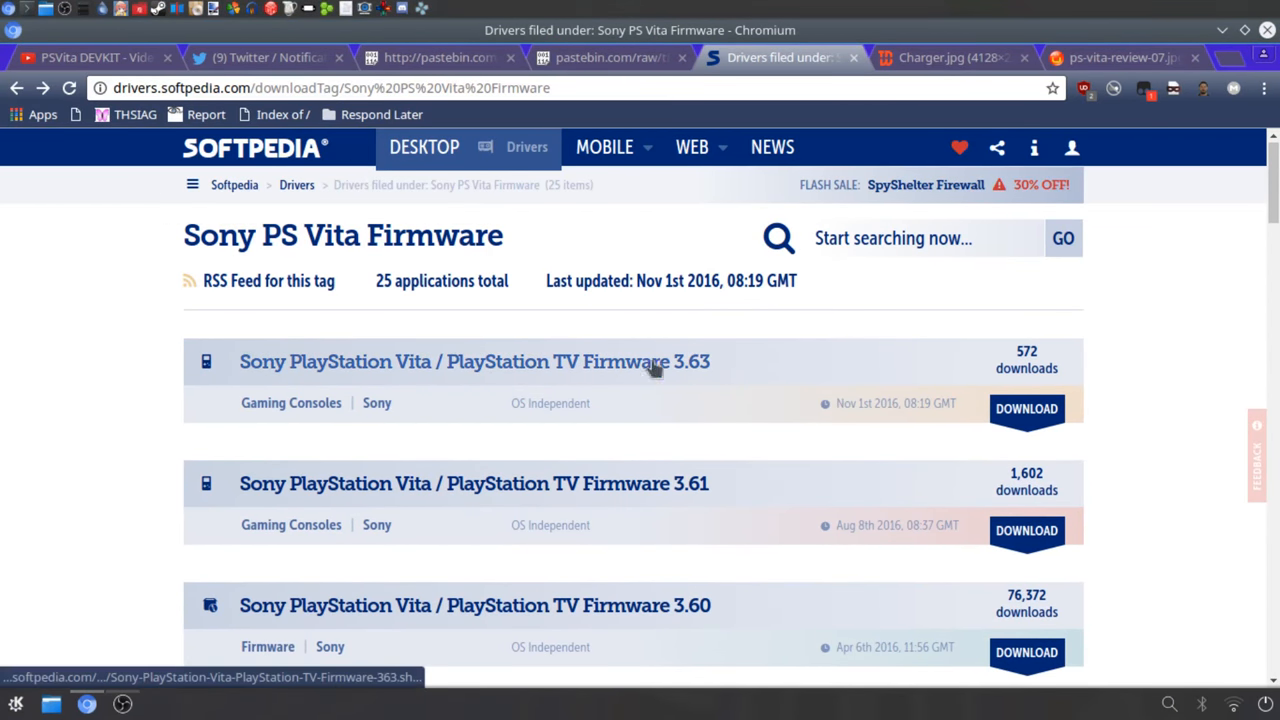
scroll("down", 3)
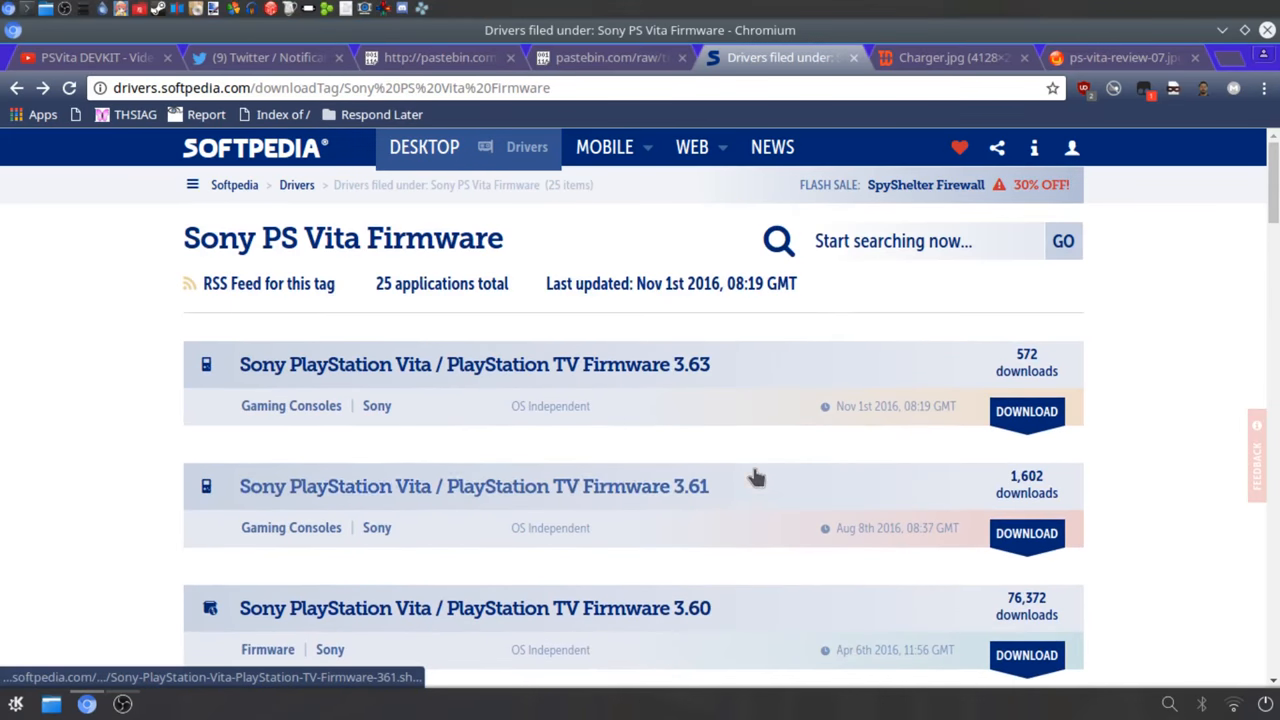
left_click(473, 486)
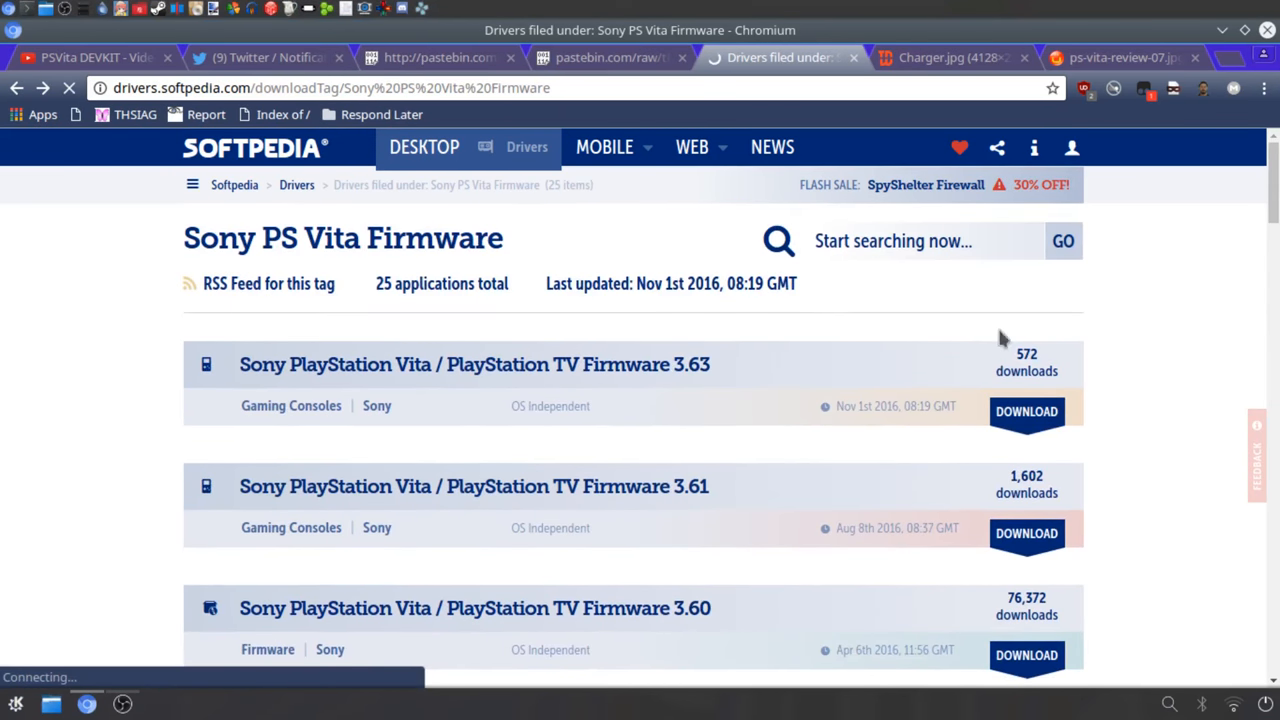
mouse_move(378, 326)
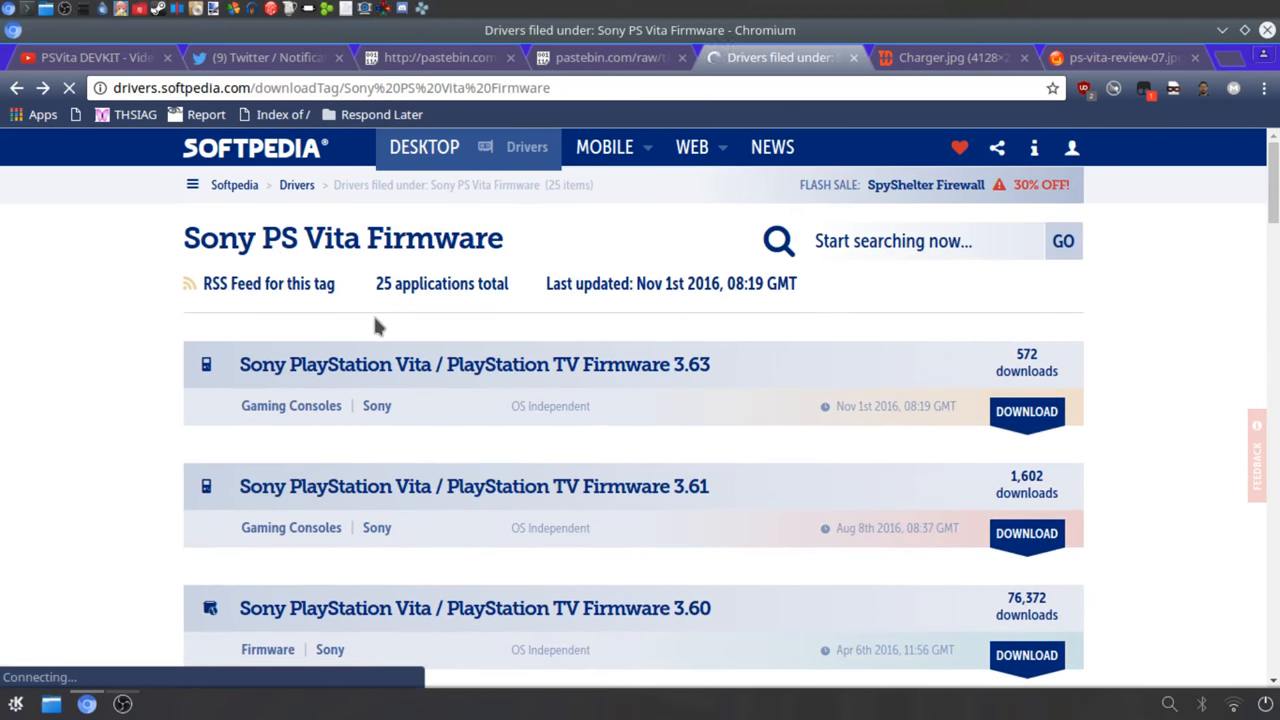
Step: Start the Firmware 3.63 download from the External Mirror Asia
left_click(474, 364)
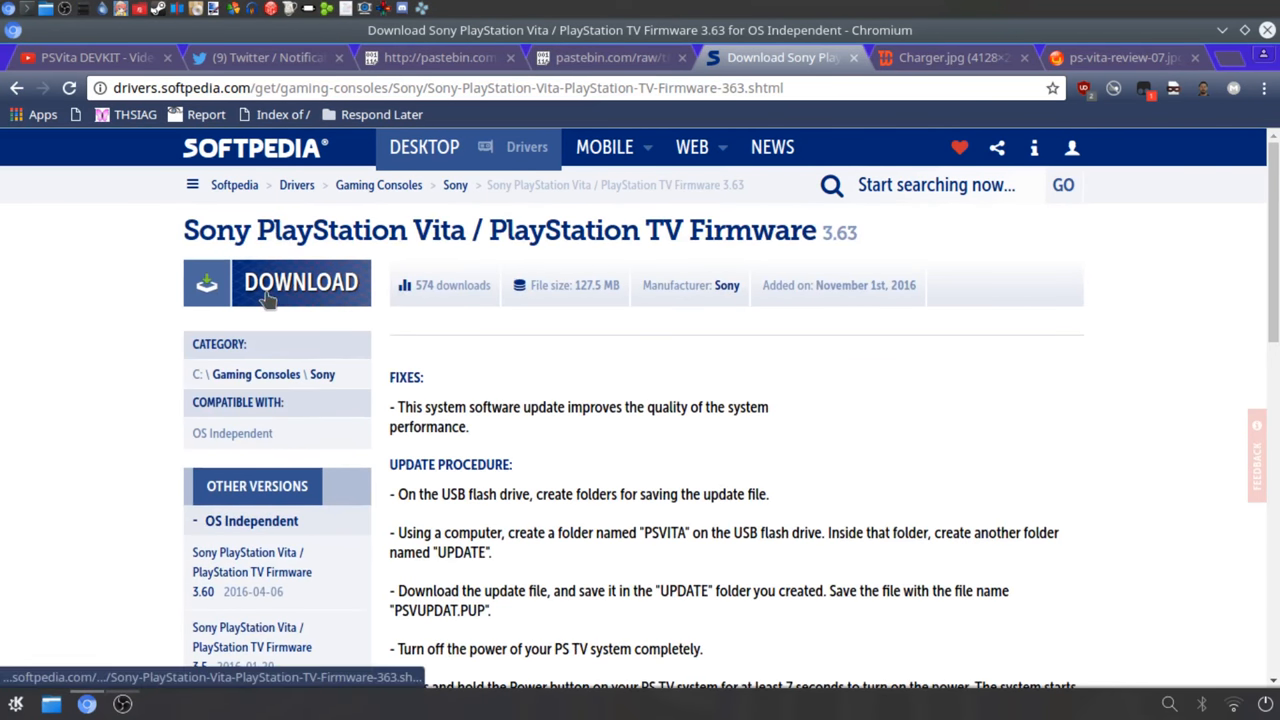
left_click(300, 283)
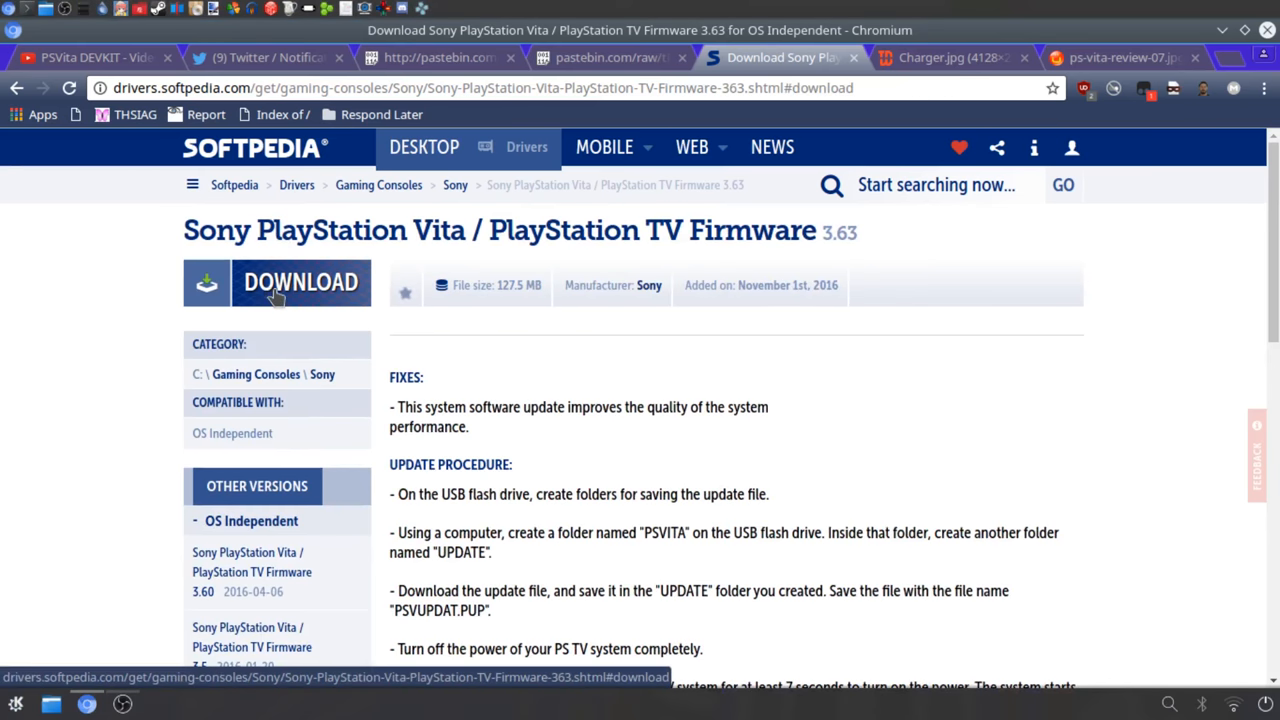
left_click(301, 281)
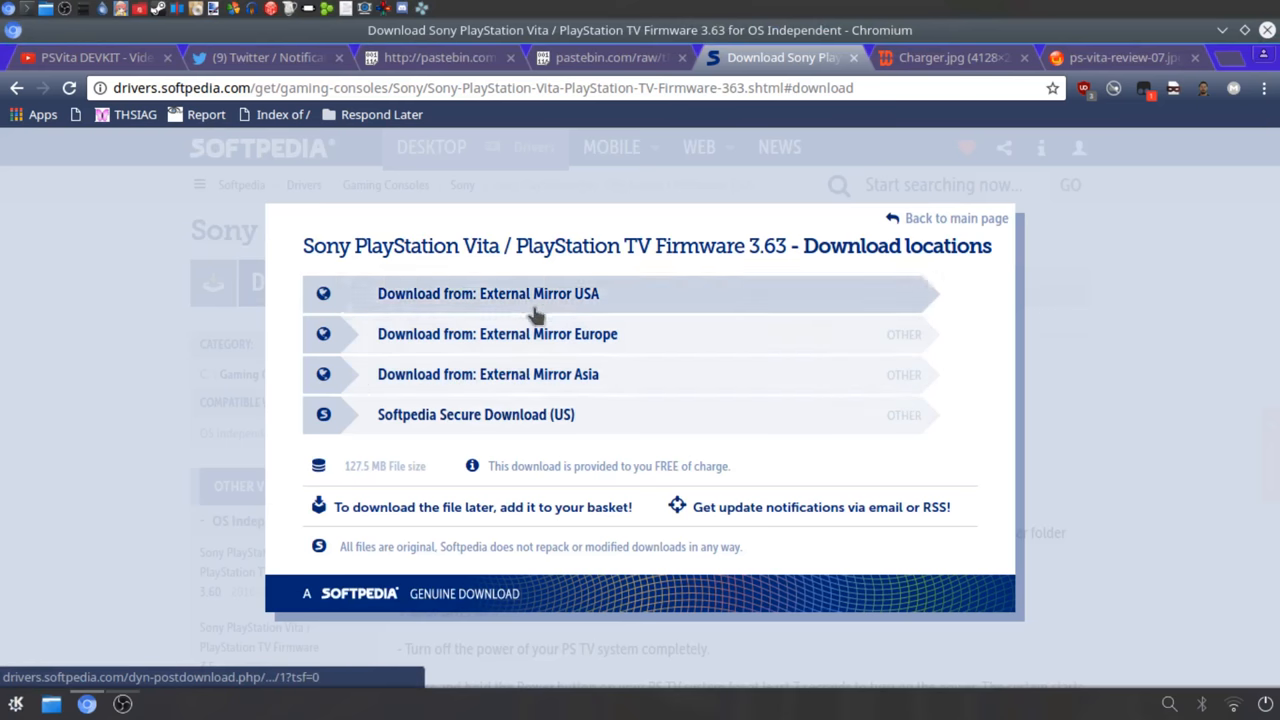
mouse_move(535, 345)
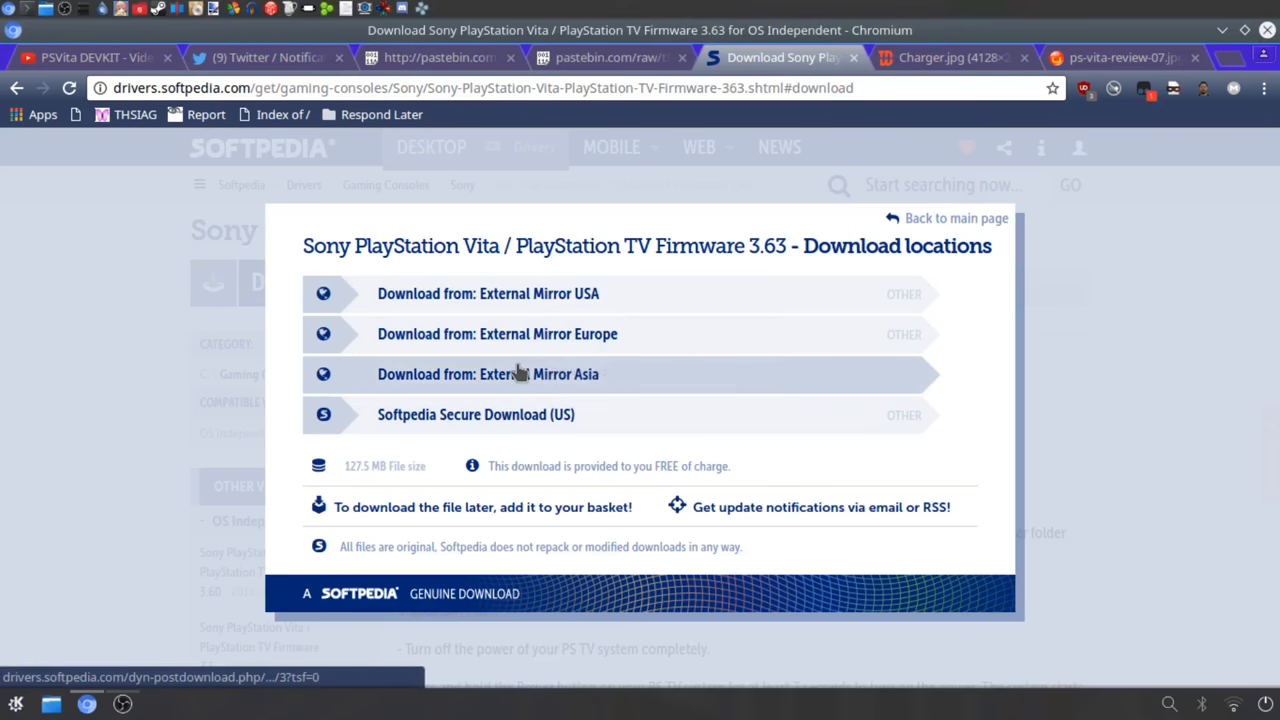
left_click(488, 373)
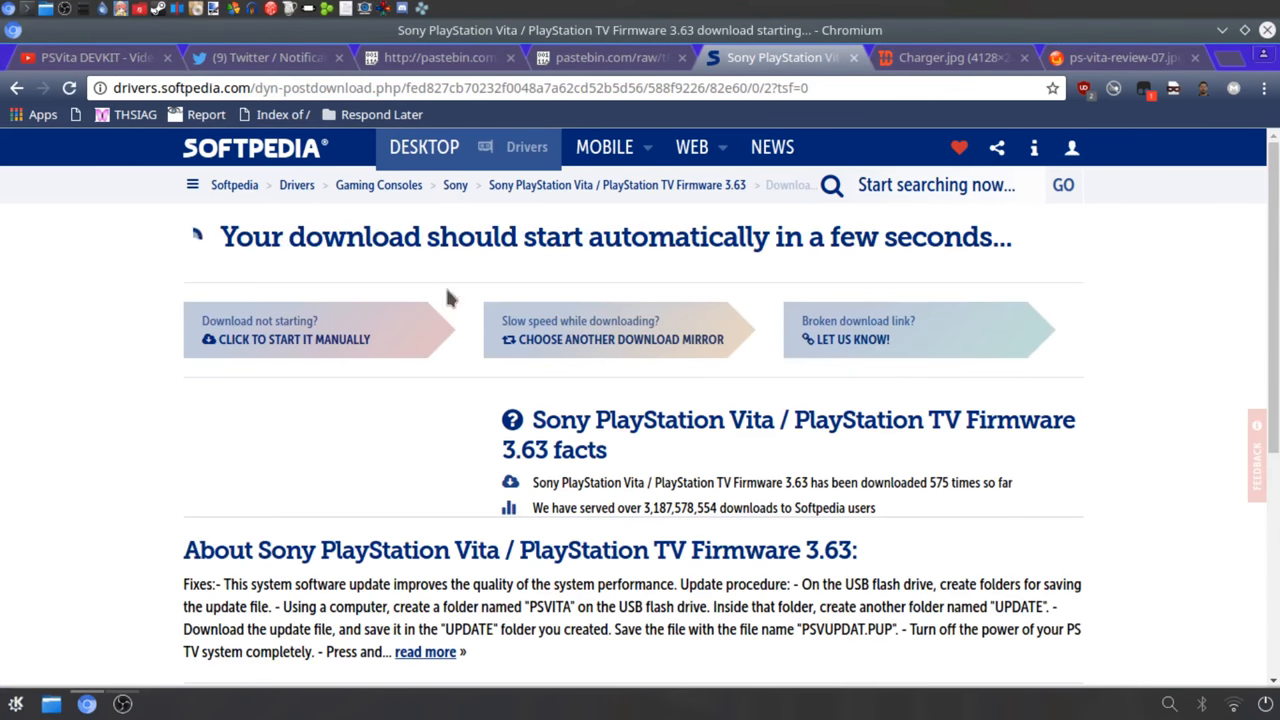
mouse_move(320, 350)
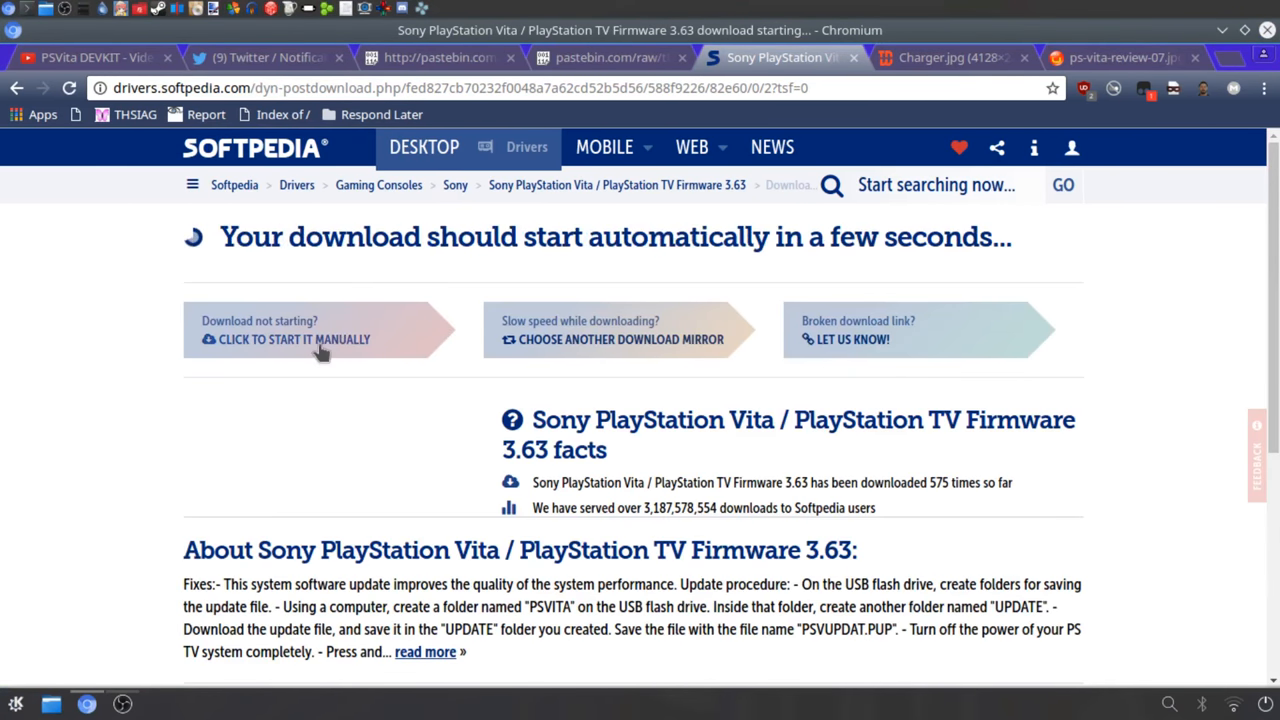
right_click(294, 339)
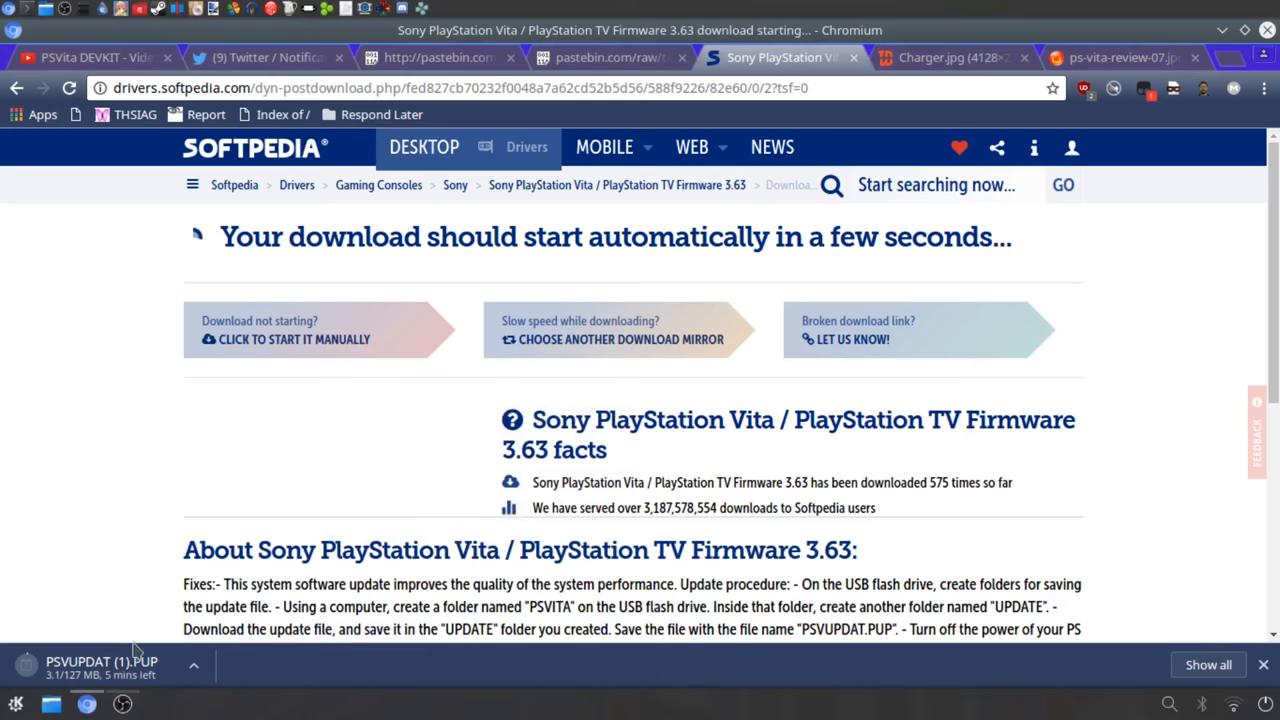
mouse_move(420, 487)
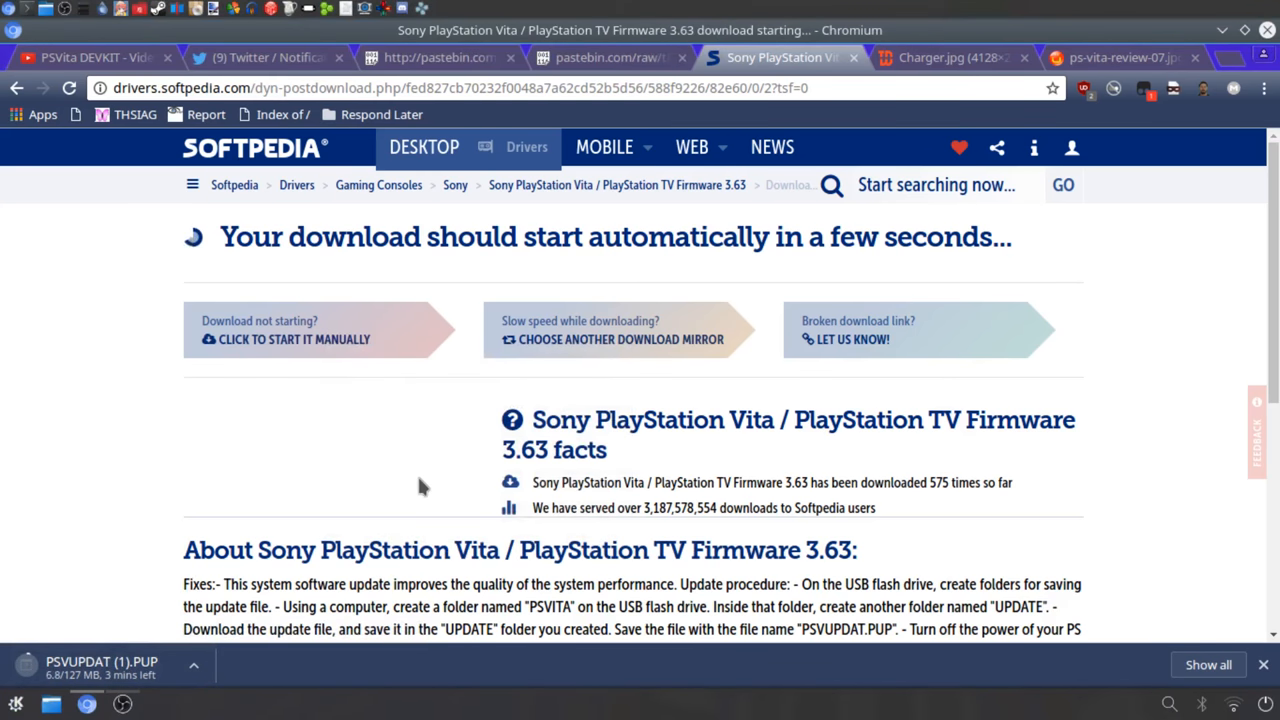
mouse_move(610, 135)
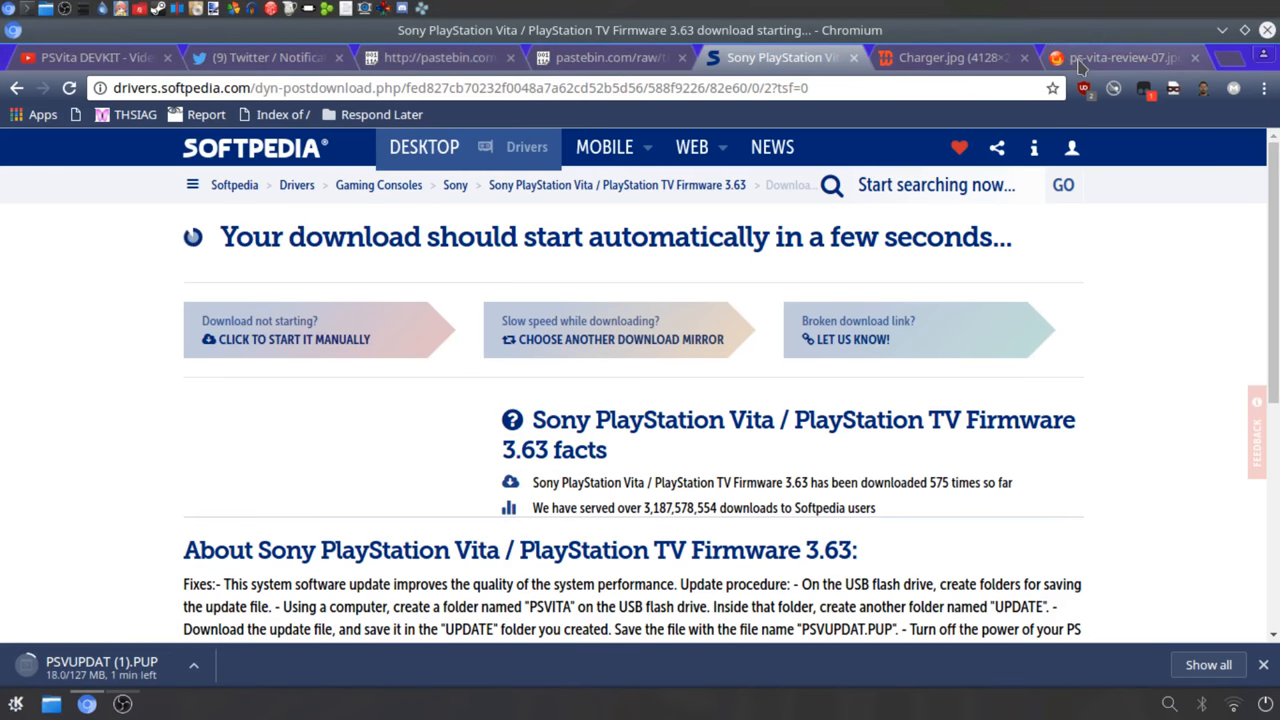
Step: View the ps-vita-review-07.jpg back photo, then the Charger.jpg close-up of the Vita's label
left_click(1120, 57)
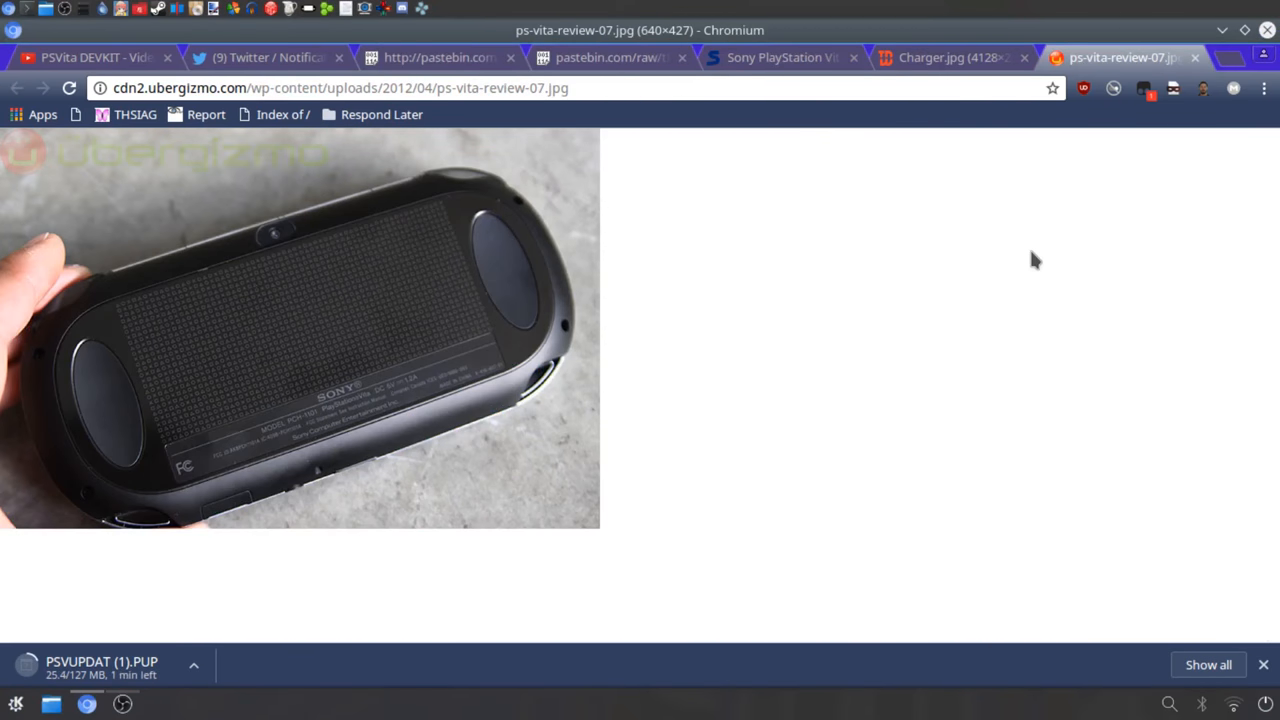
left_click(945, 57)
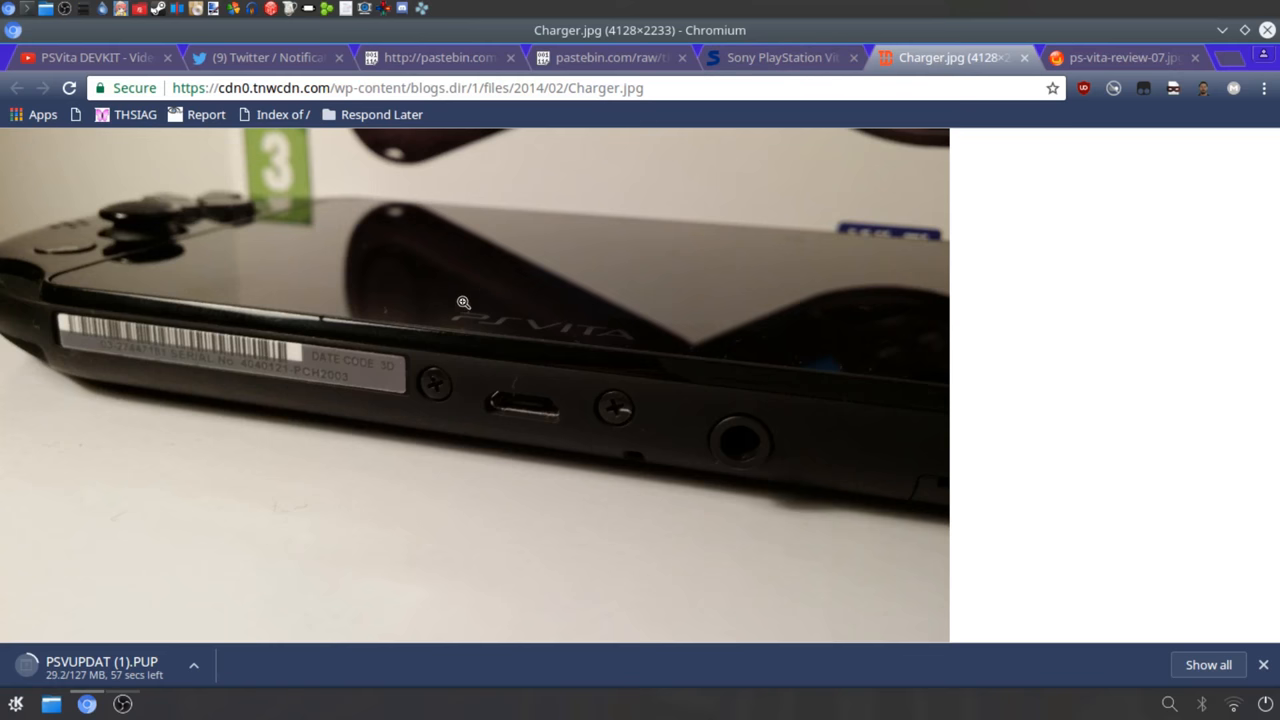
mouse_move(255, 337)
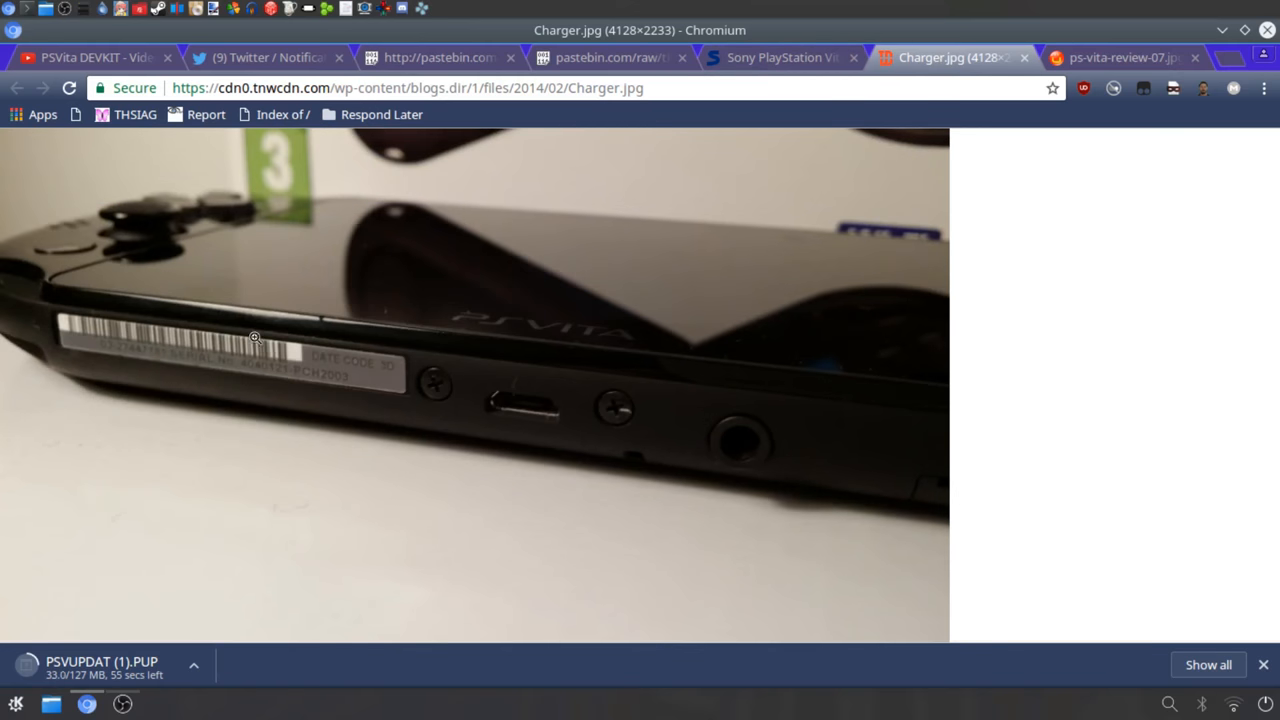
mouse_move(462, 471)
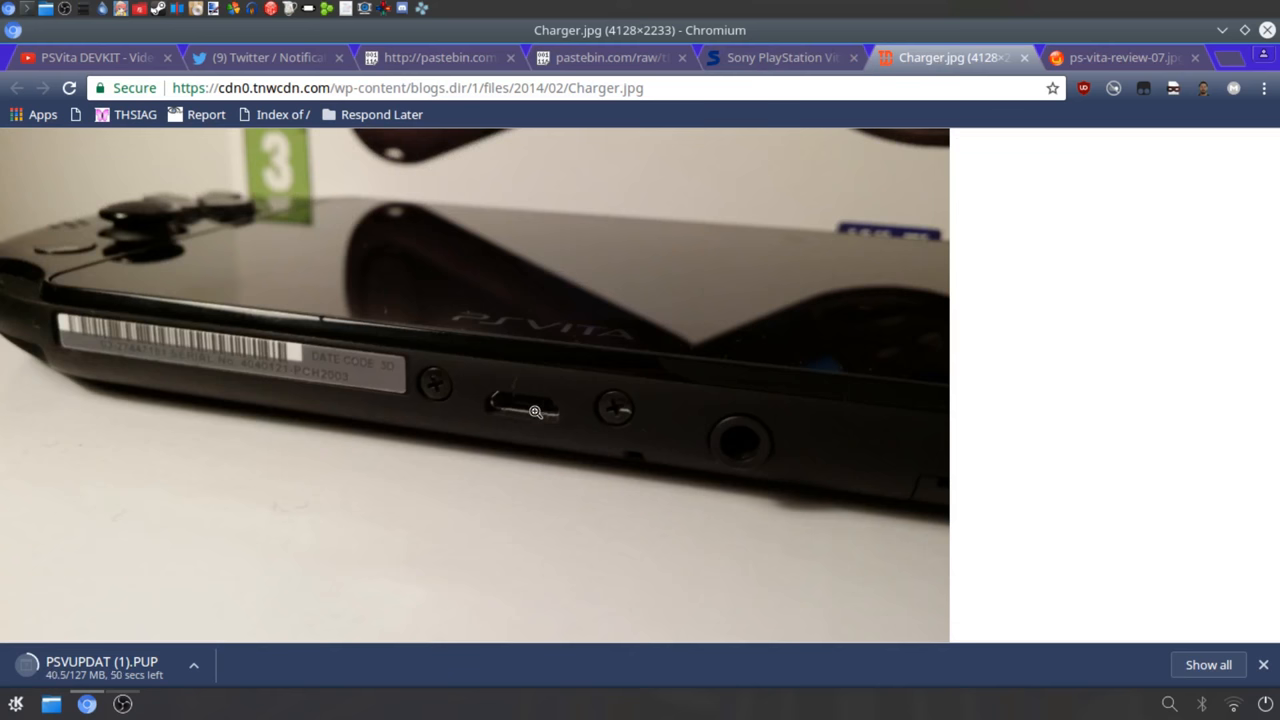
mouse_move(661, 389)
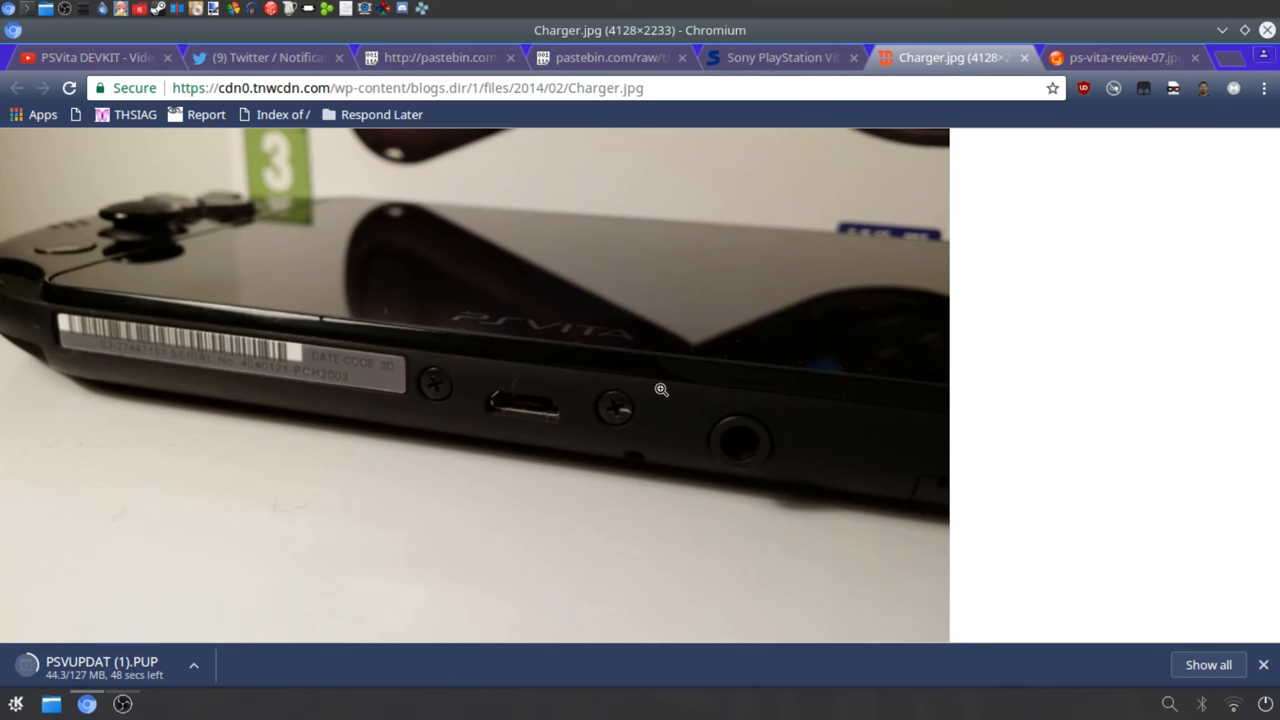
mouse_move(386, 375)
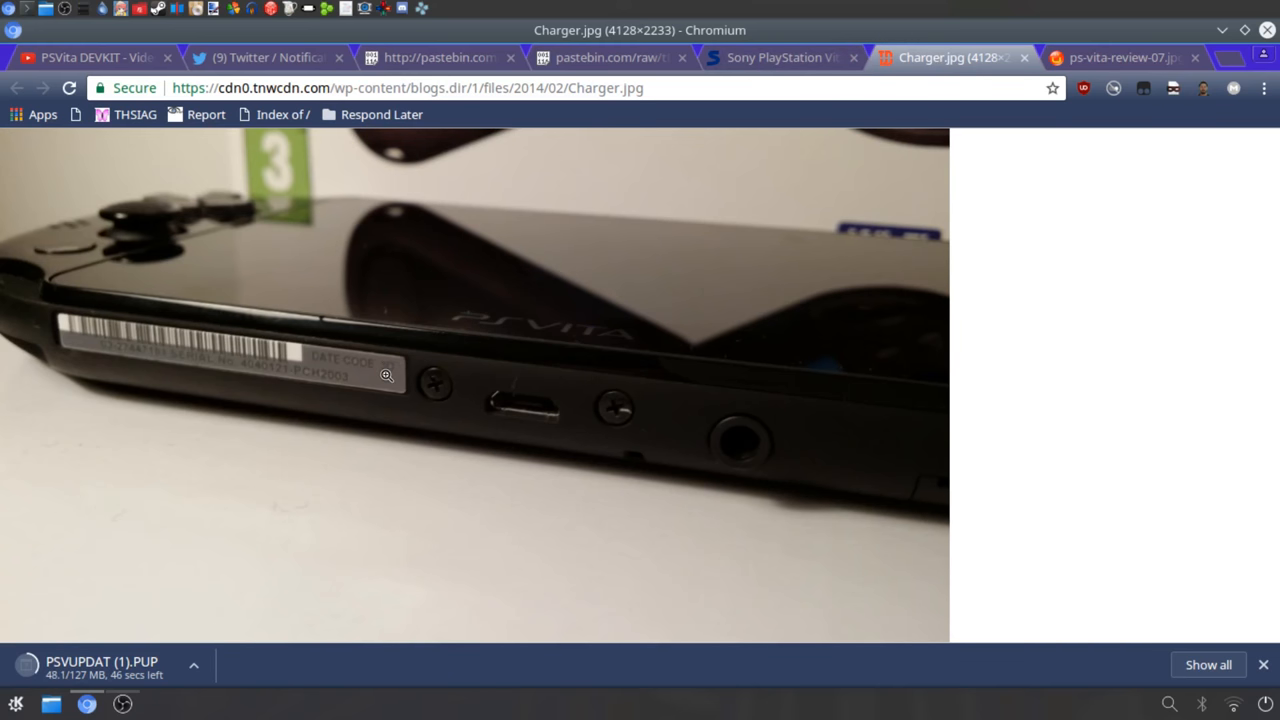
mouse_move(342, 384)
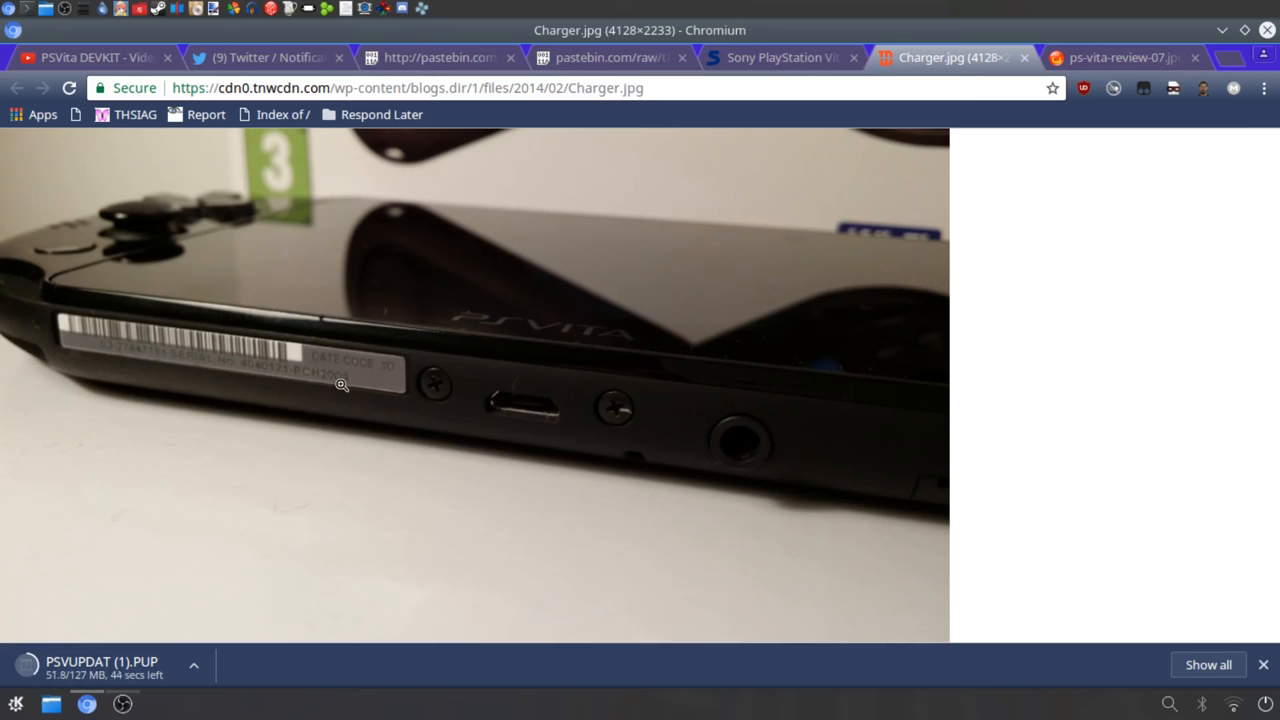
left_click(342, 384)
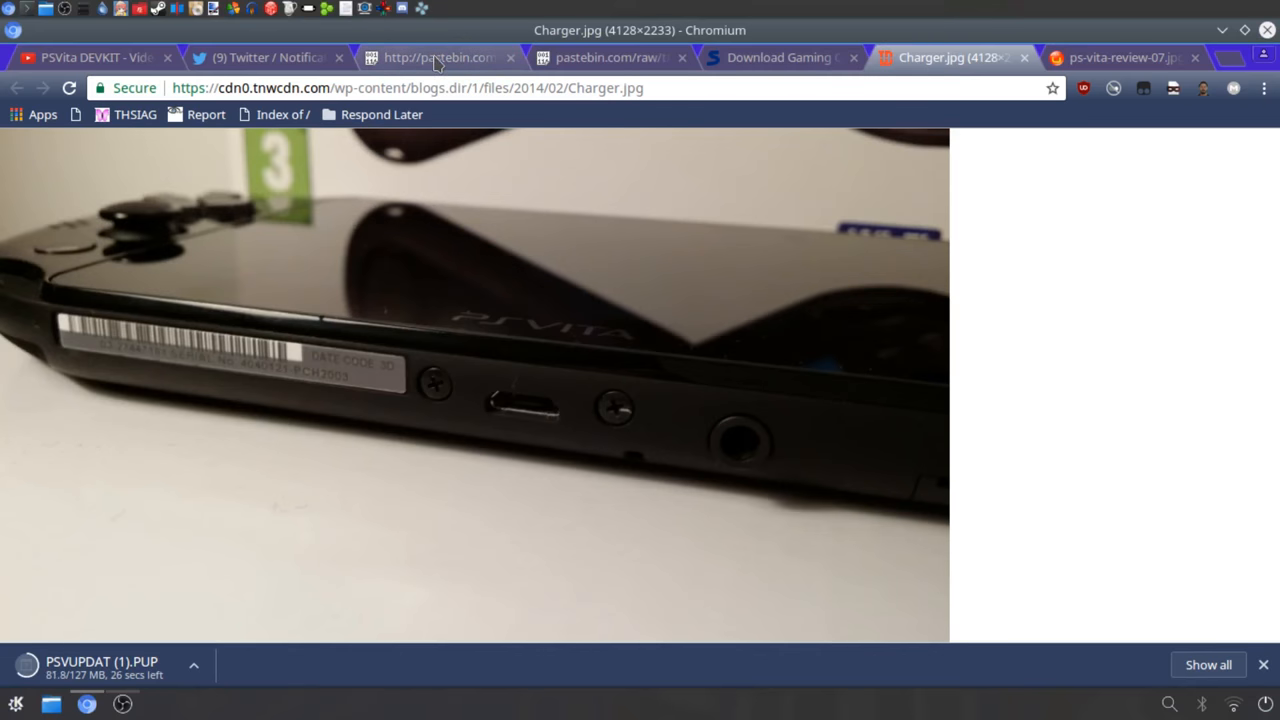
Step: Open the Pastebin region note and highlight codes 01 (us) and 02 (au)
left_click(437, 57)
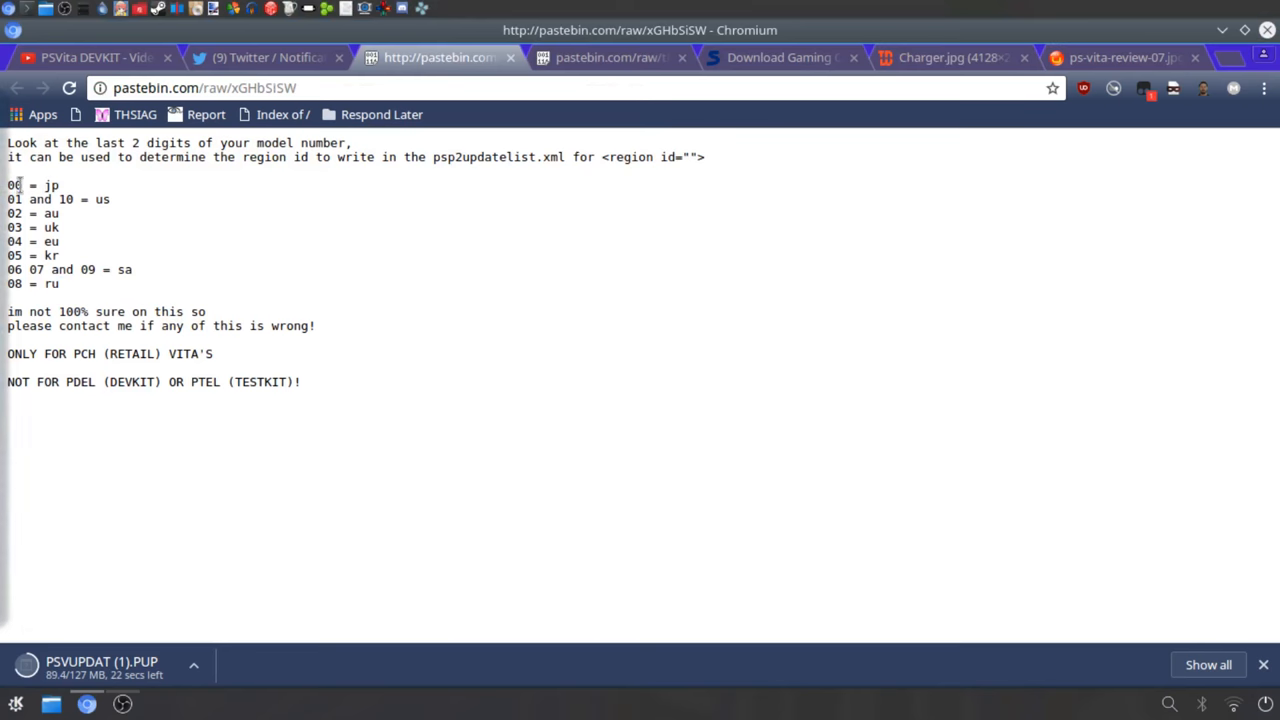
double_click(13, 199)
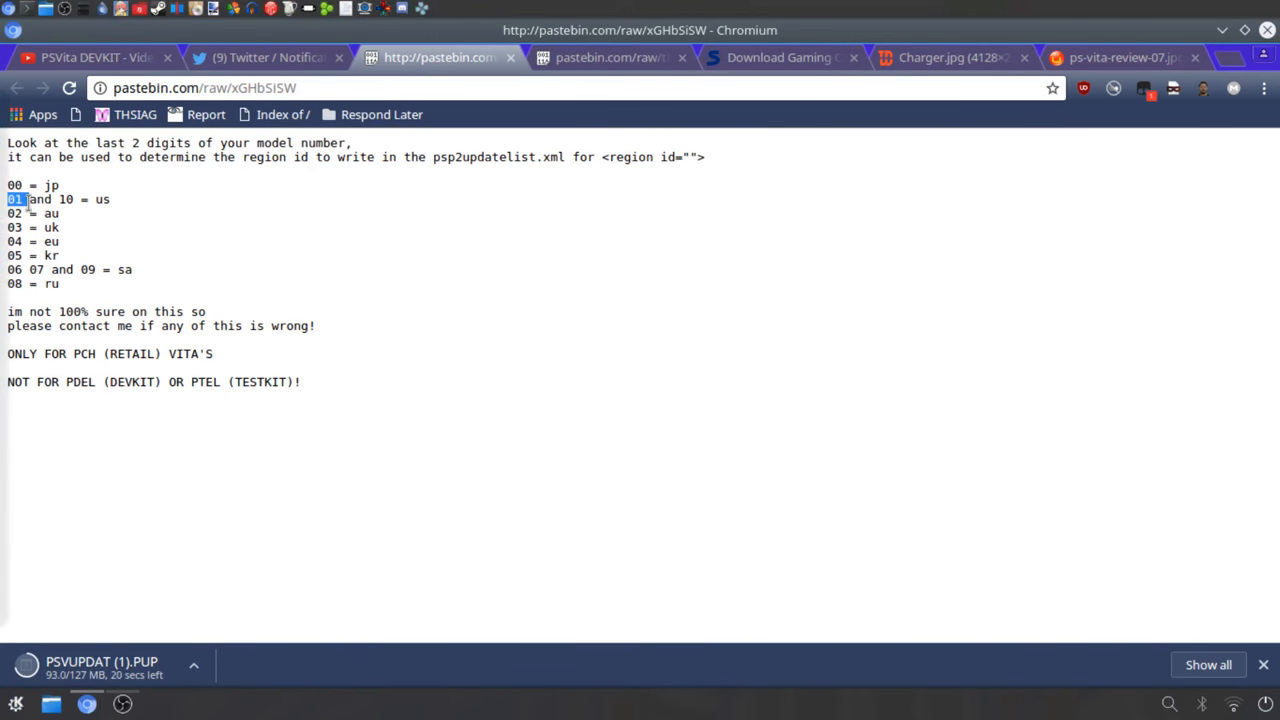
double_click(14, 227)
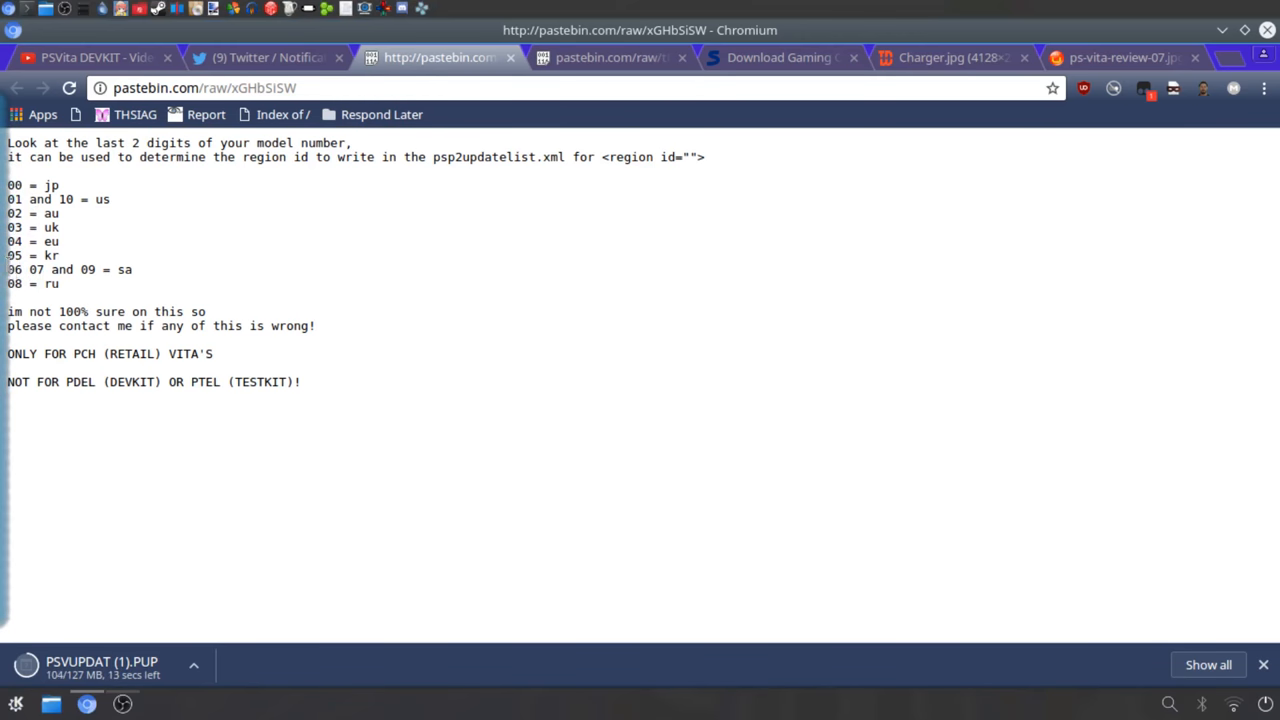
double_click(14, 283)
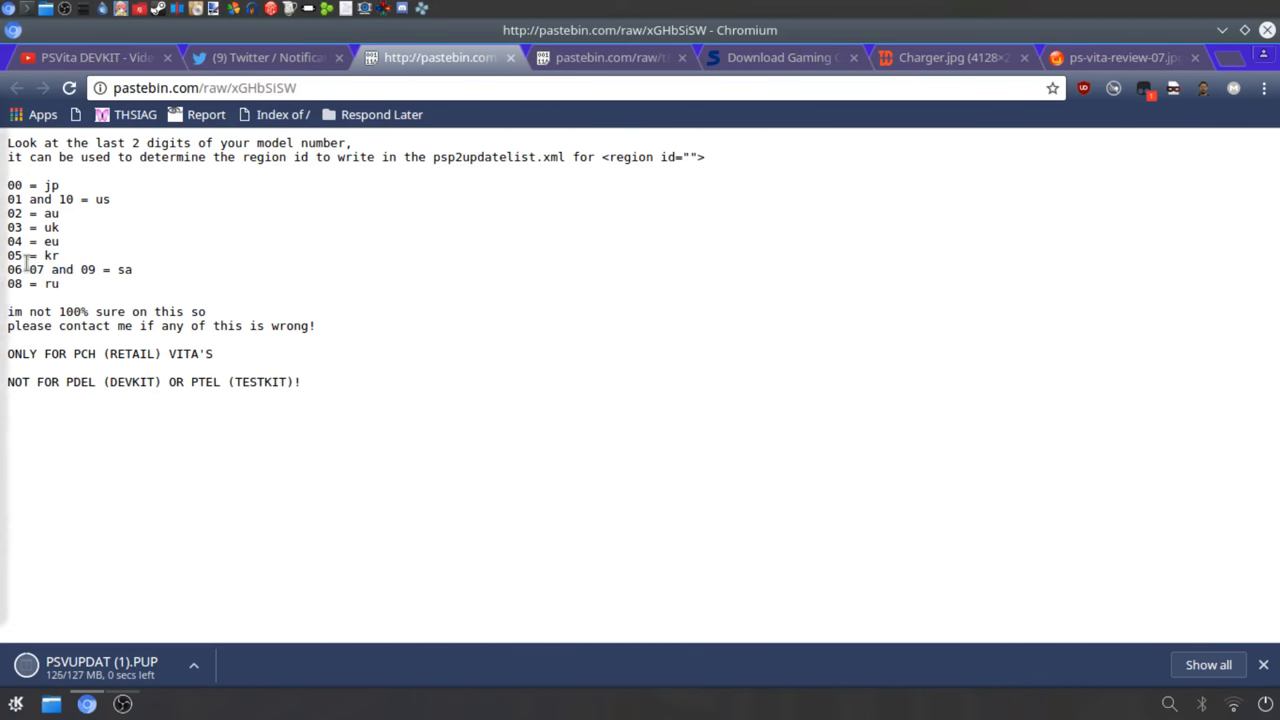
mouse_move(333, 279)
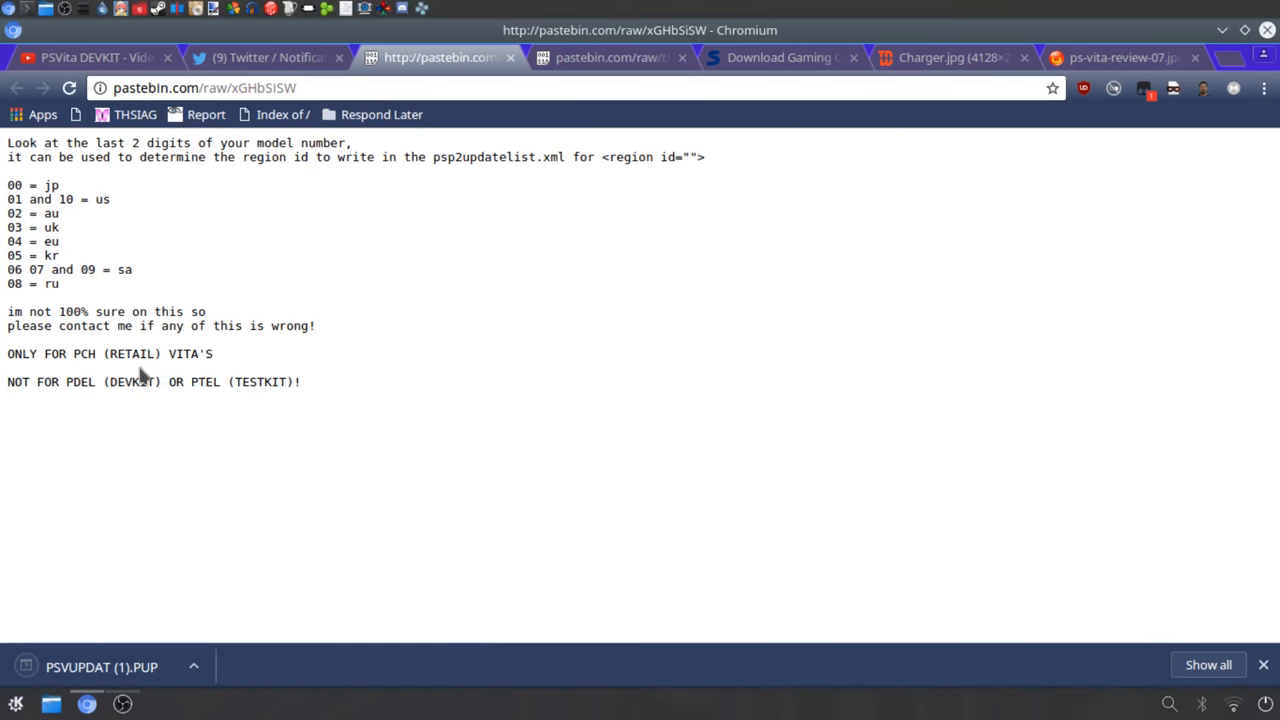
double_click(16, 213)
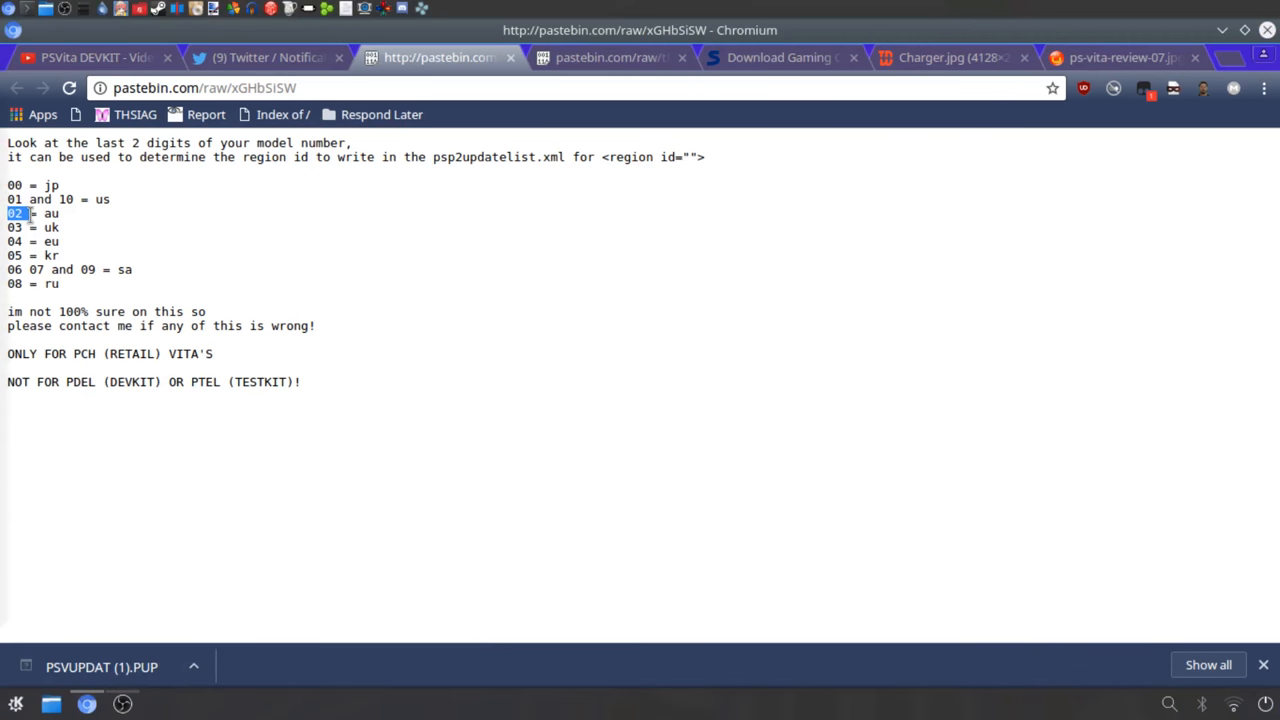
left_click_drag(8, 213, 65, 213)
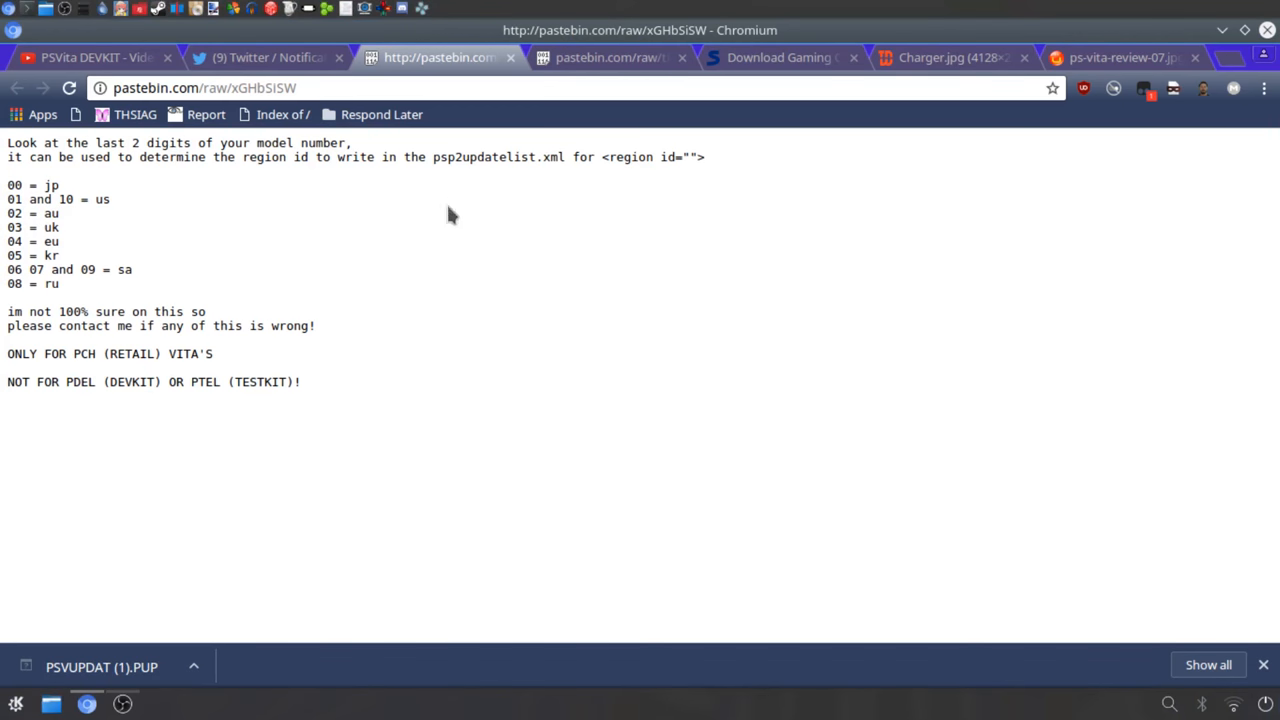
Step: Open the Pastebin psp2updatelist XML template and start saving the page
left_click(610, 57)
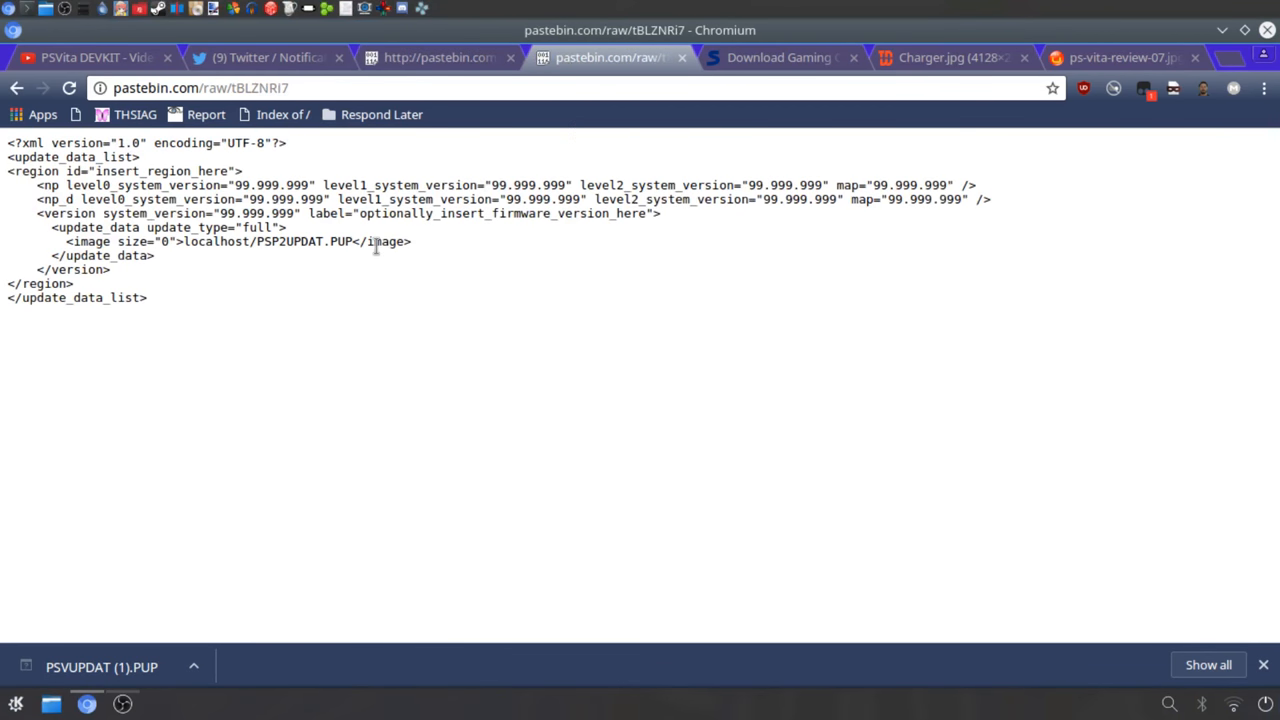
right_click(375, 245)
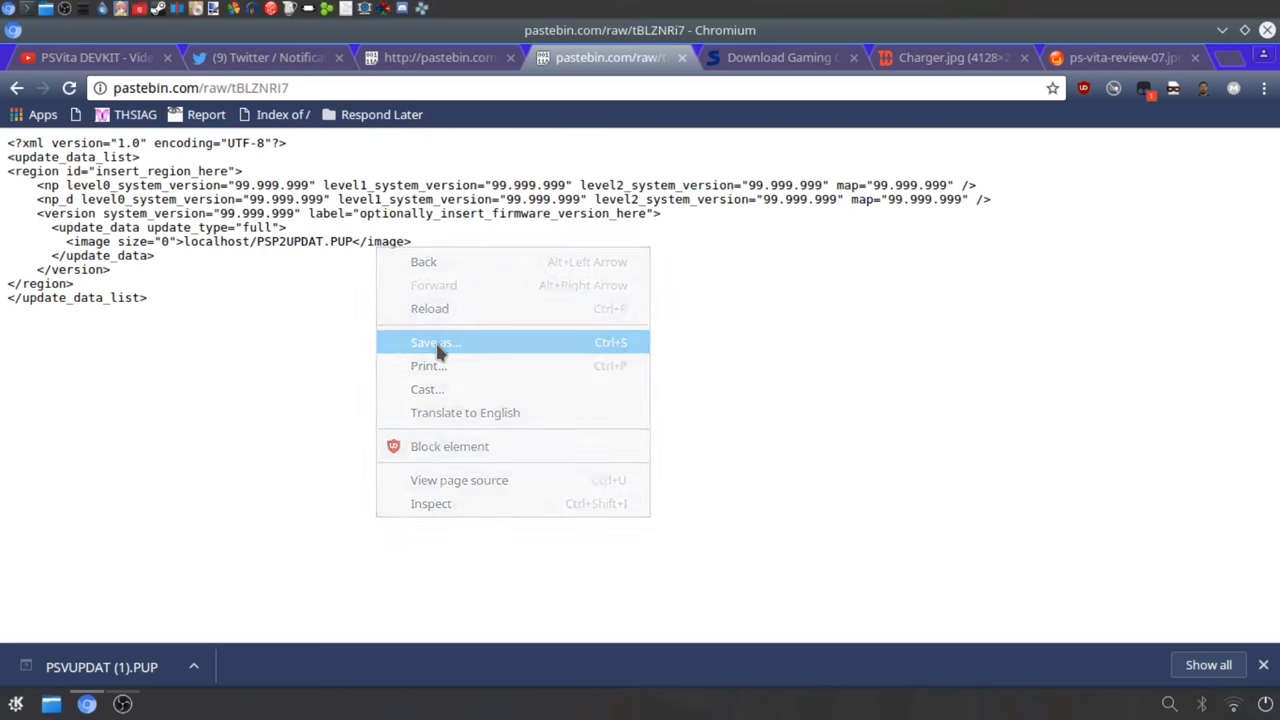
left_click(434, 342)
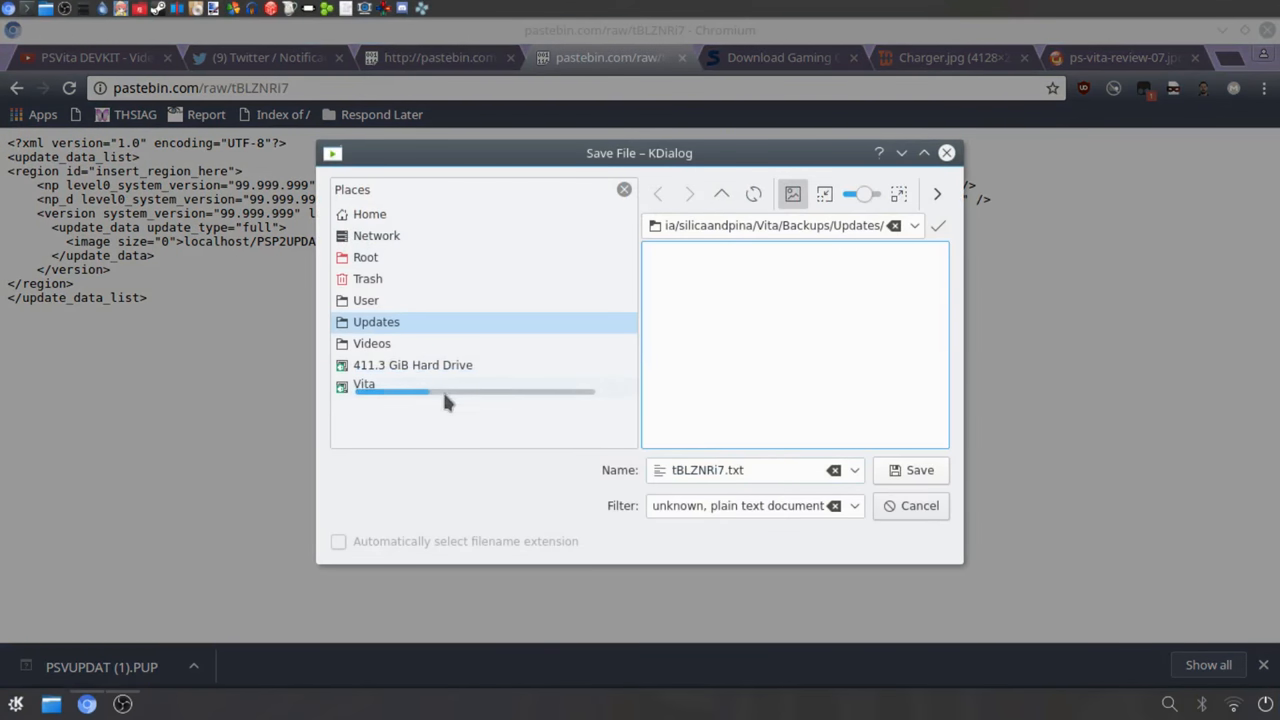
Step: Copy QCMA's Updates folder path and save the template there as psp2-updatelist.xml
left_click(14, 277)
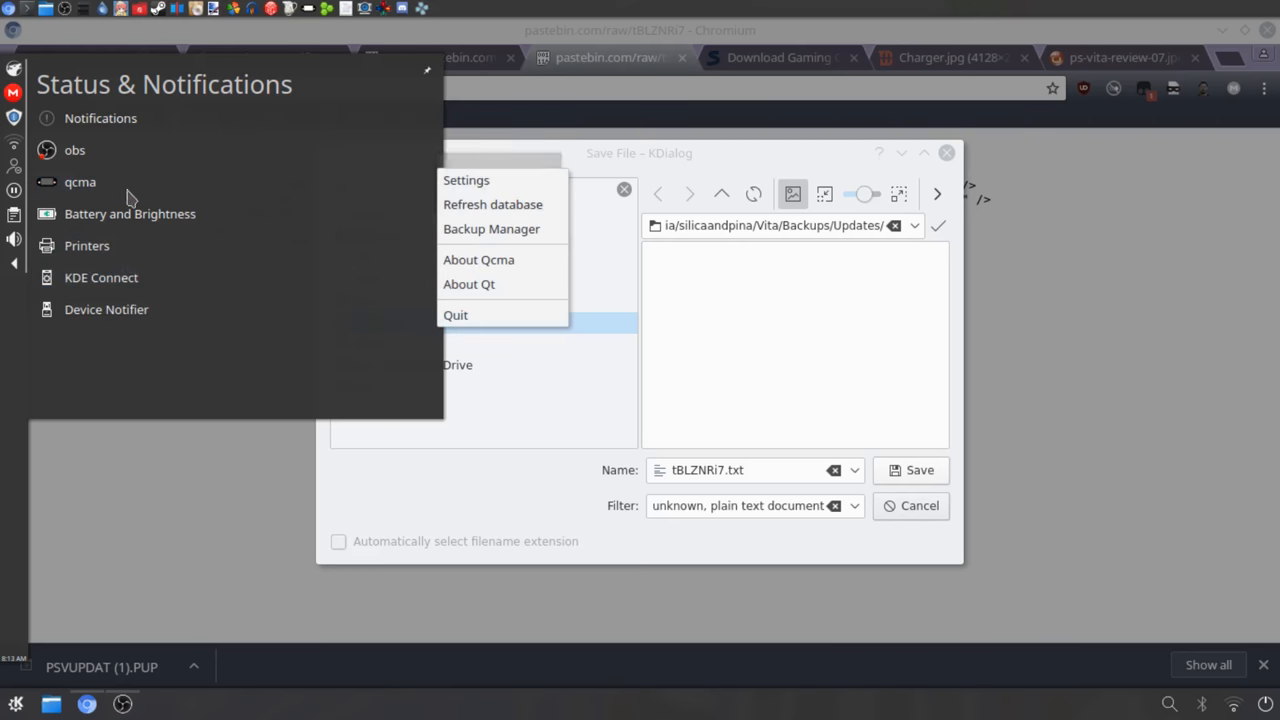
mouse_move(491, 229)
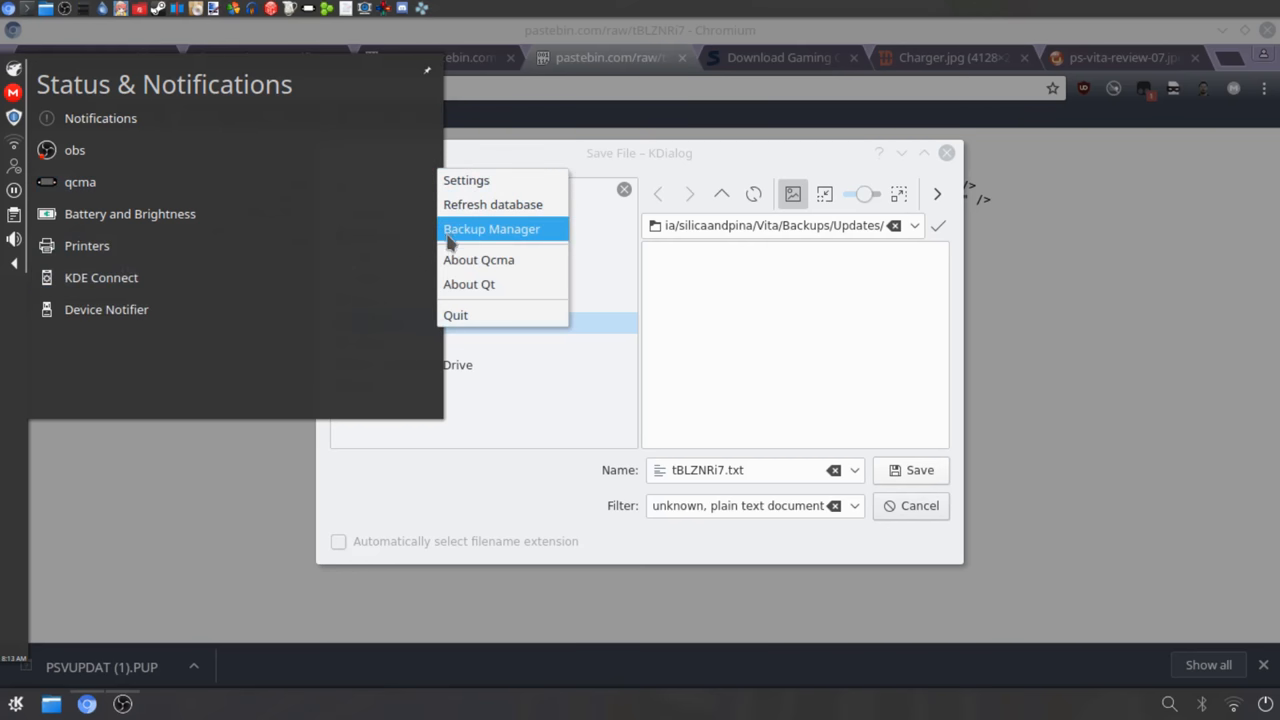
mouse_move(478, 229)
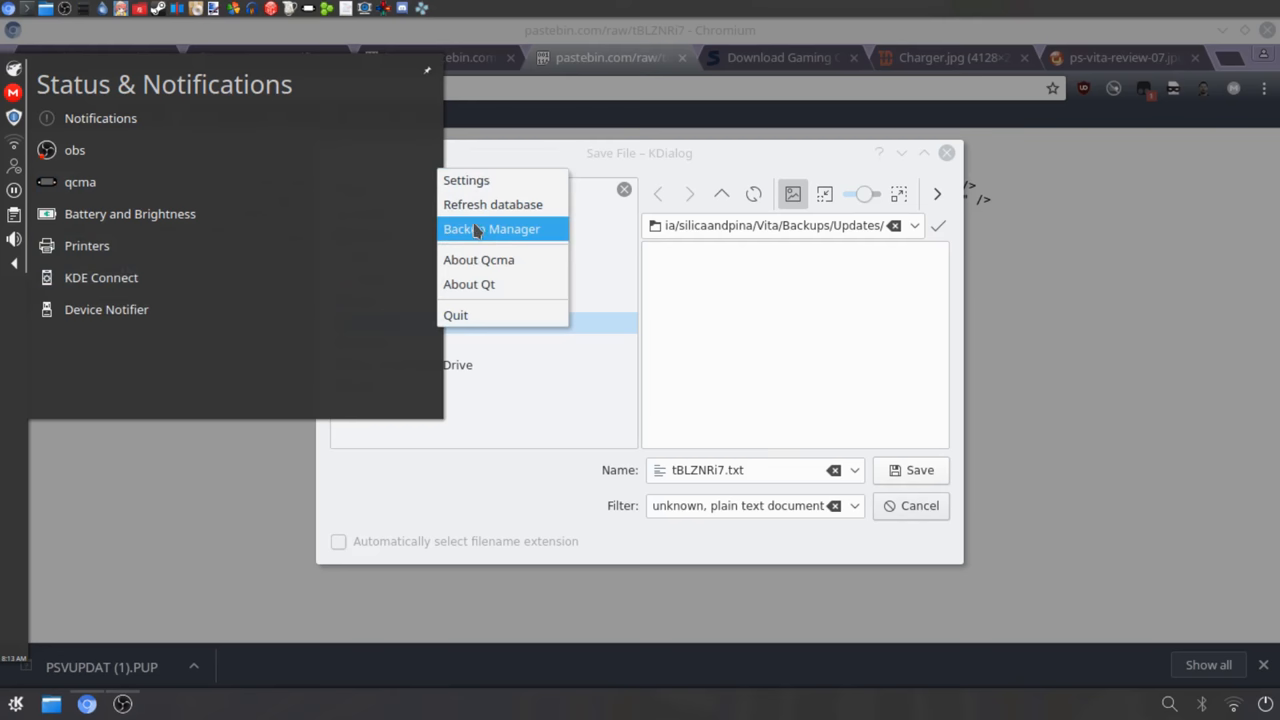
mouse_move(492, 204)
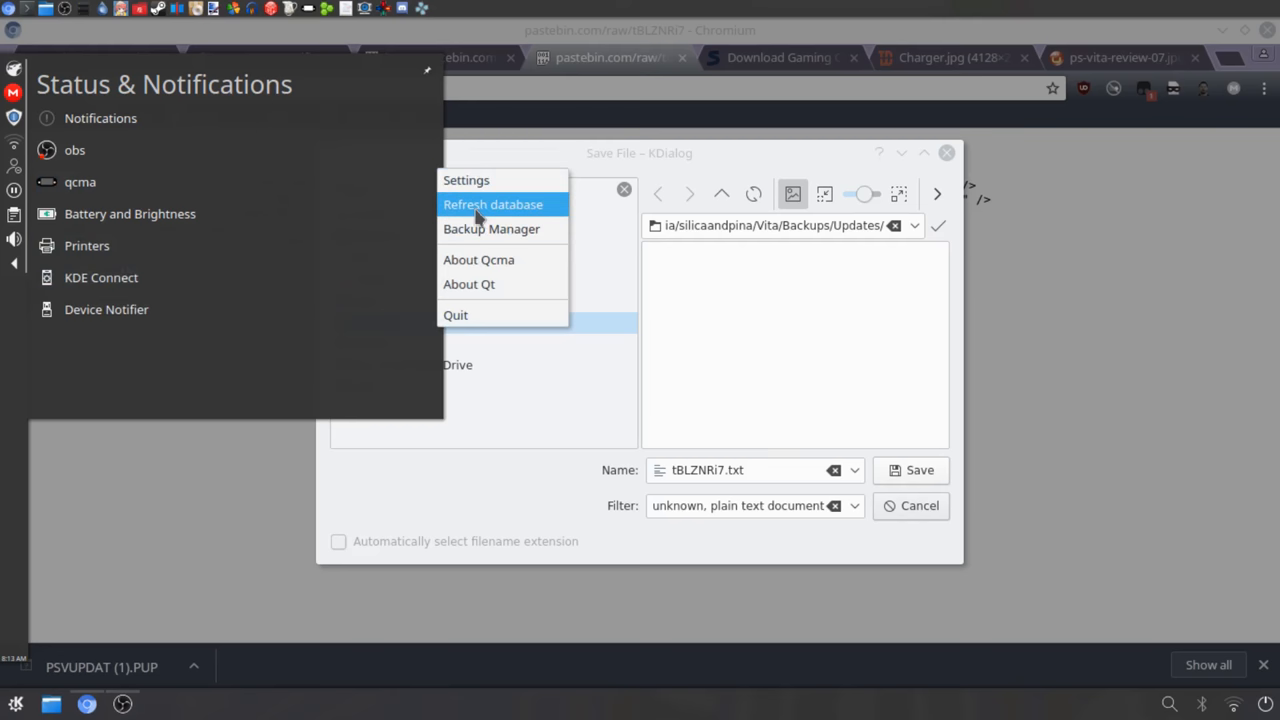
mouse_move(466, 180)
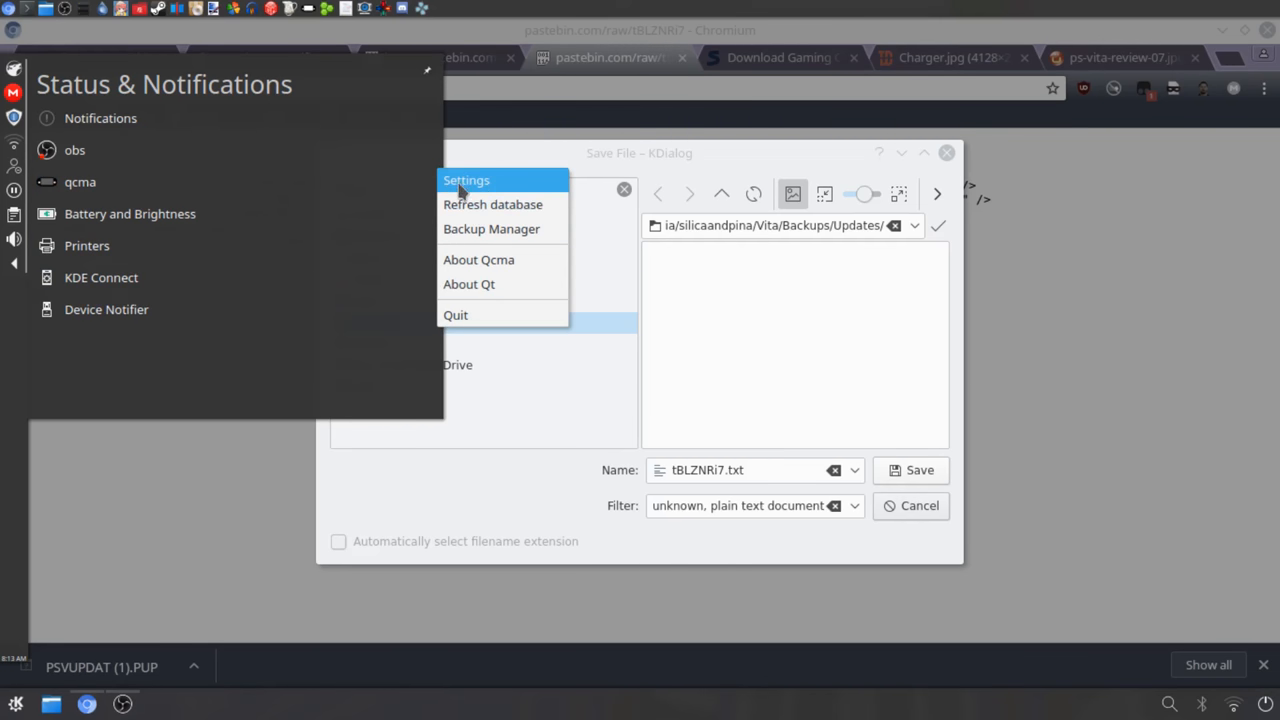
left_click(466, 180)
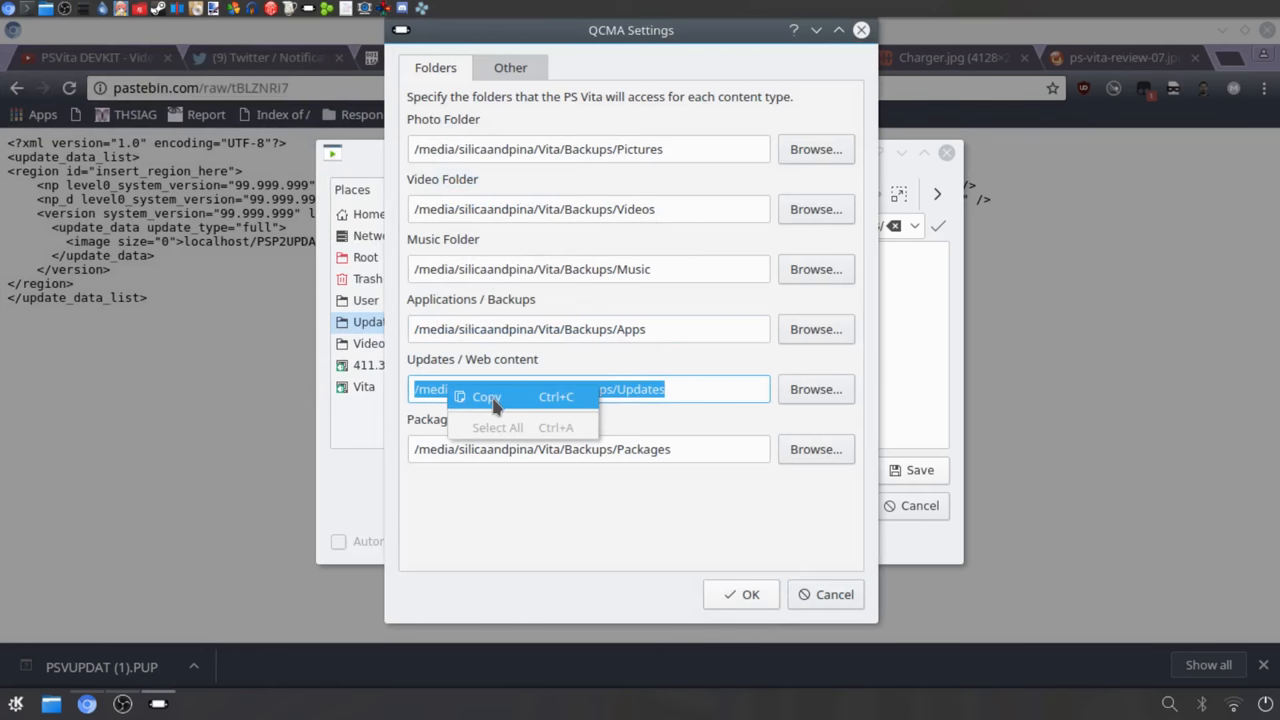
left_click(487, 397)
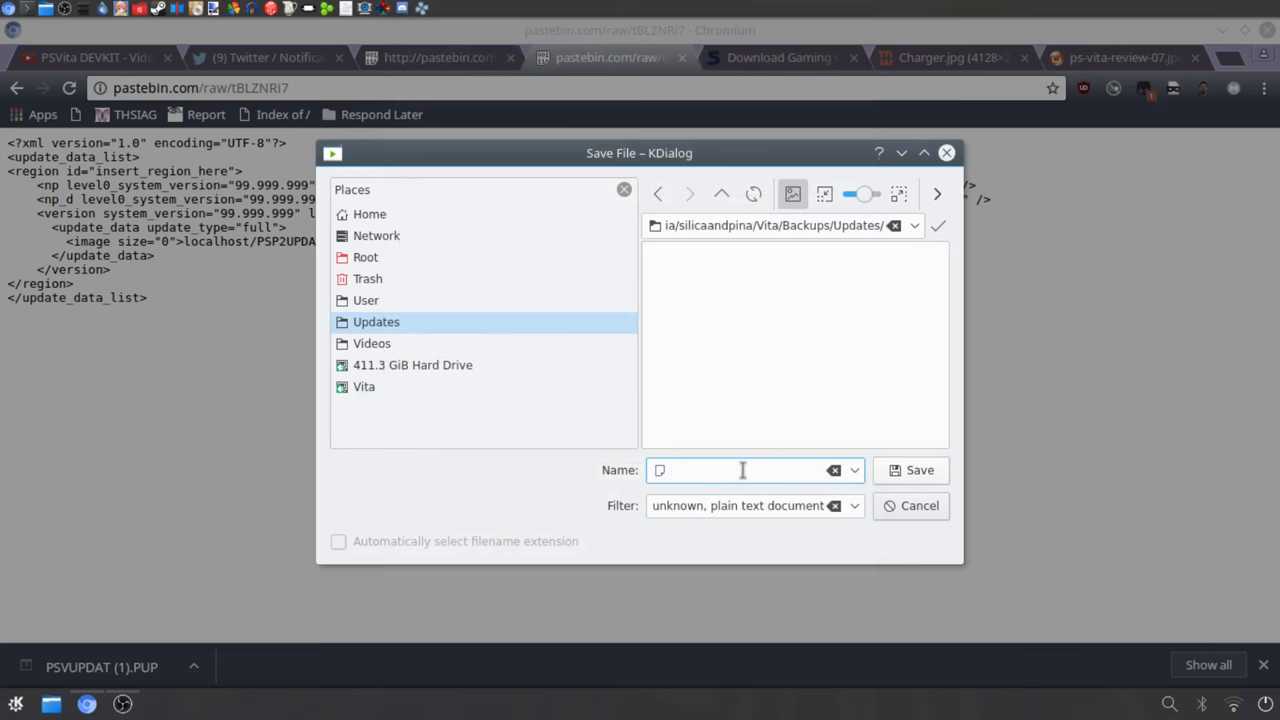
type("psp2-update")
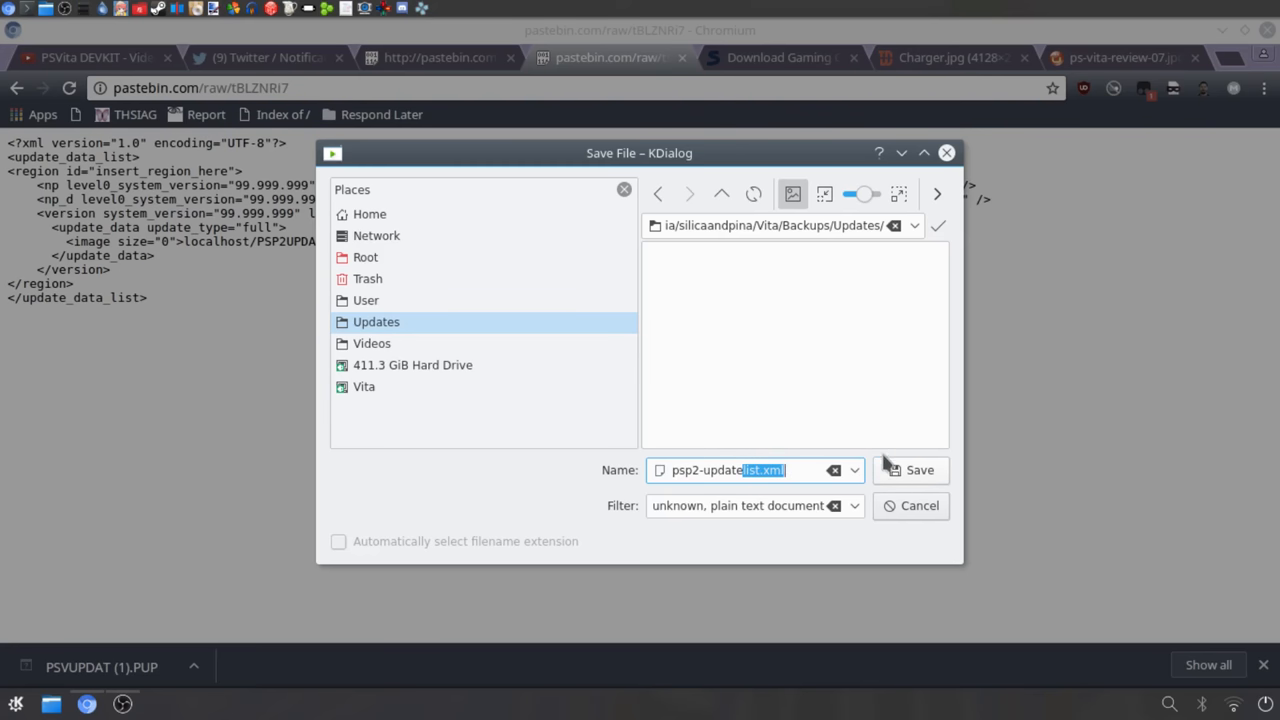
left_click(910, 470)
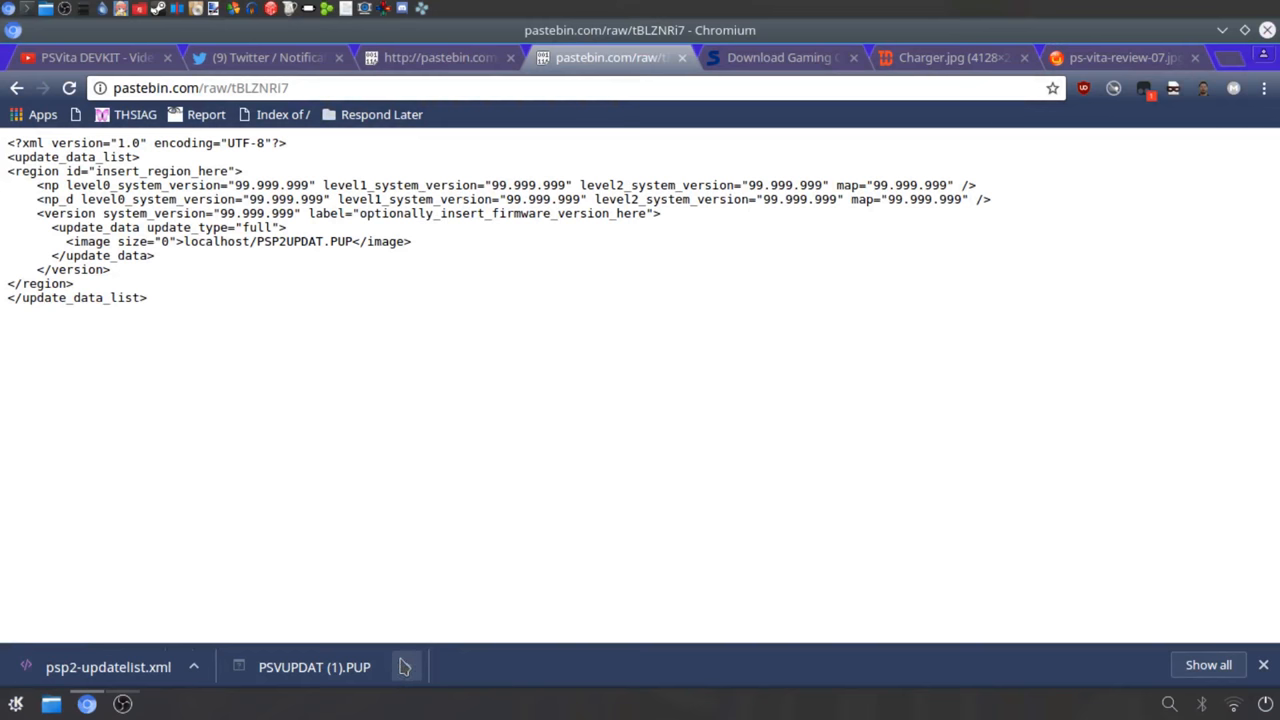
Step: Move PSVUPDAT (1).PUP from Downloads into Vita/Backups/Updates and rename it PSP2UPDAT.PUP
left_click(405, 667)
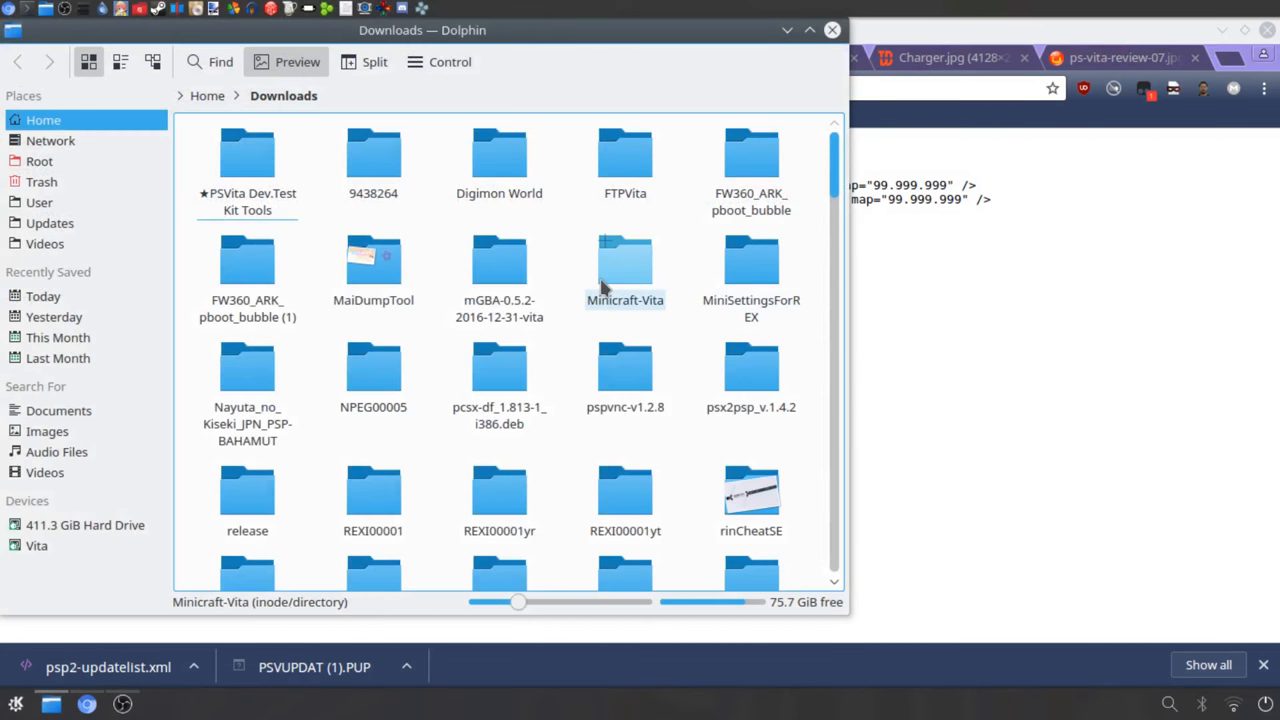
scroll("down", 3)
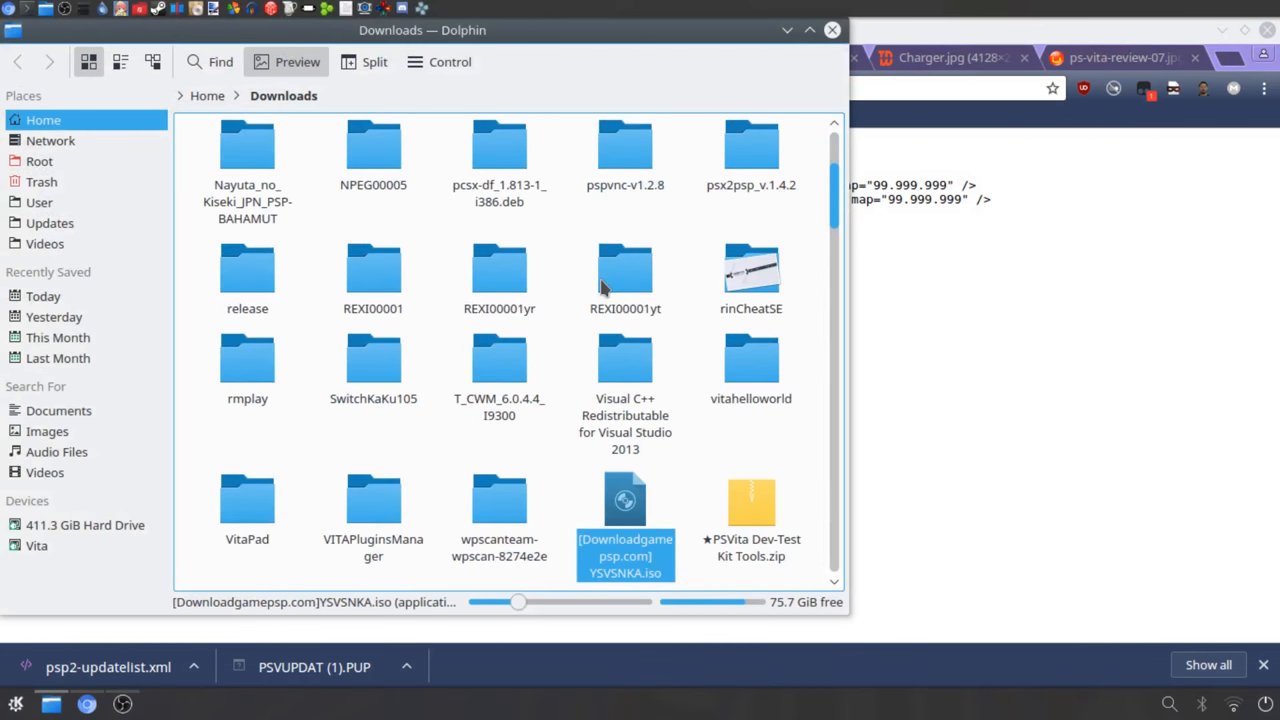
scroll("down", 3)
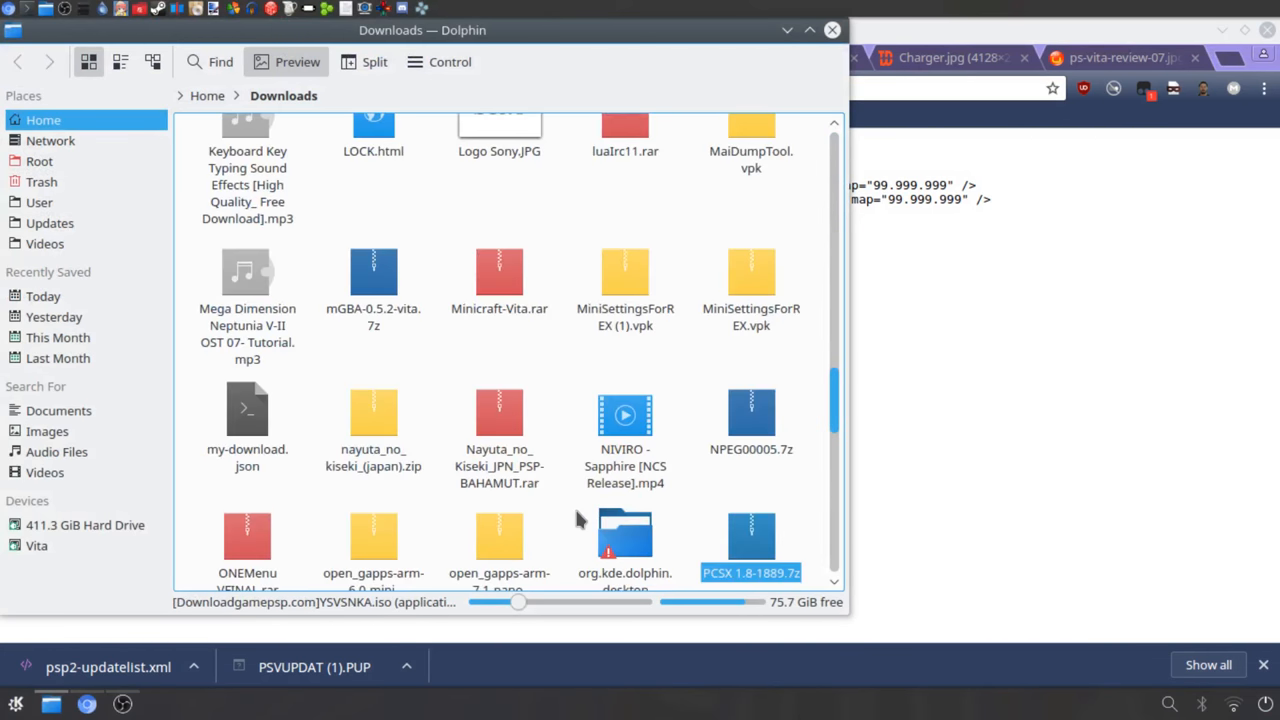
scroll("down", 3)
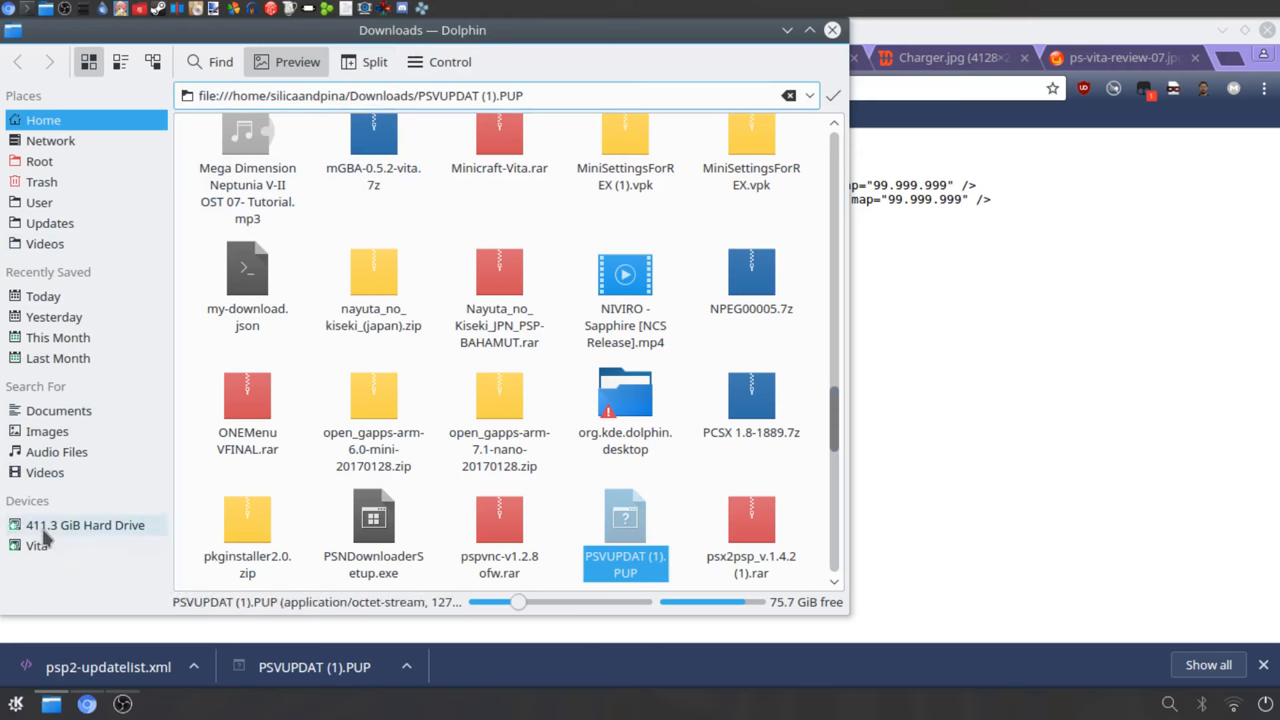
left_click(37, 545)
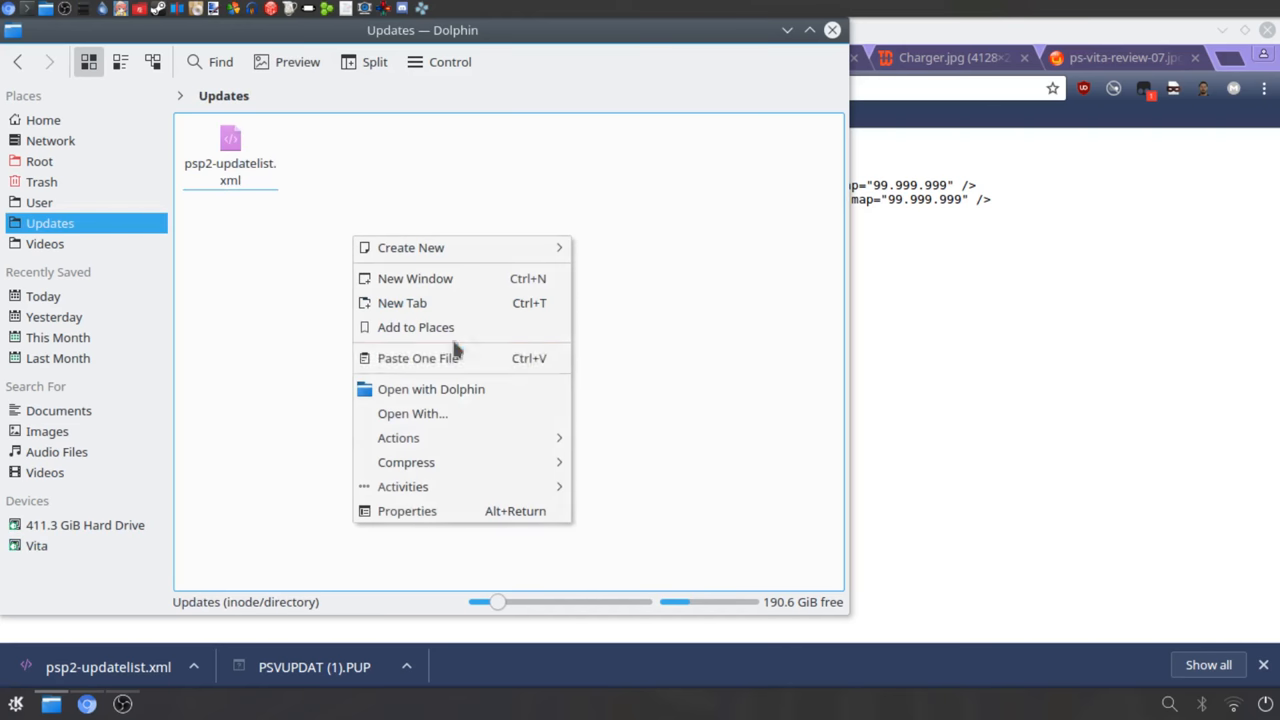
left_click(418, 357)
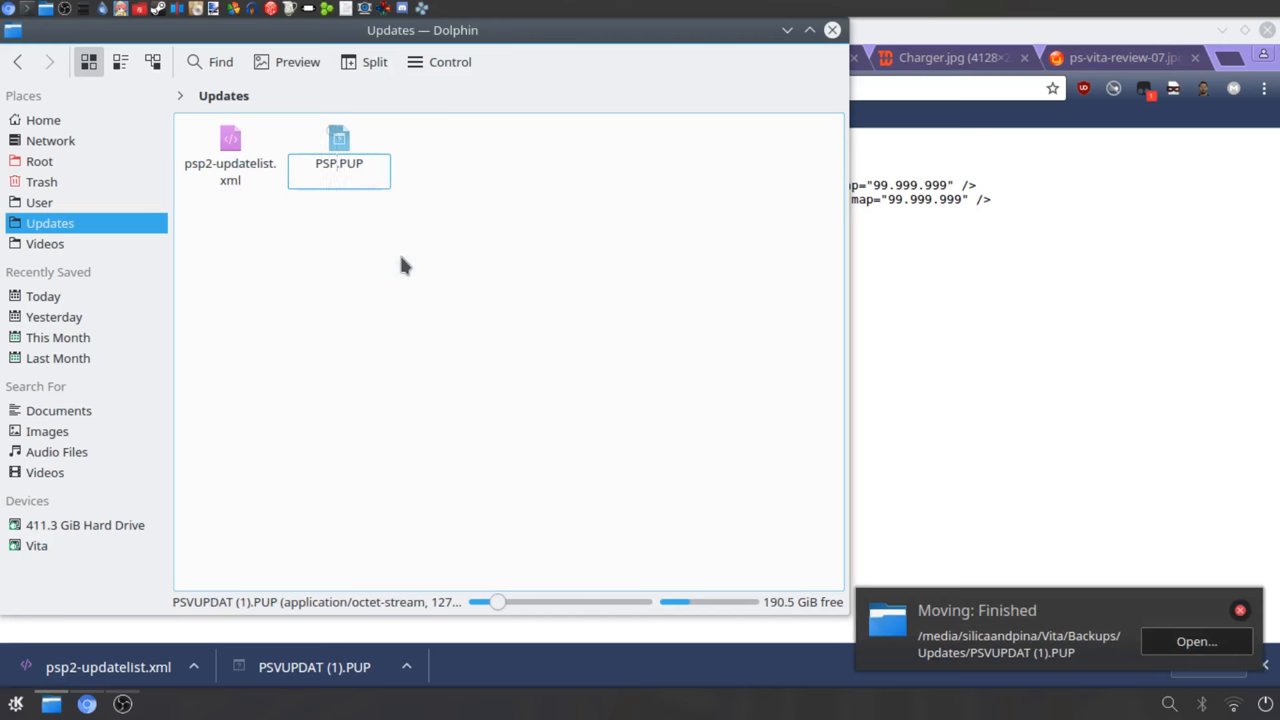
type("PSP2UPDAT.PUP")
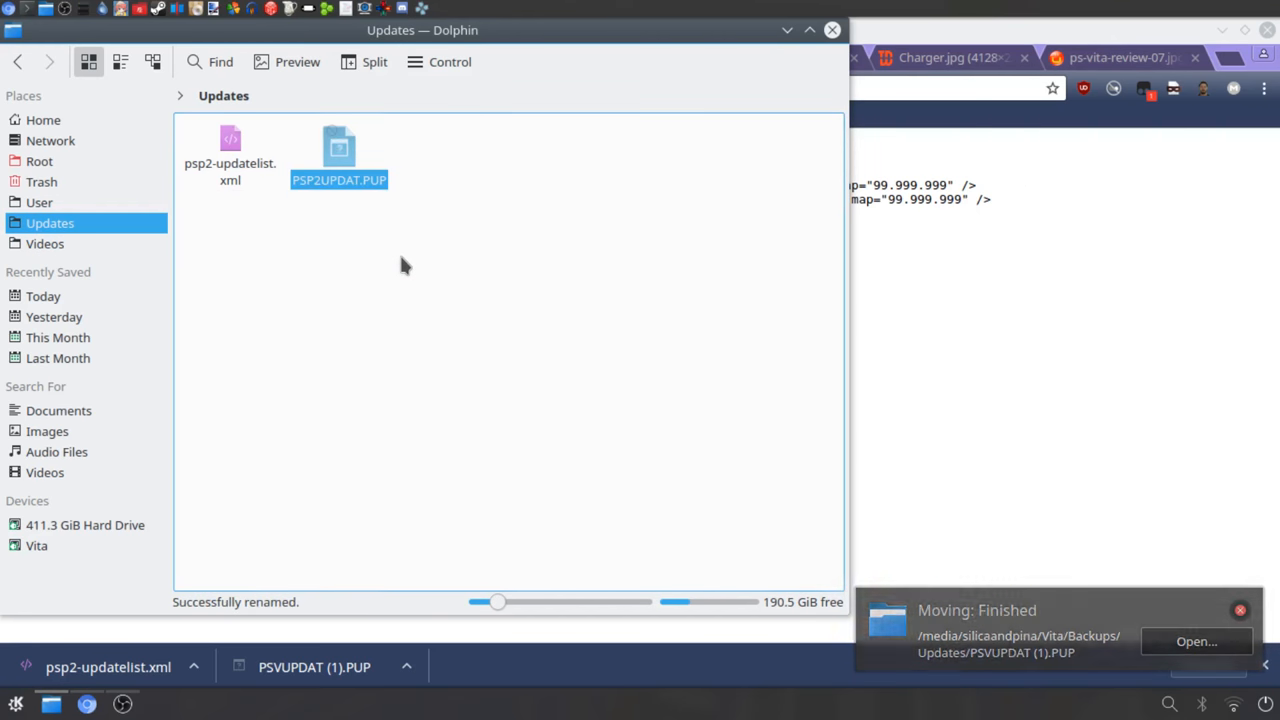
left_click(338, 145)
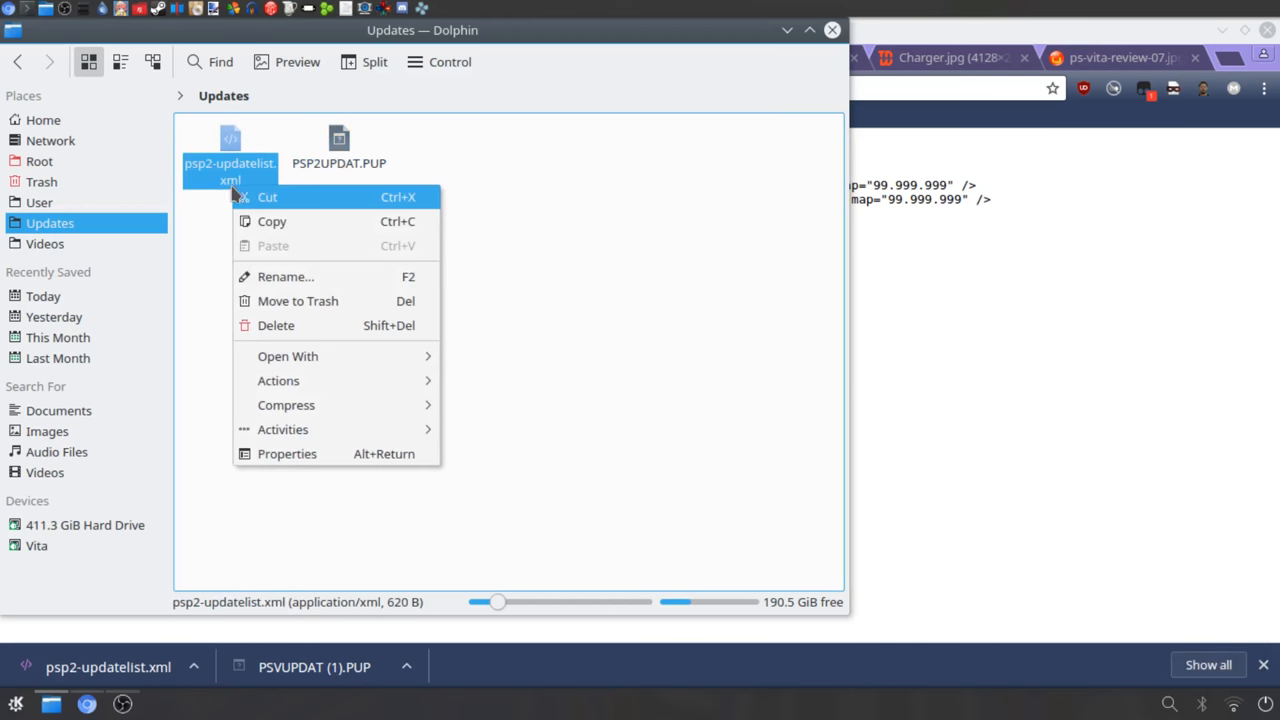
mouse_move(288, 356)
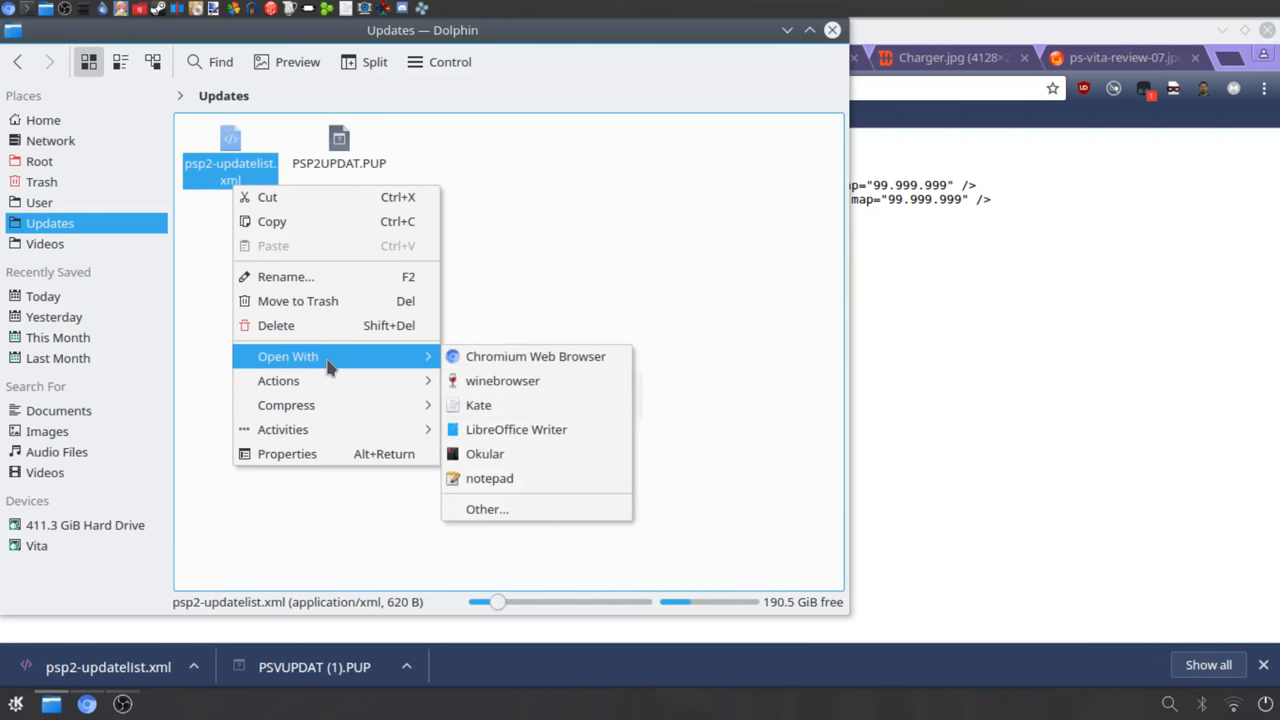
mouse_move(328, 368)
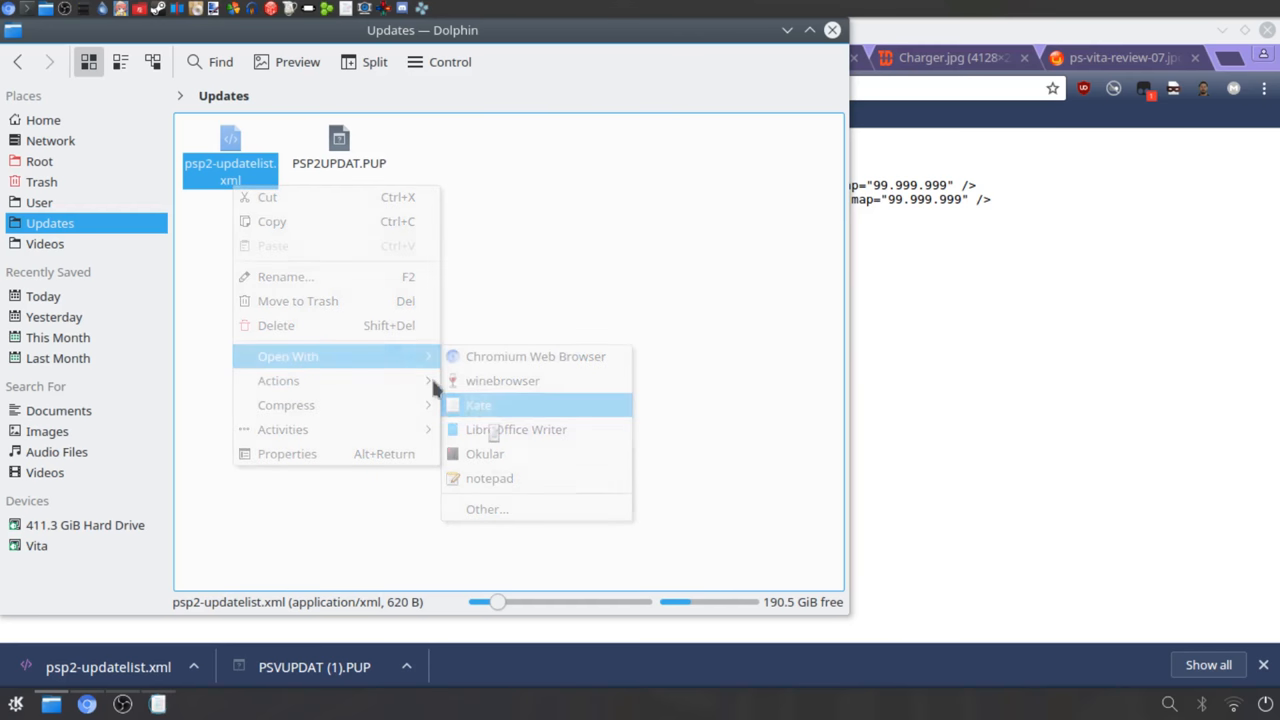
Step: Open psp2-updatelist.xml with Kate from Dolphin's Open With menu
left_click(478, 405)
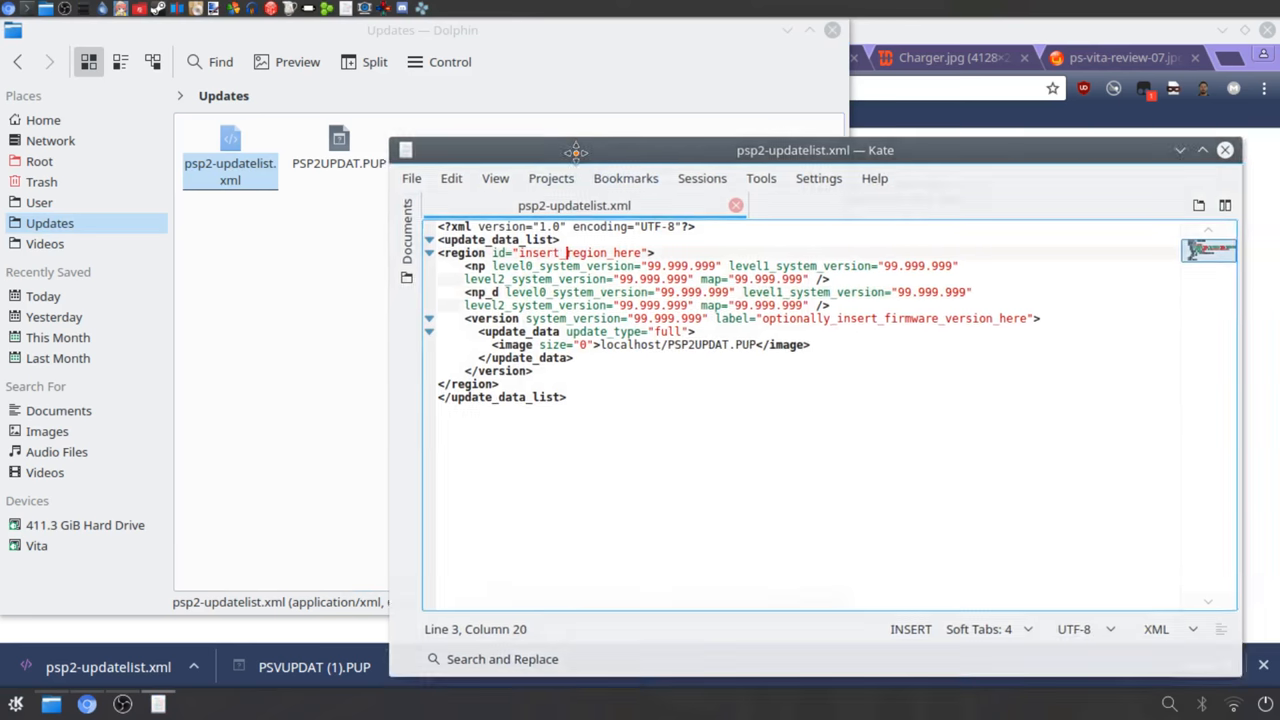
Step: Move Kate aside and return to Chromium's Pastebin tab listing region codes
left_click_drag(575, 150, 642, 98)
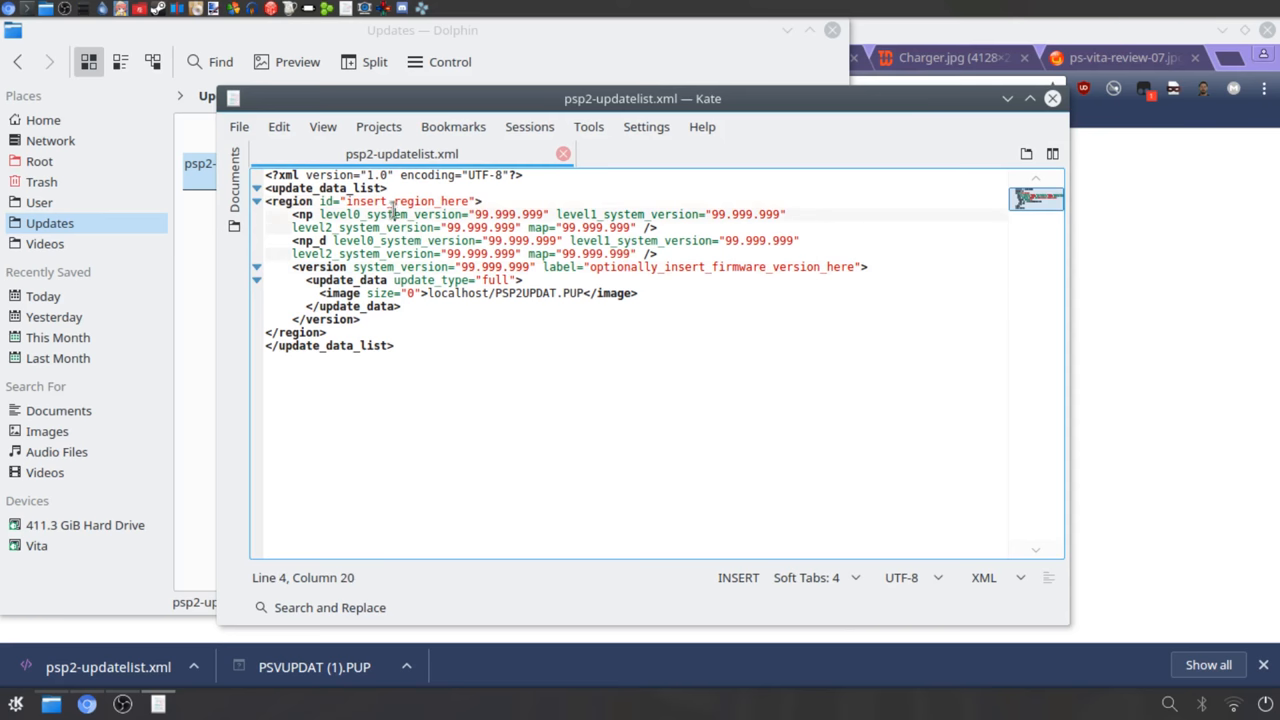
double_click(405, 201)
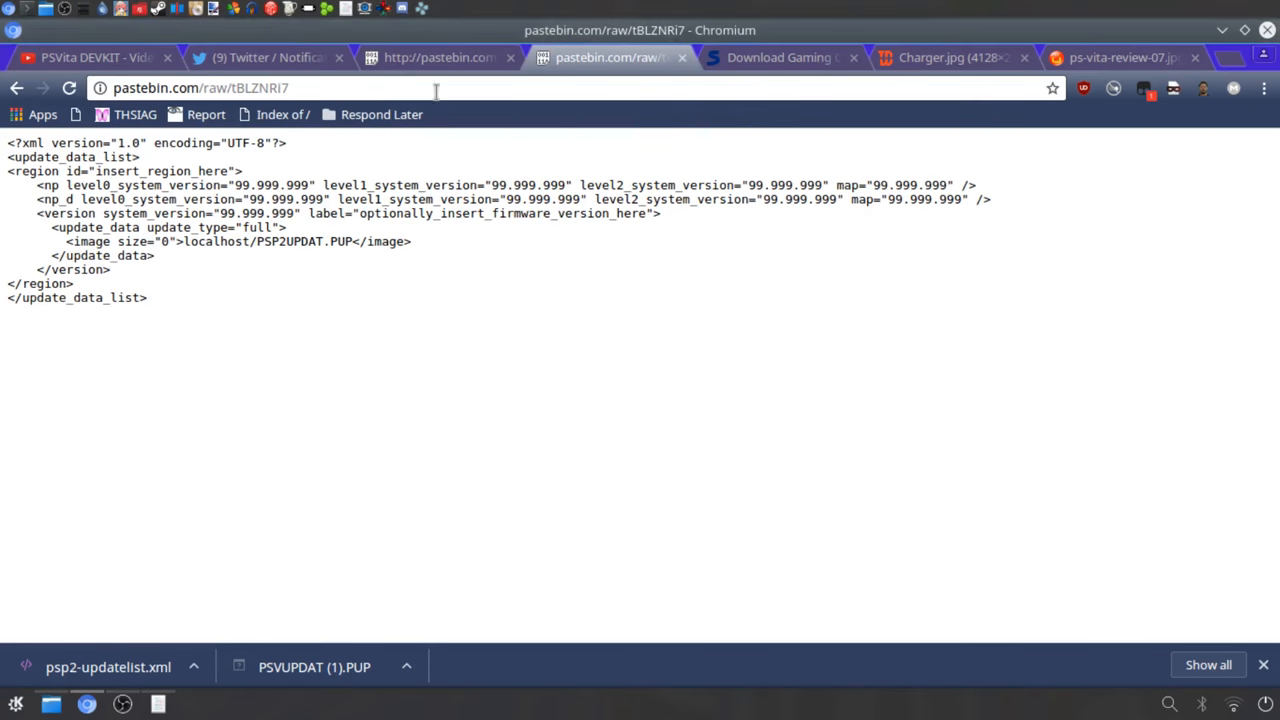
left_click(437, 57)
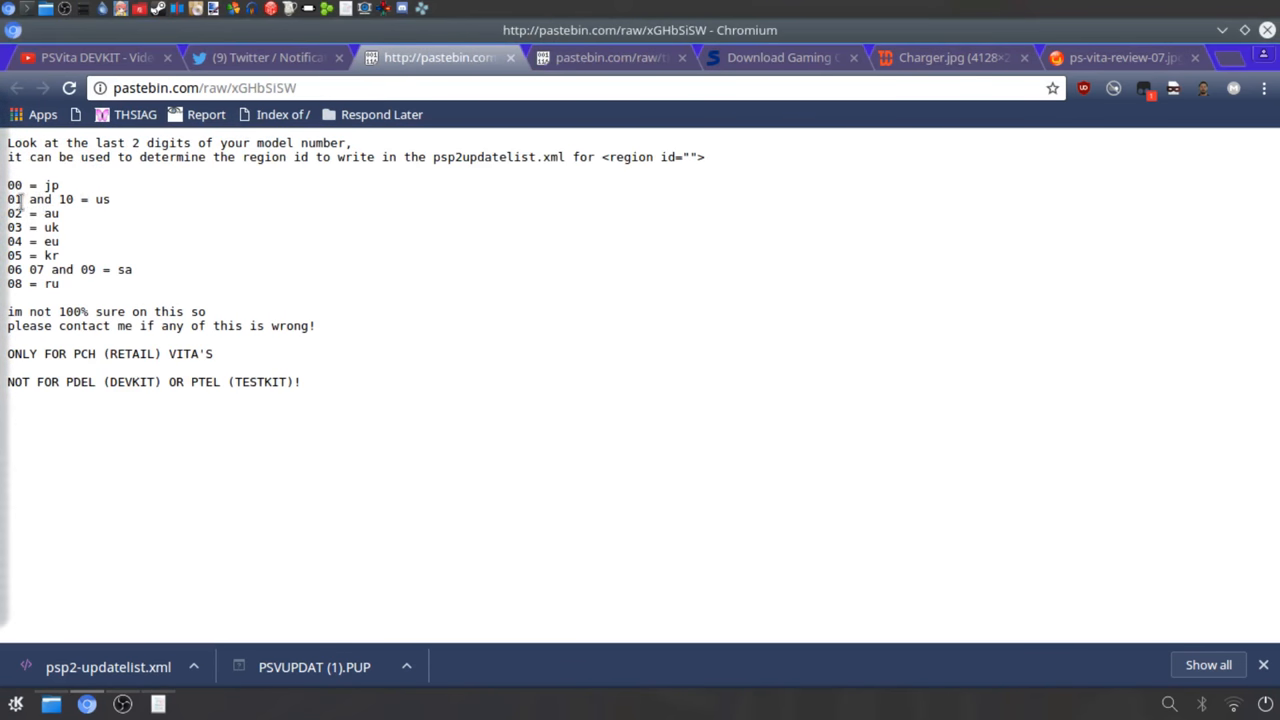
double_click(15, 199)
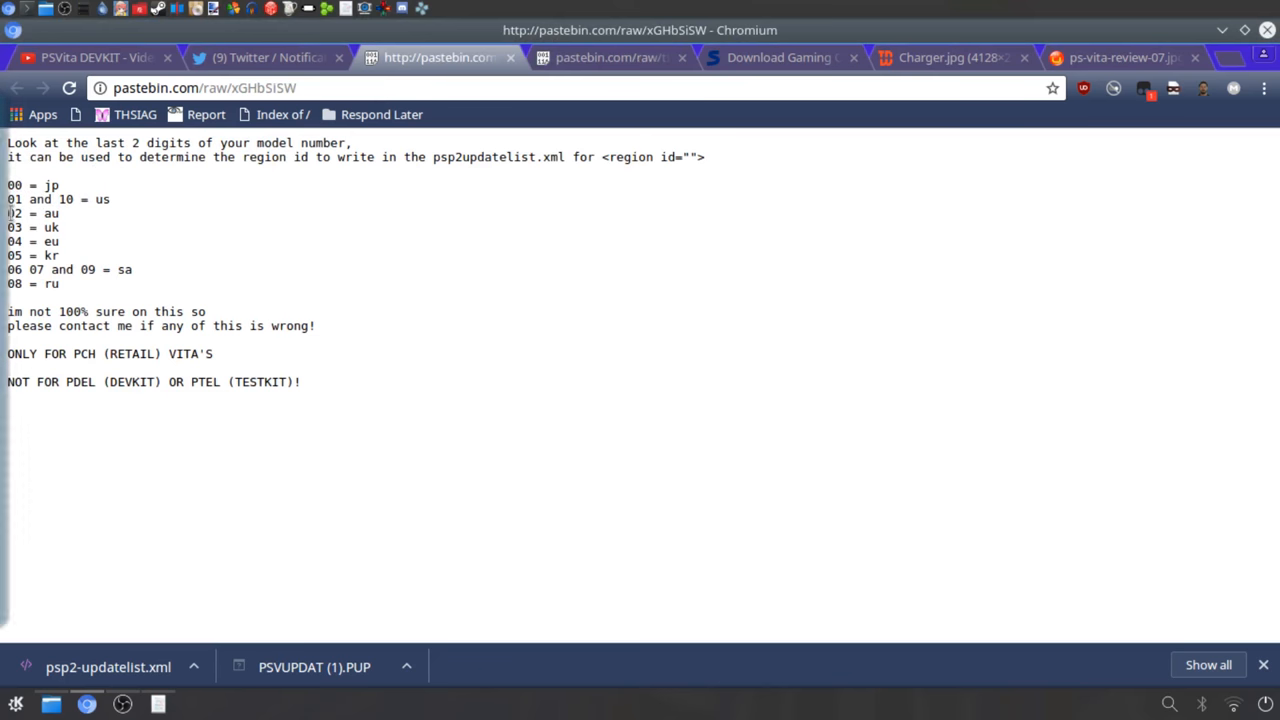
Step: In psp2-updatelist.xml, set the region id to au and the label to 3.63
left_click(108, 667)
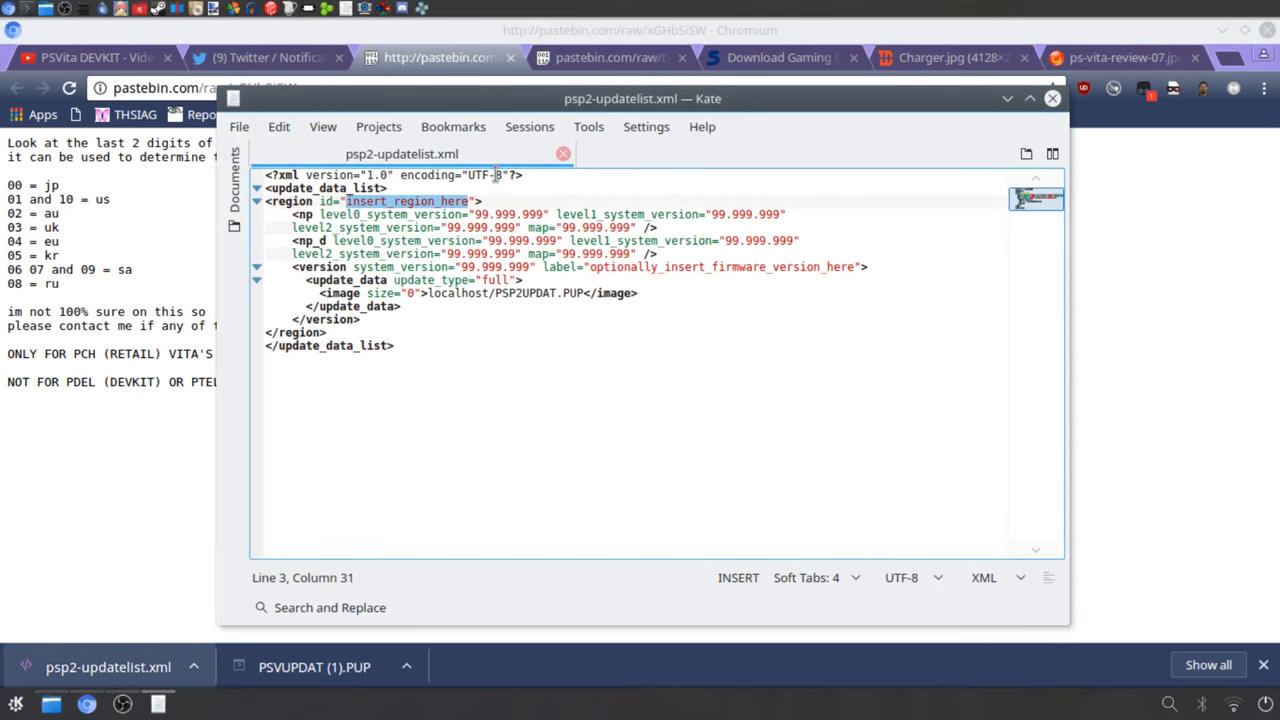
type("au\">")
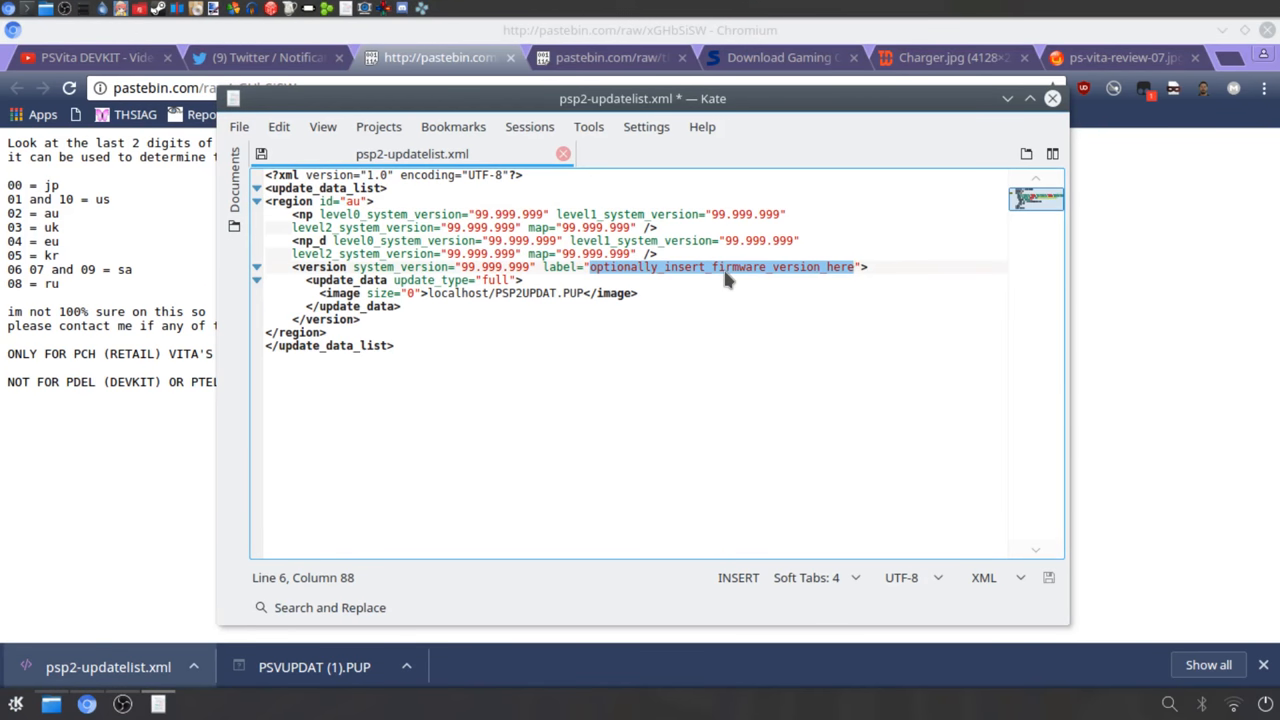
type("3.63")
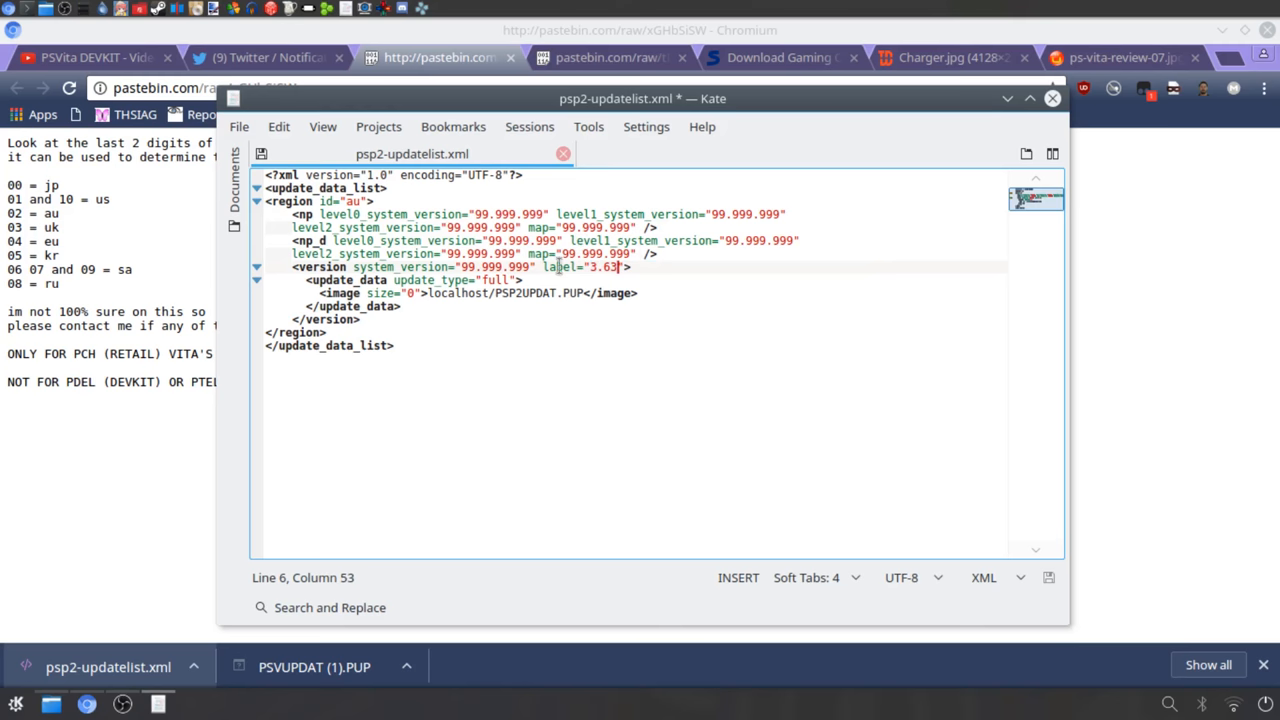
left_click_drag(625, 267, 422, 214)
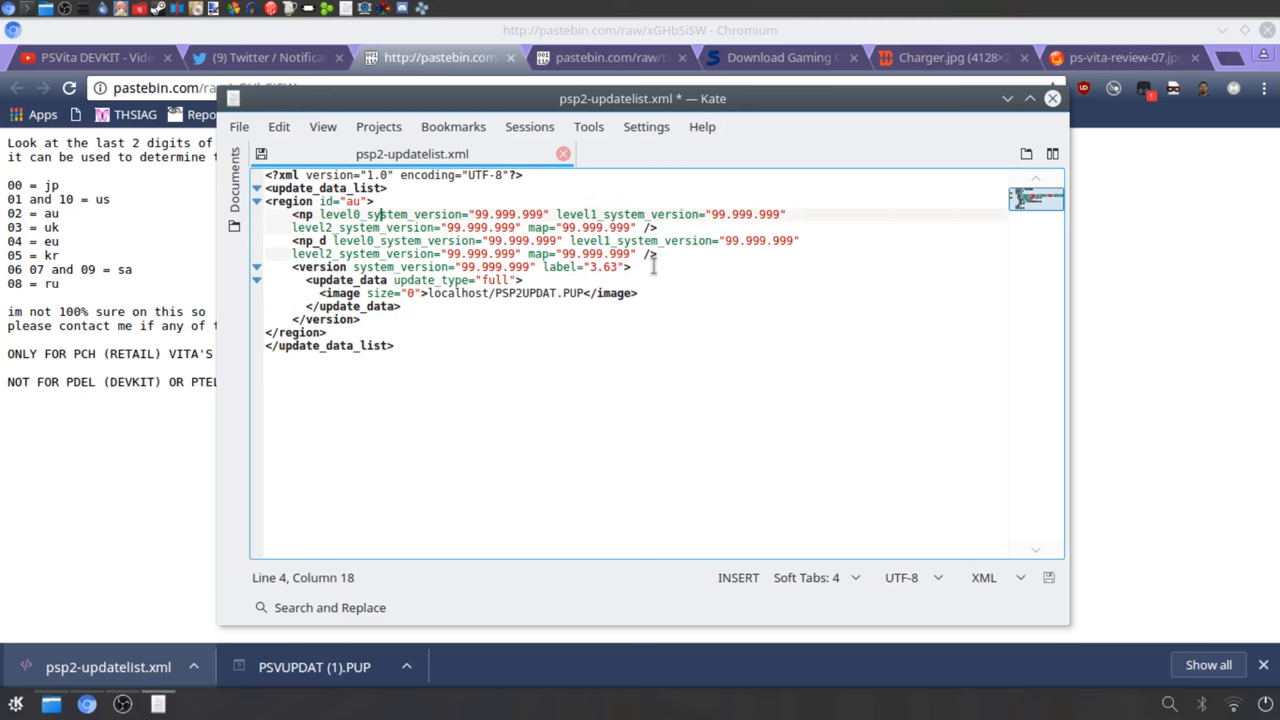
mouse_move(737, 386)
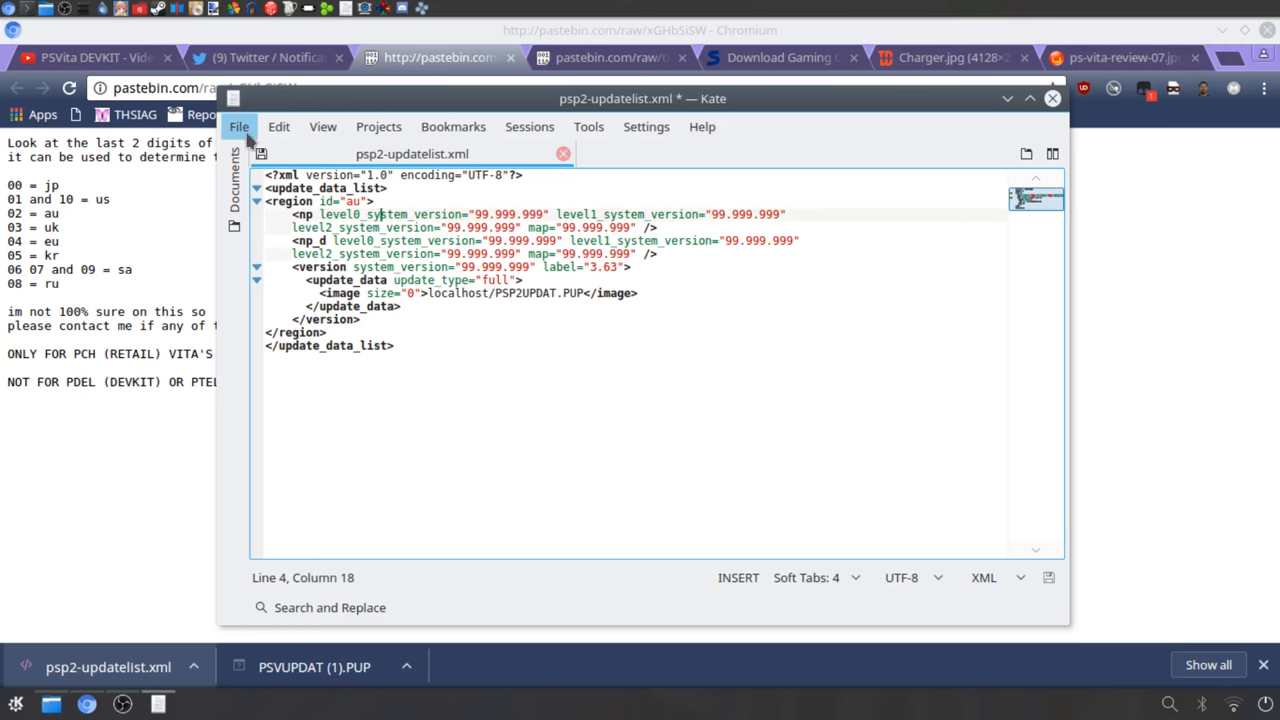
Step: Save the edited update list and close Kate
left_click(239, 126)
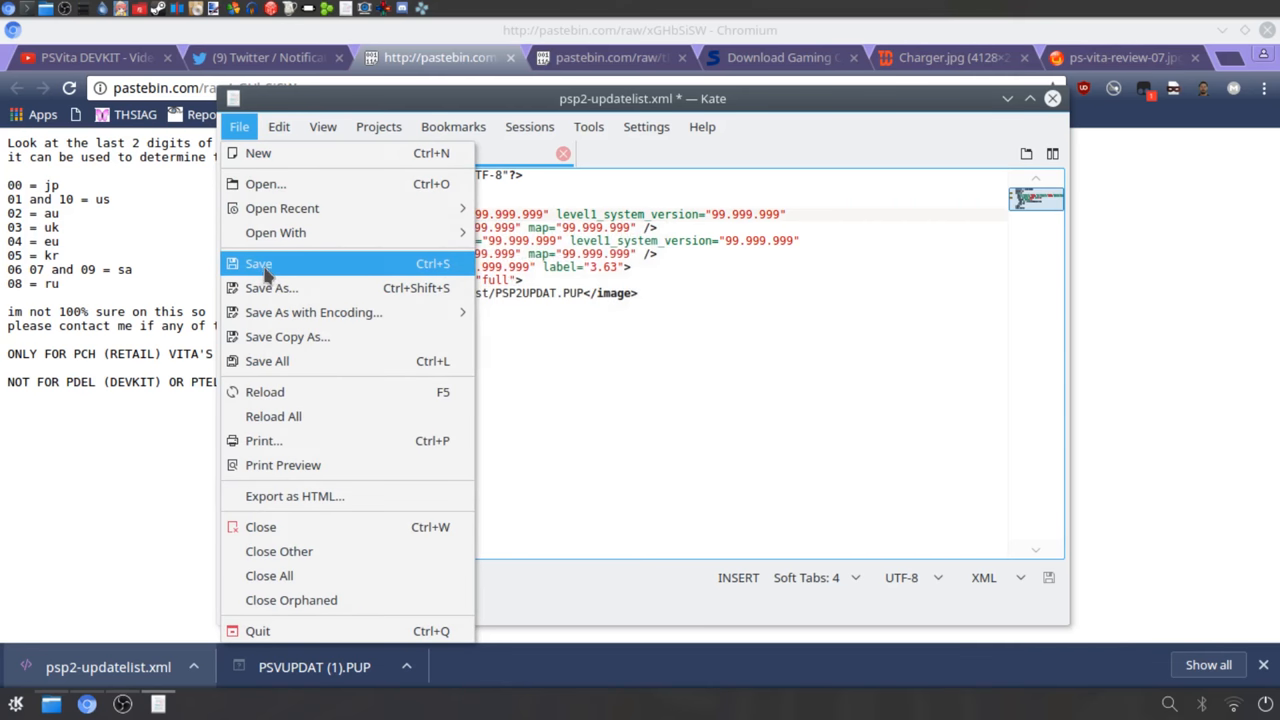
left_click(258, 263)
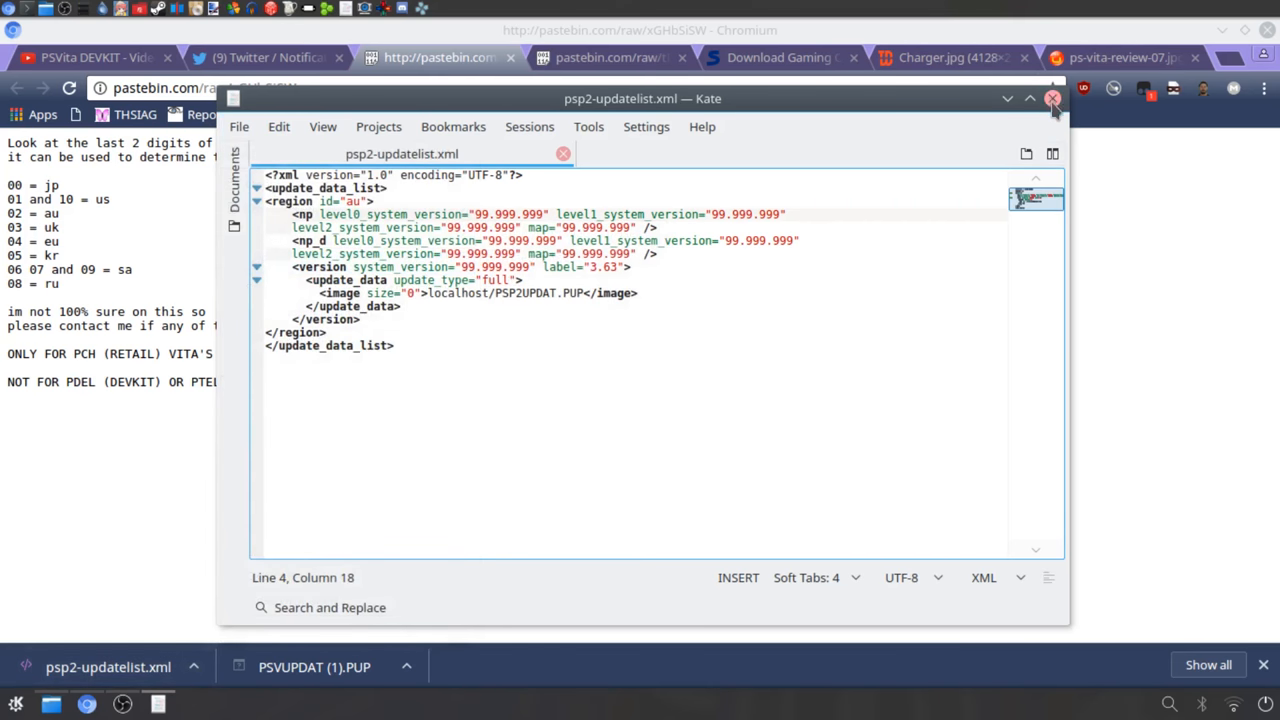
left_click(1052, 98)
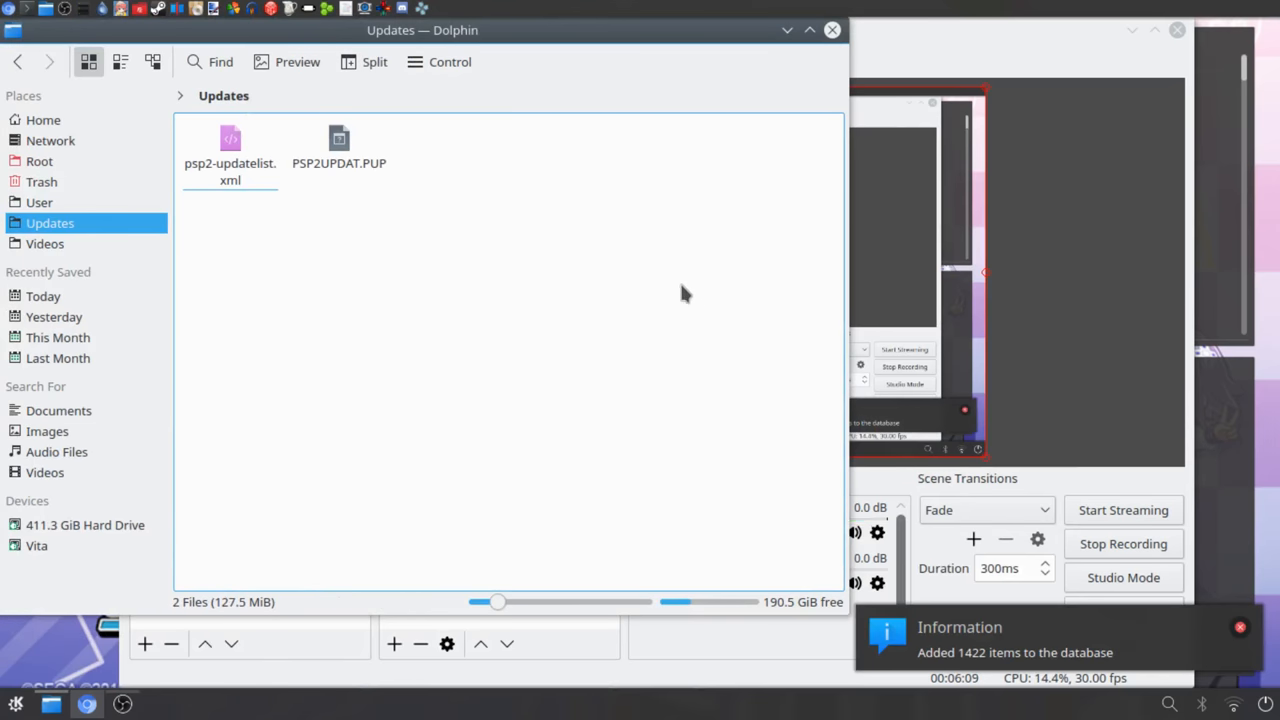
mouse_move(680, 317)
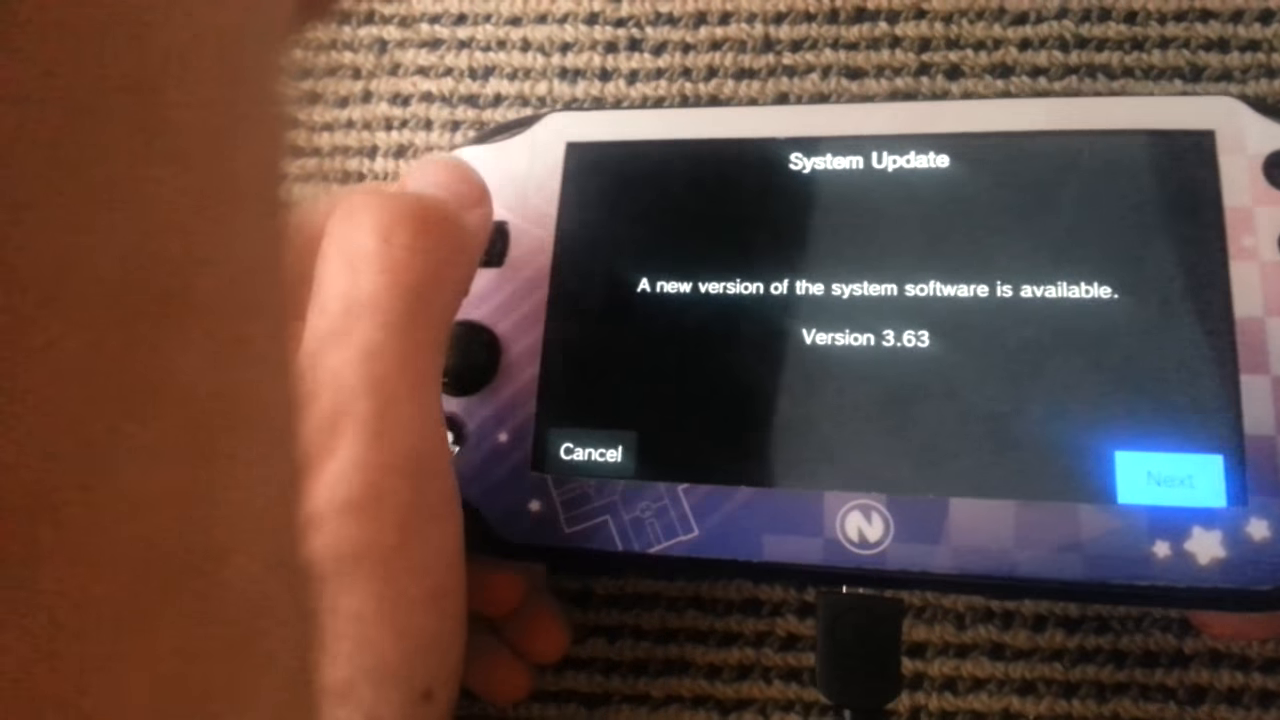
Step: Continue past the new version notice, scroll the license agreement and accept it
left_click(1174, 477)
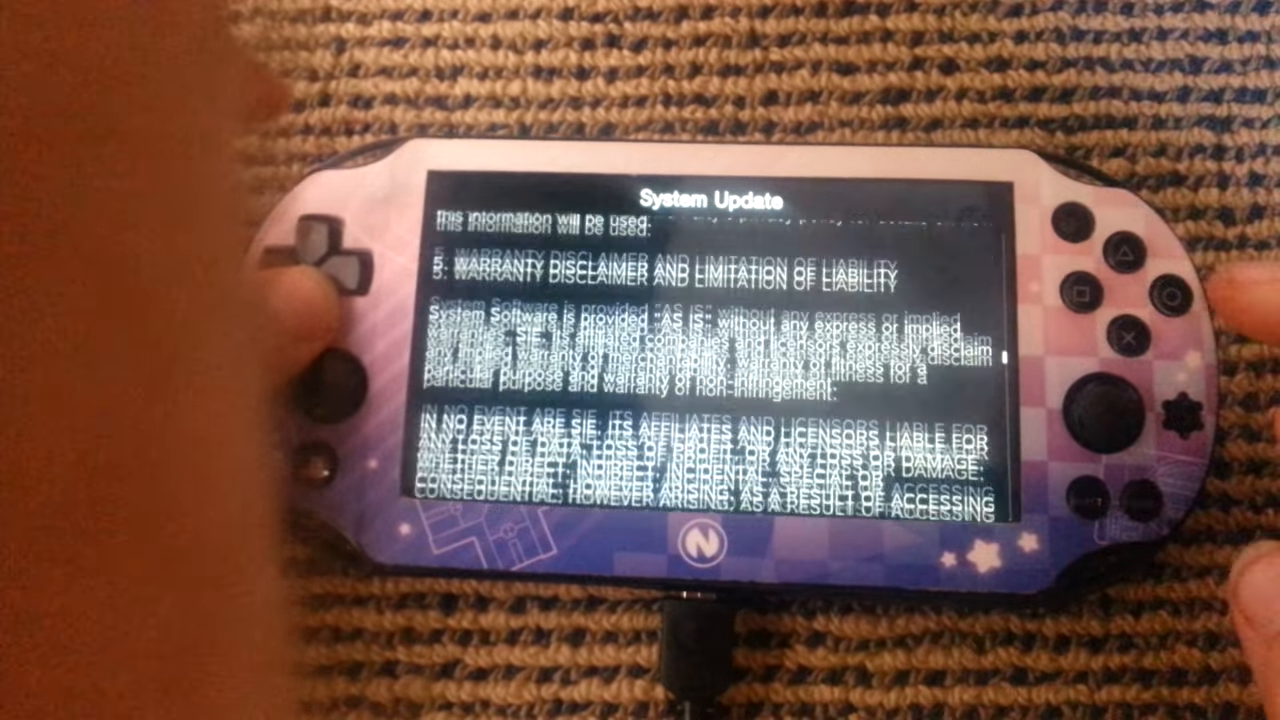
scroll("down", 3)
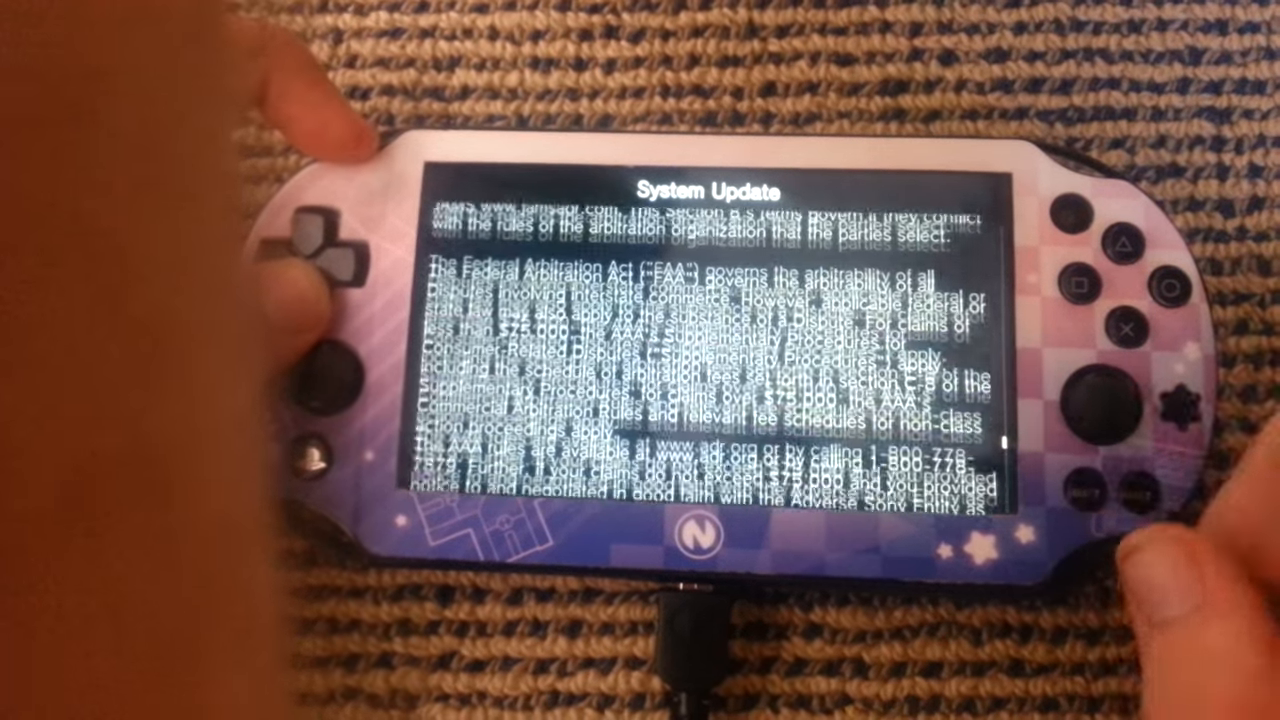
scroll("down", 3)
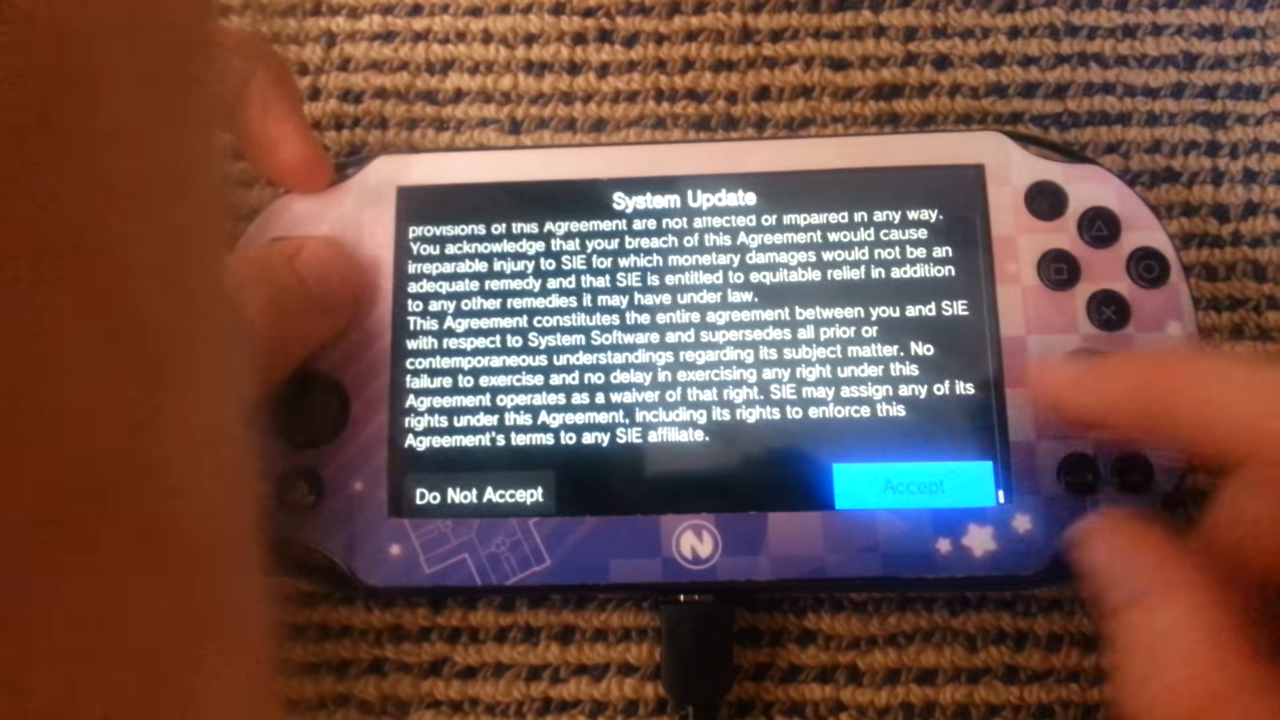
left_click(915, 487)
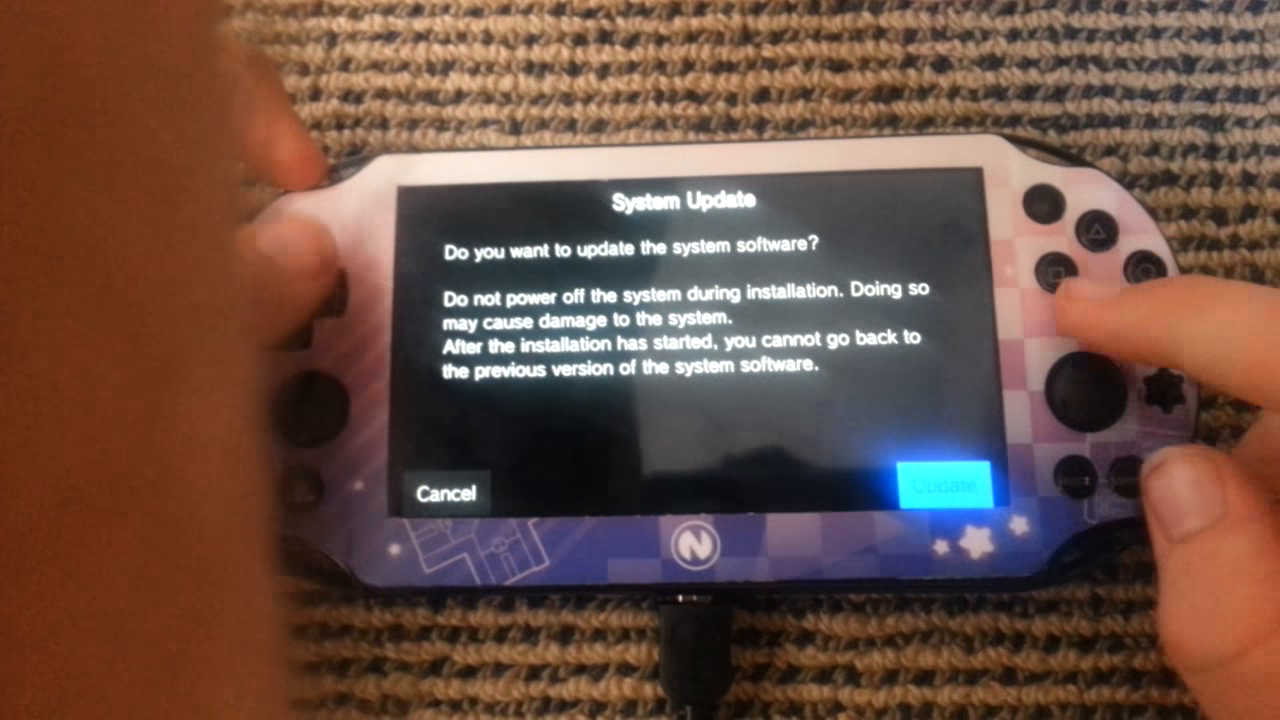